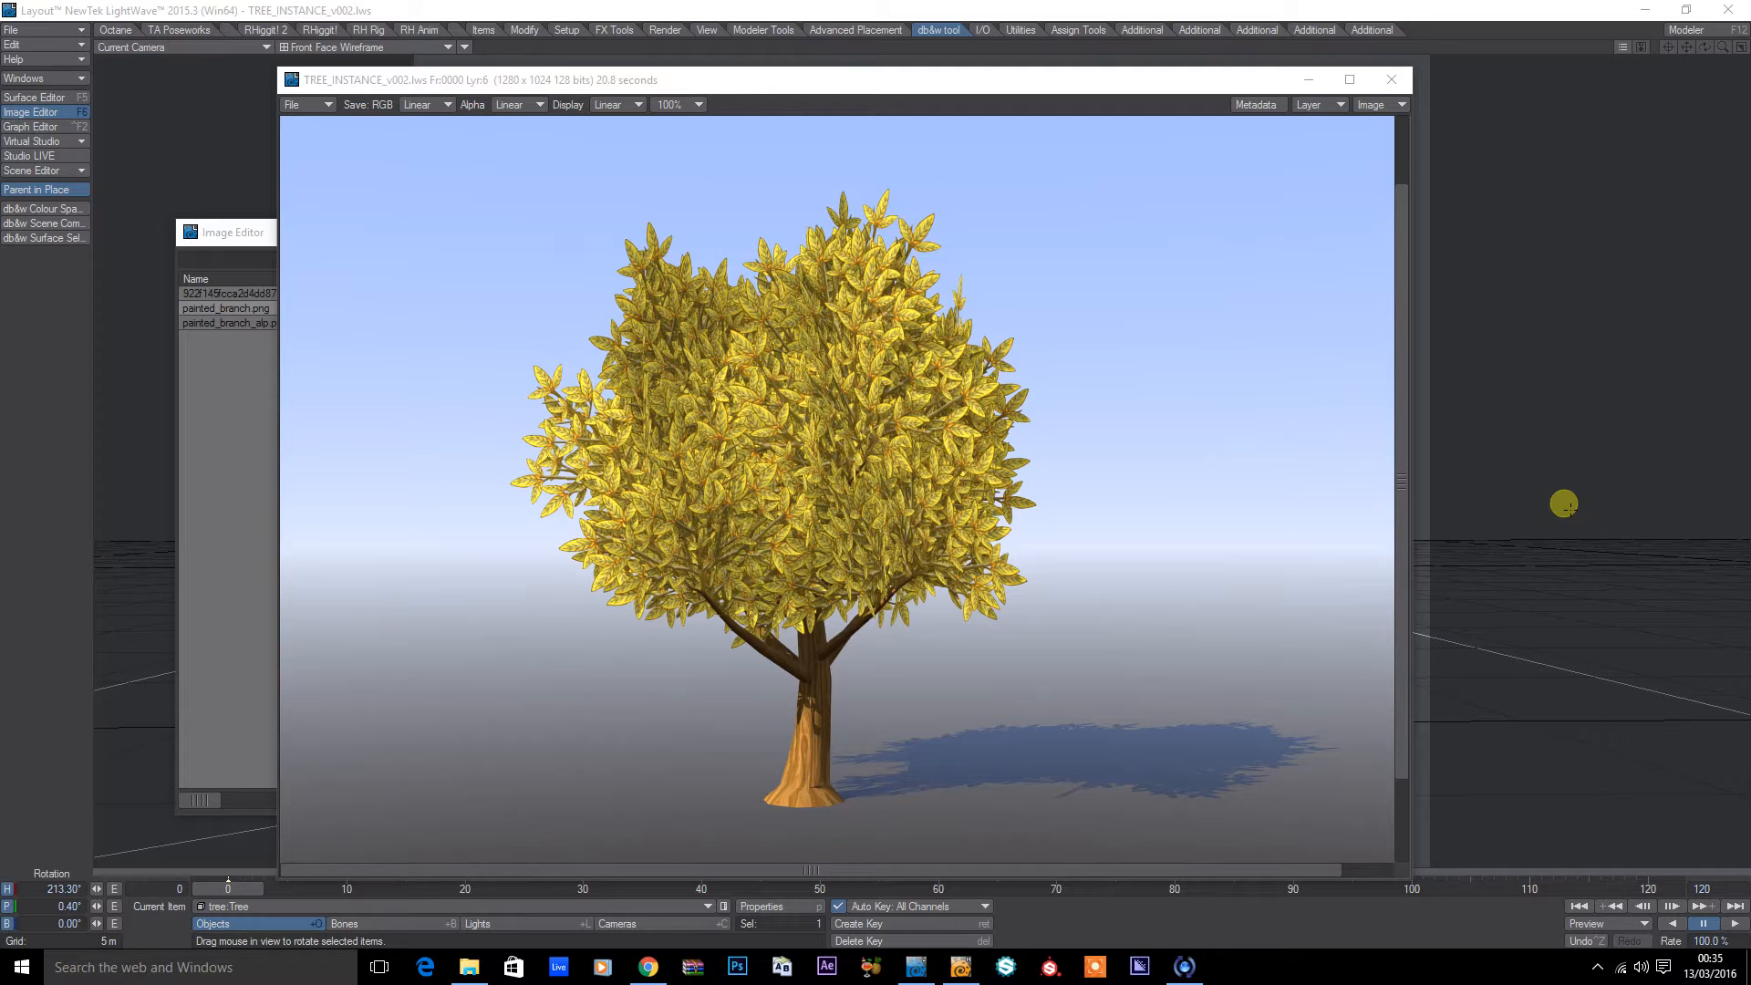
Step: Review the DP Verdure plugin page and DP Tree manual in the browser
{"action": "left_click", "coordinate": [649, 967]}
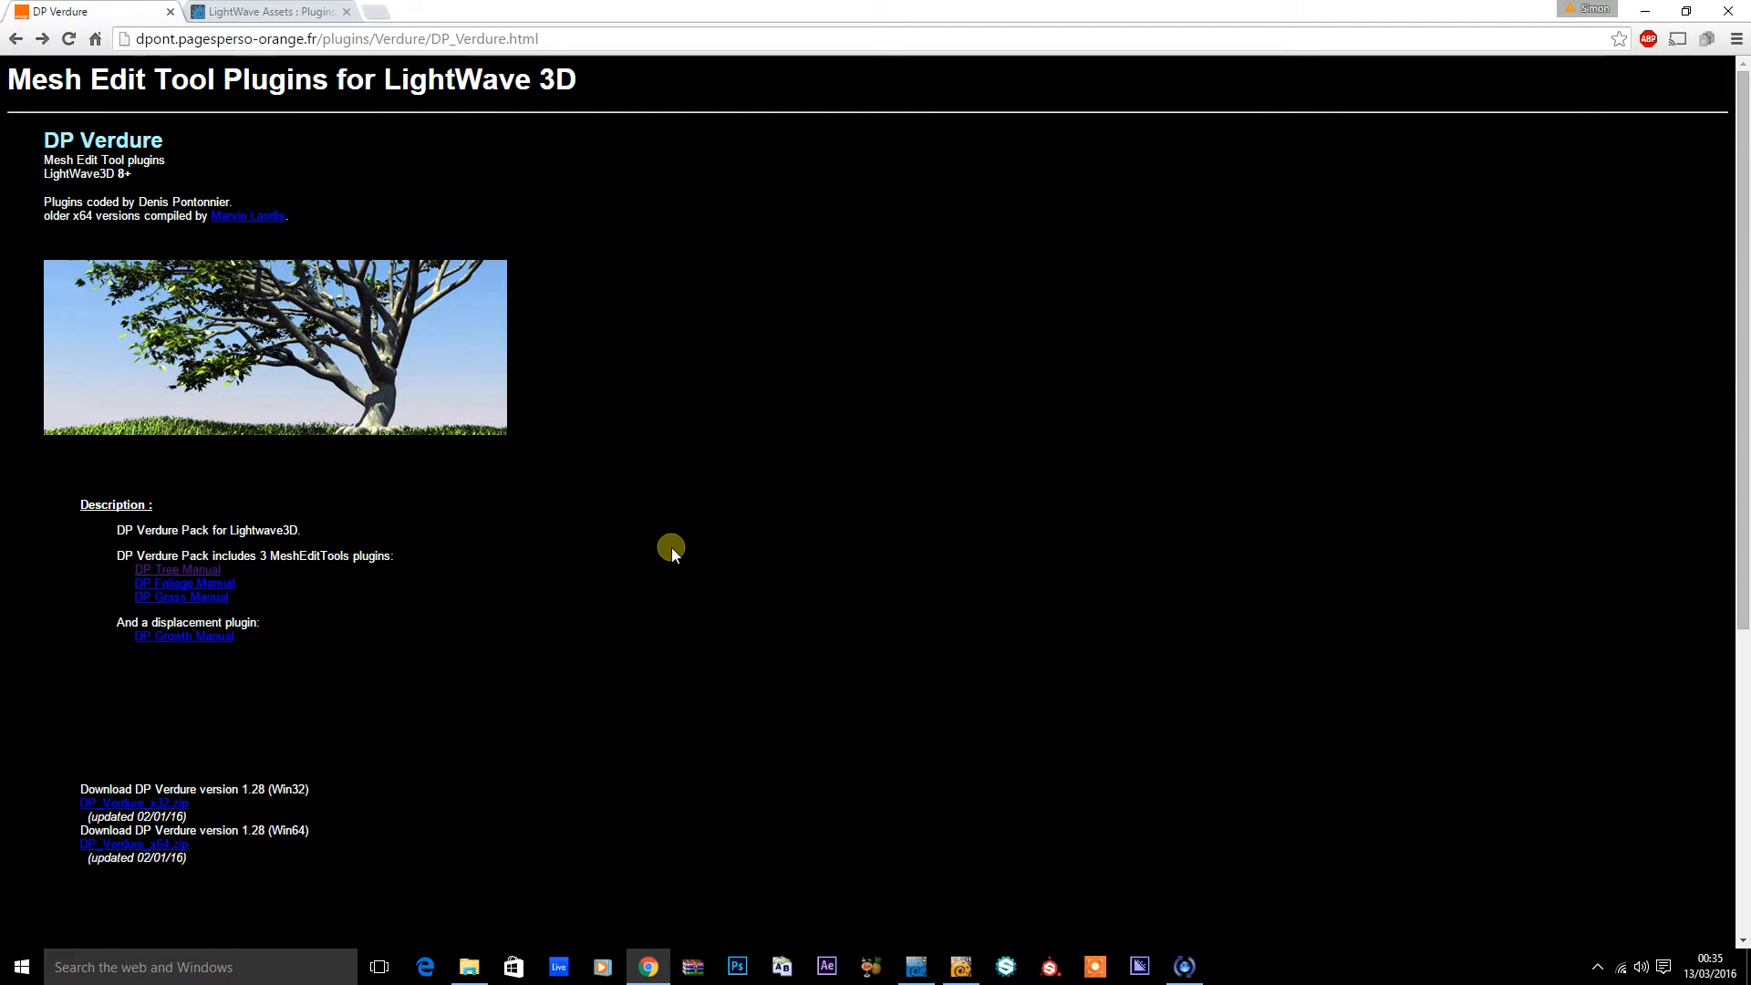
{"action": "mouse_move", "coordinate": [399, 490]}
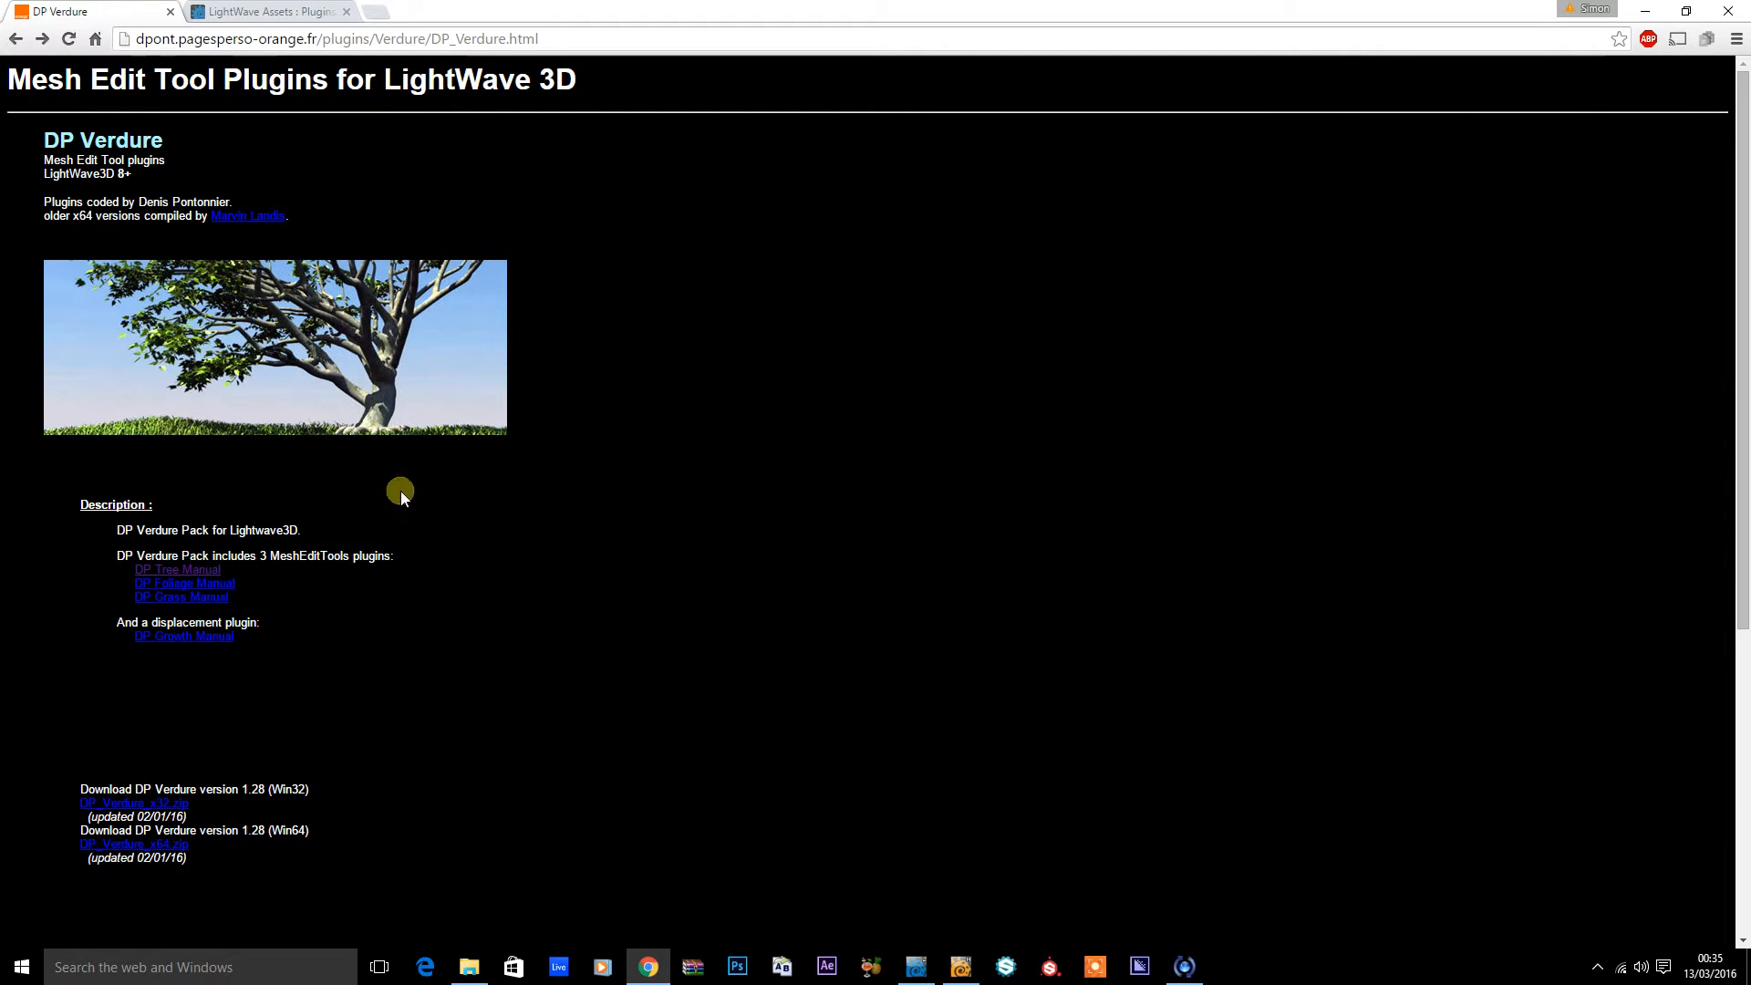
{"action": "left_click", "coordinate": [177, 569]}
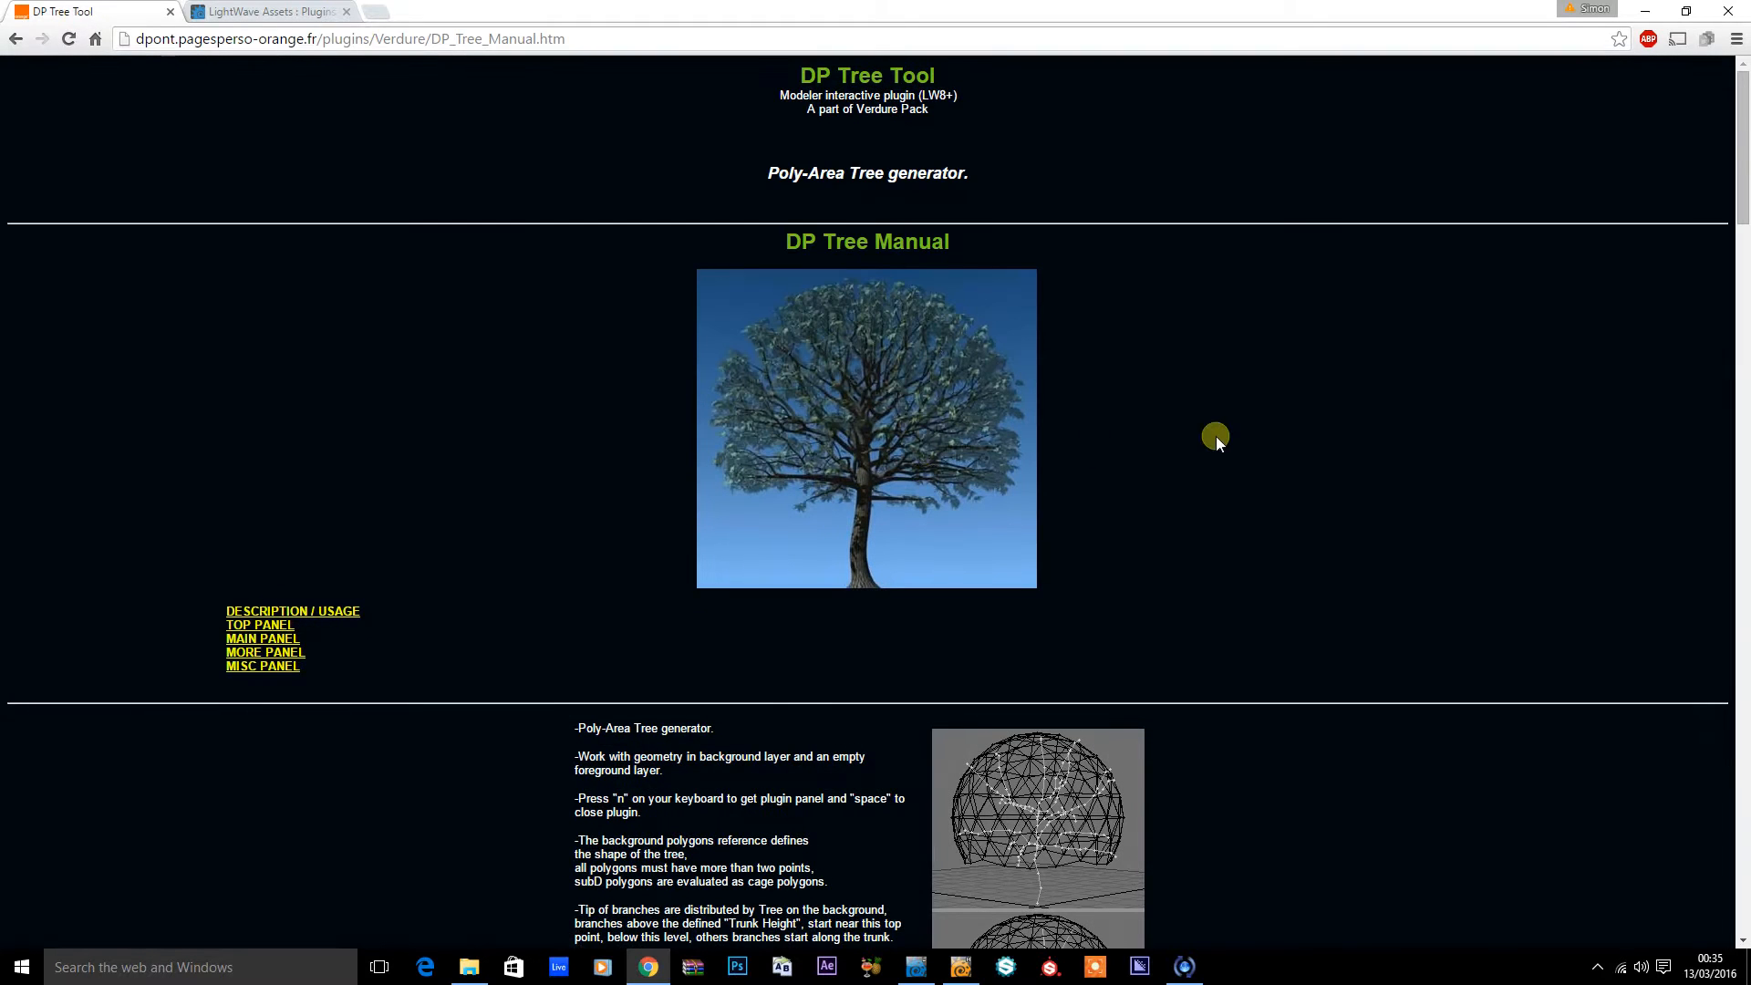
{"action": "scroll", "scroll_direction": "down", "scroll_amount": 3}
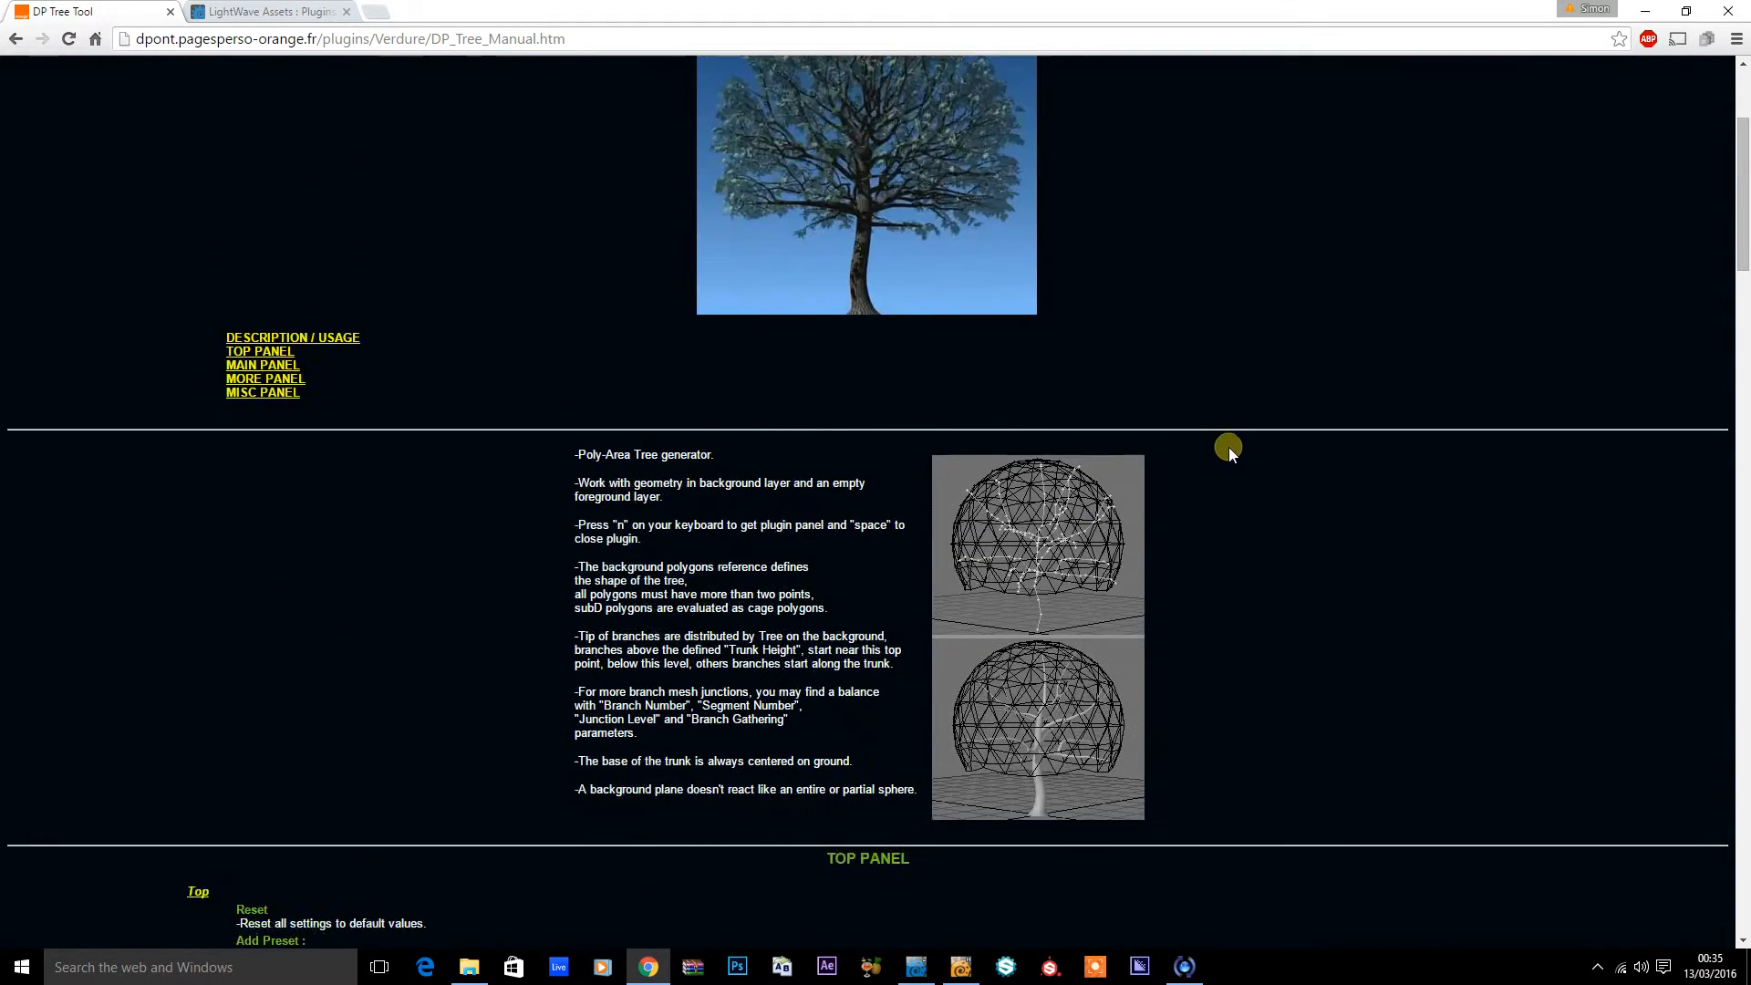
{"action": "scroll", "scroll_direction": "up", "scroll_amount": 3}
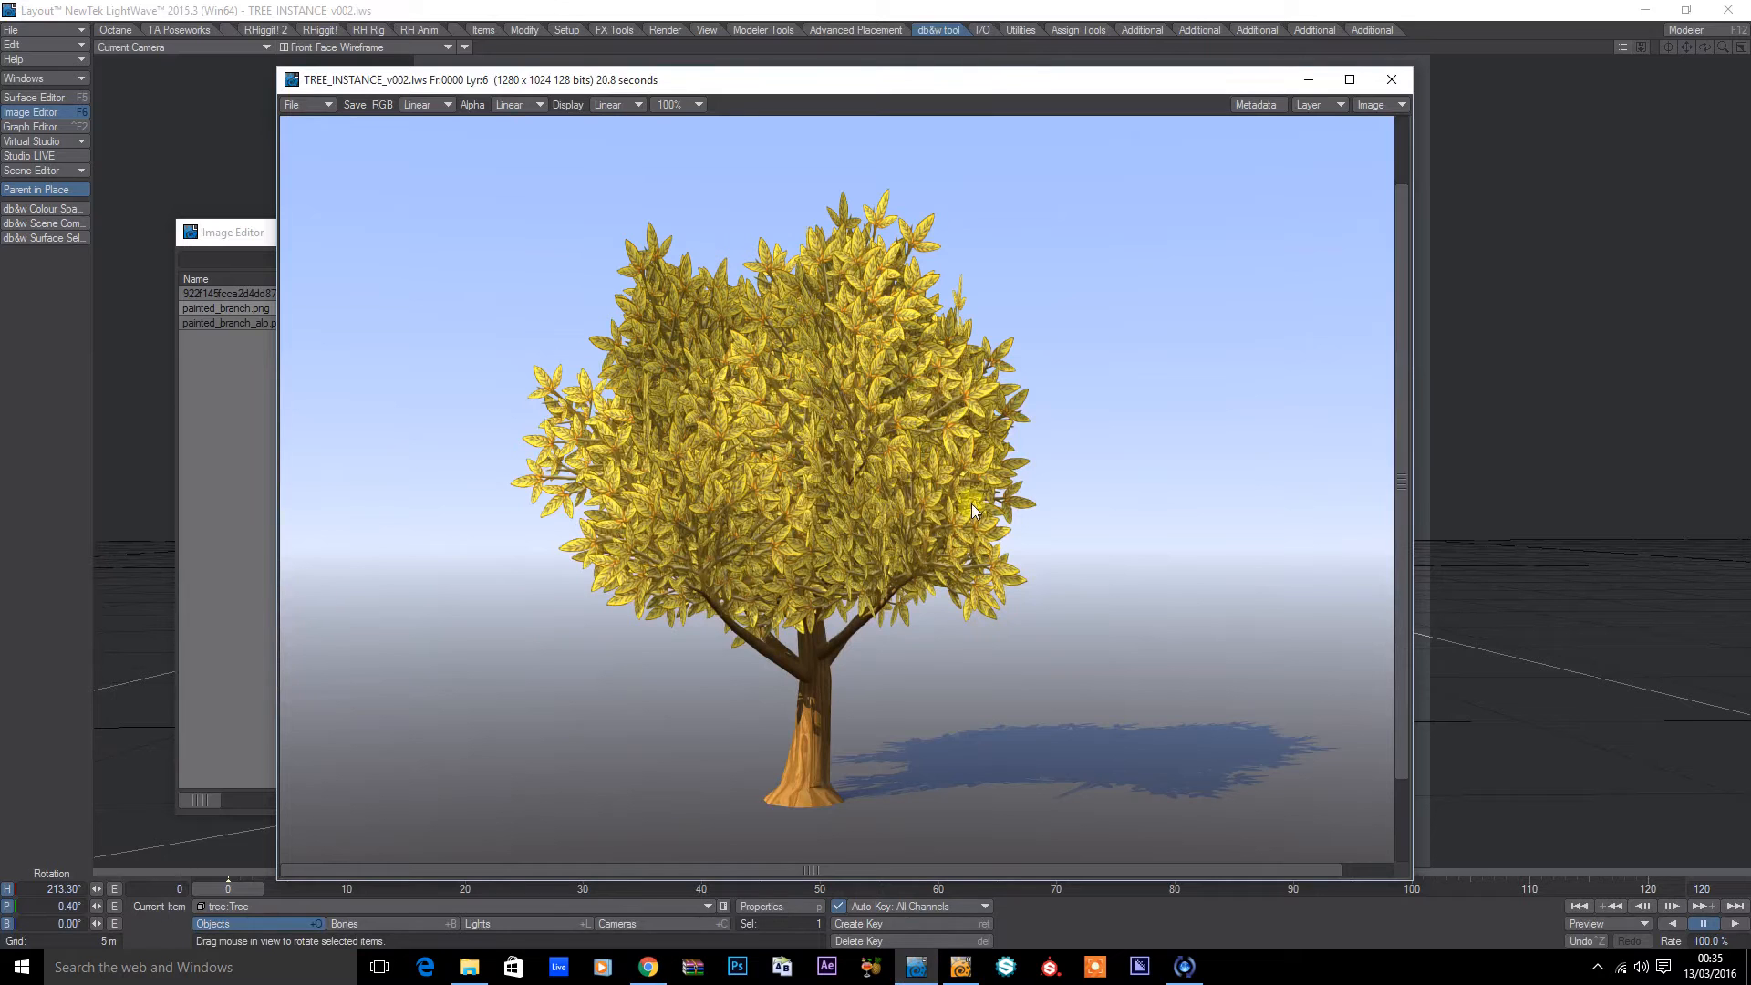
{"action": "mouse_move", "coordinate": [1070, 666]}
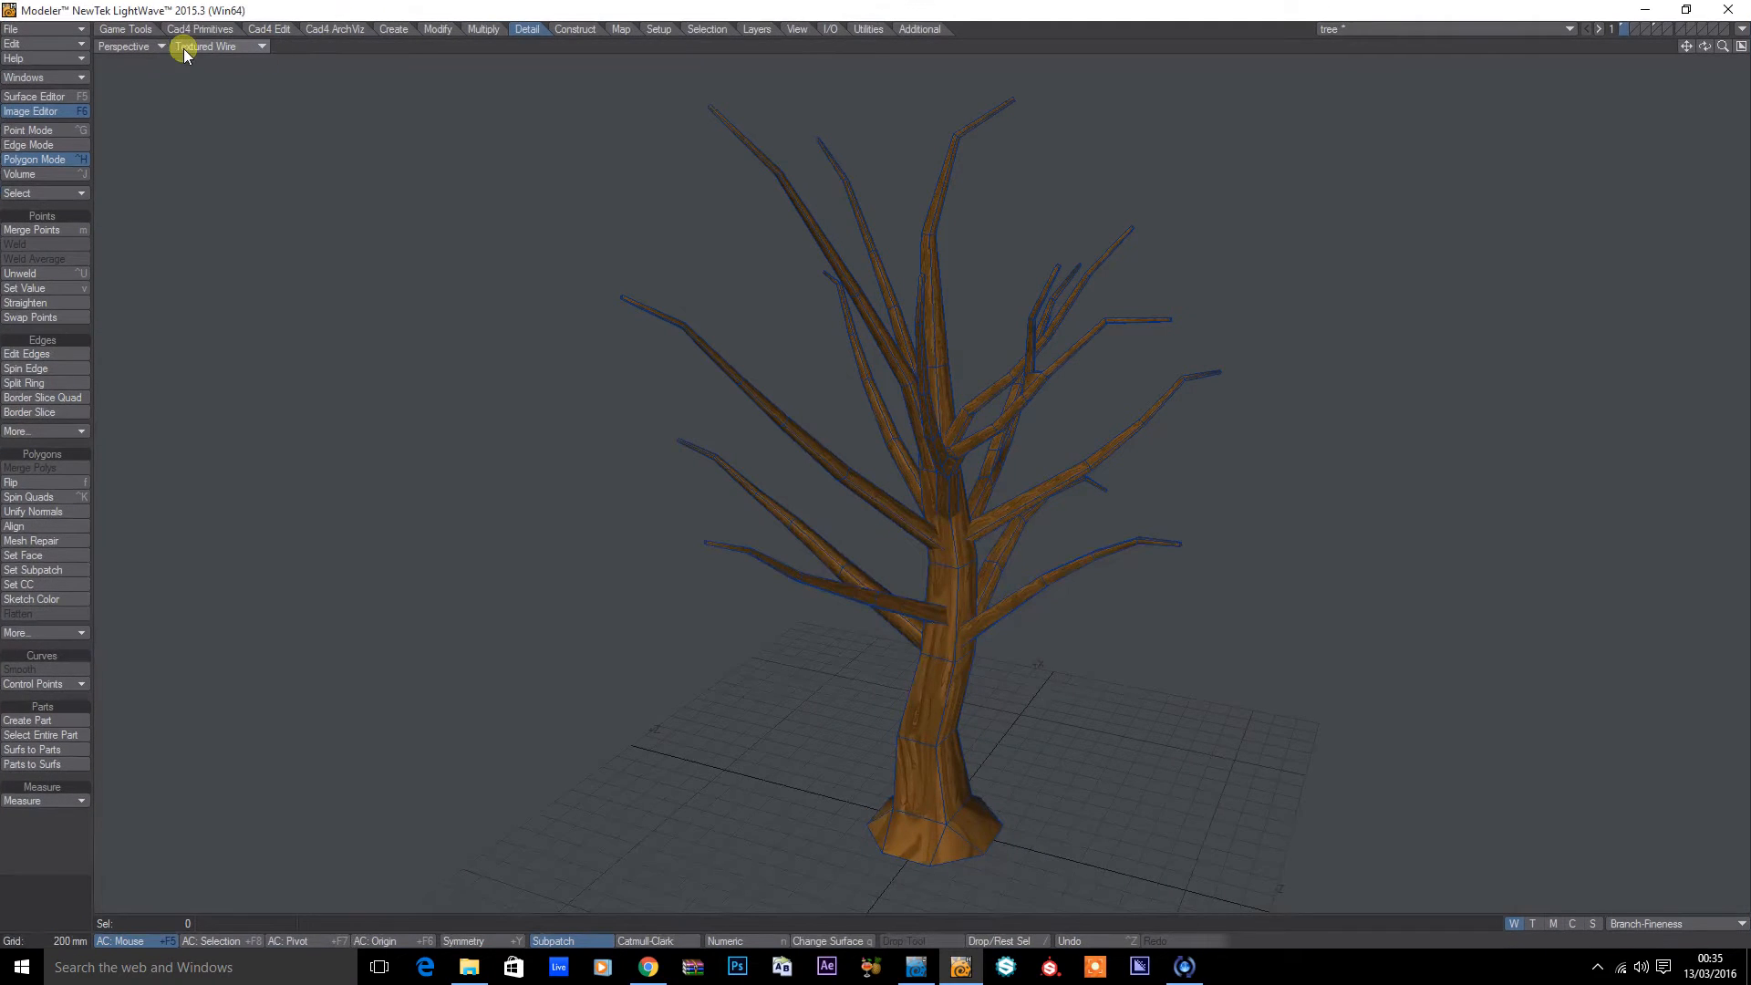
Step: Shade the tree mesh in Modeler by its Branch Fineness and other branch weight maps
{"action": "left_click", "coordinate": [217, 46]}
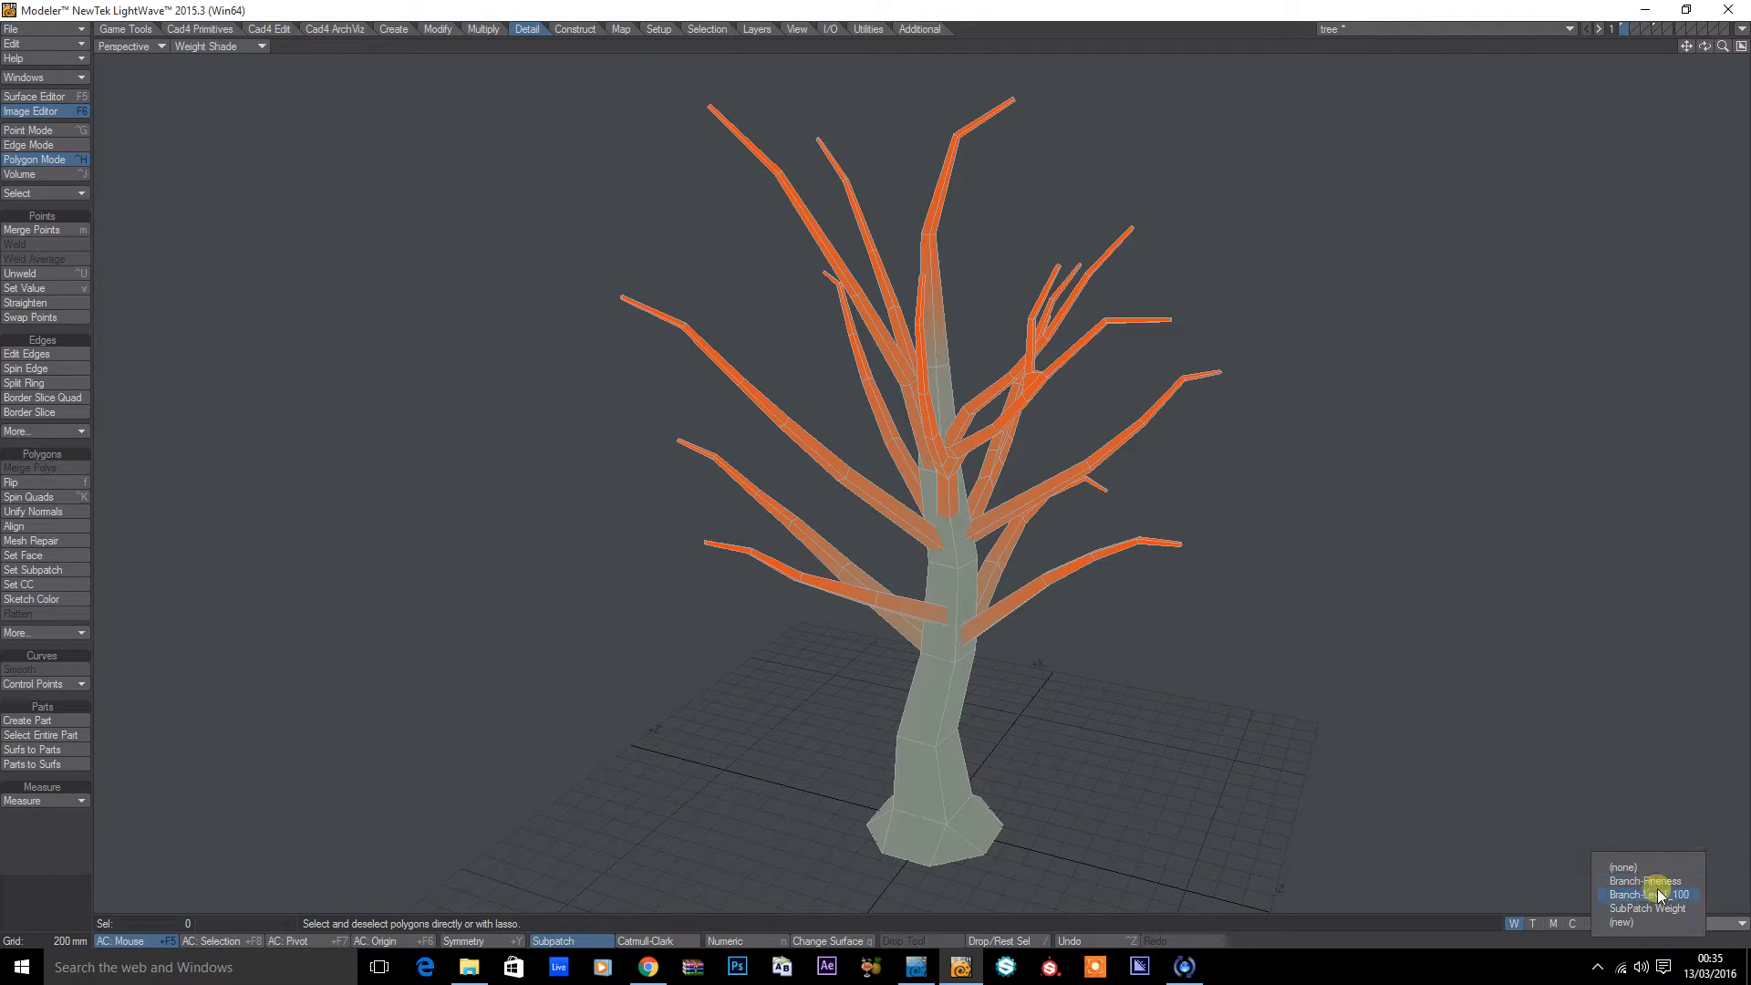
{"action": "left_click", "coordinate": [1641, 883]}
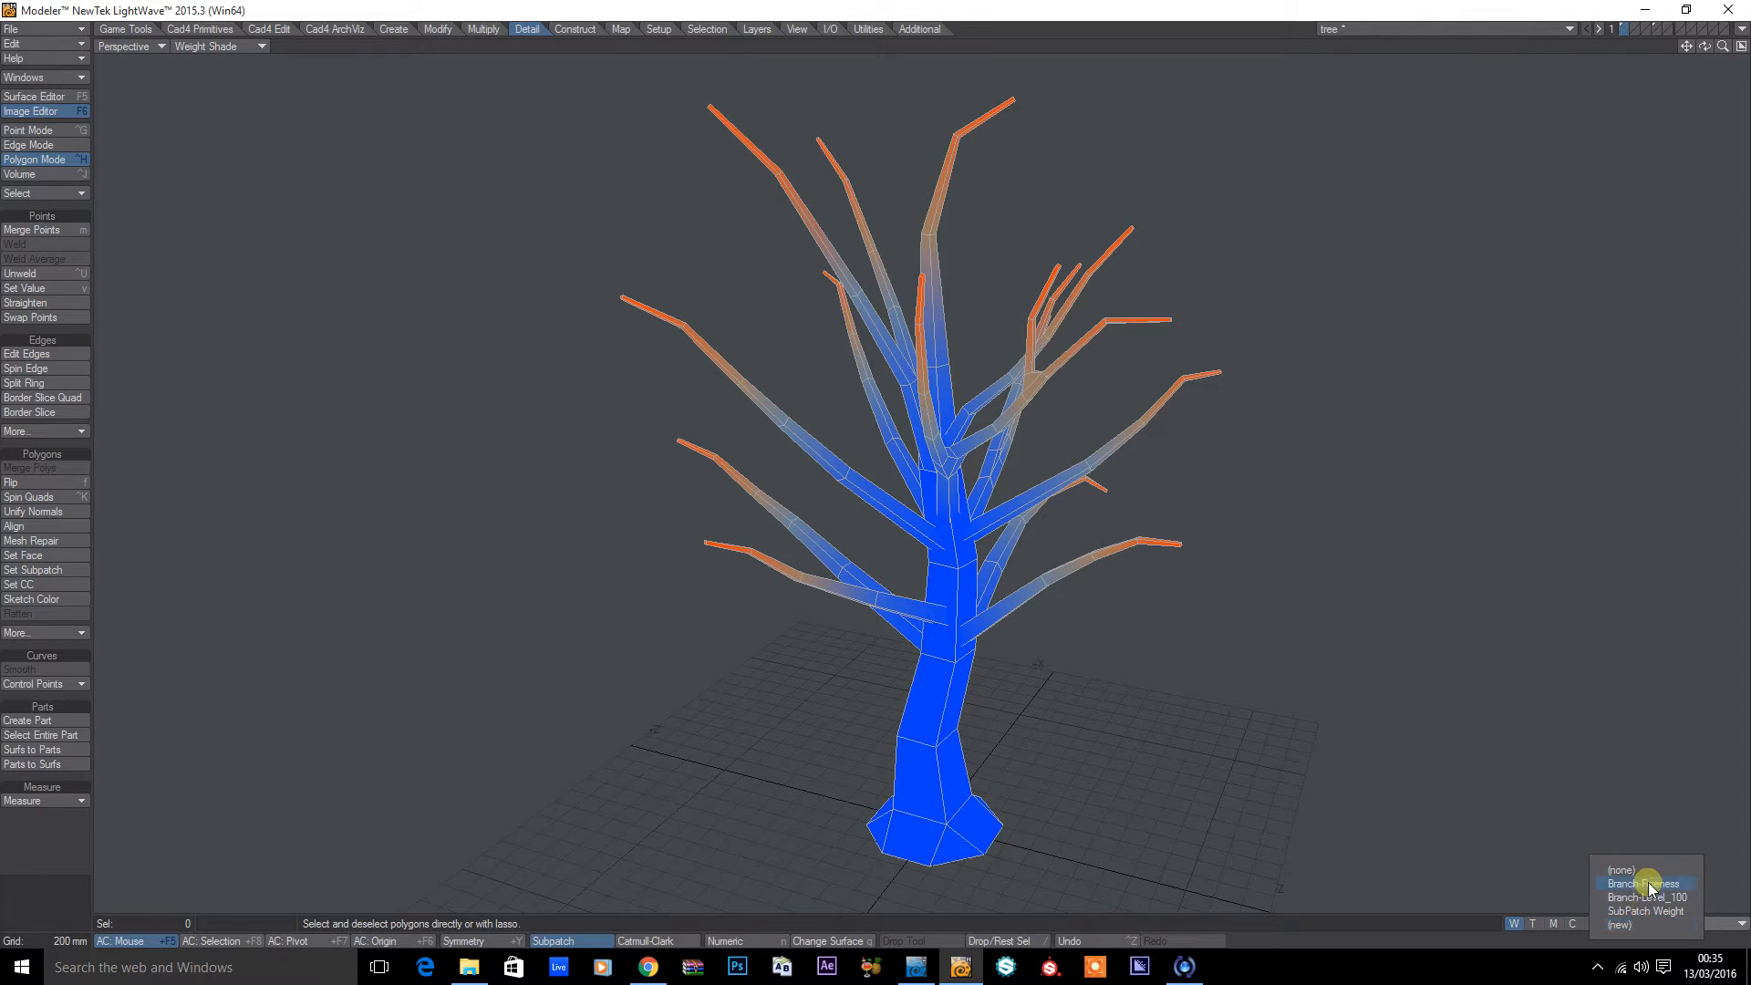
{"action": "left_click", "coordinate": [1648, 883]}
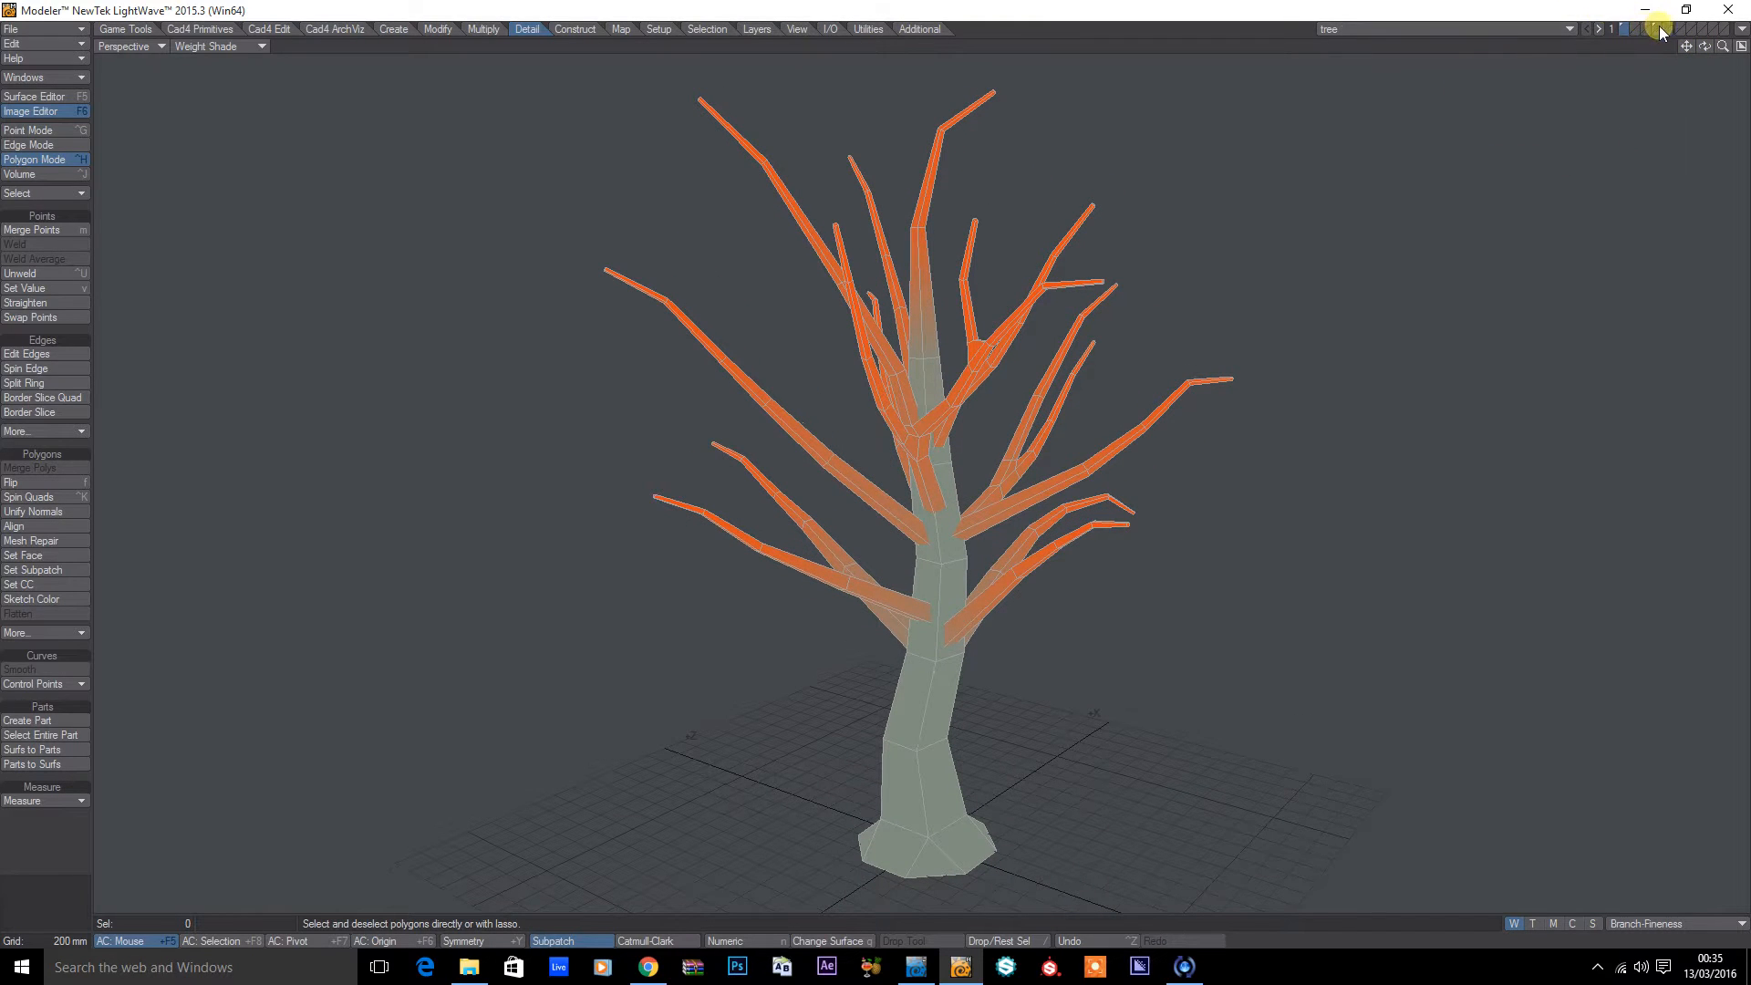
Step: Show the leaf card layer textured, then return to the Layout tree scene
{"action": "left_click", "coordinate": [218, 46]}
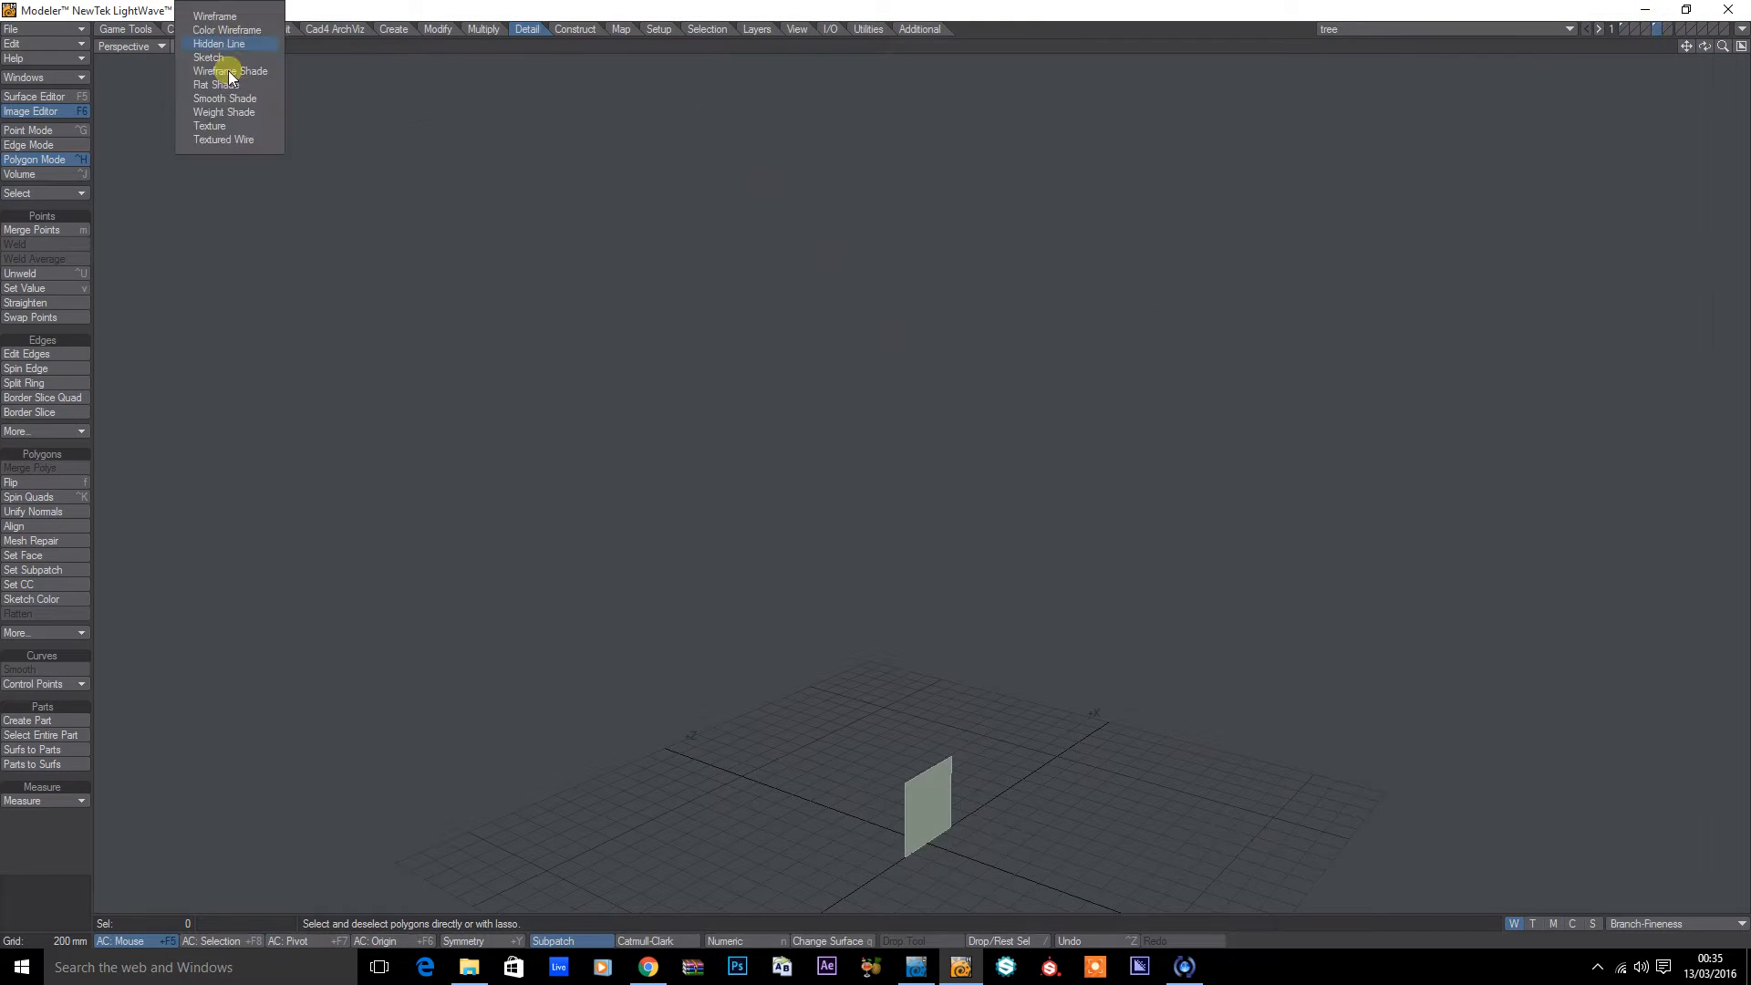
{"action": "mouse_move", "coordinate": [246, 126]}
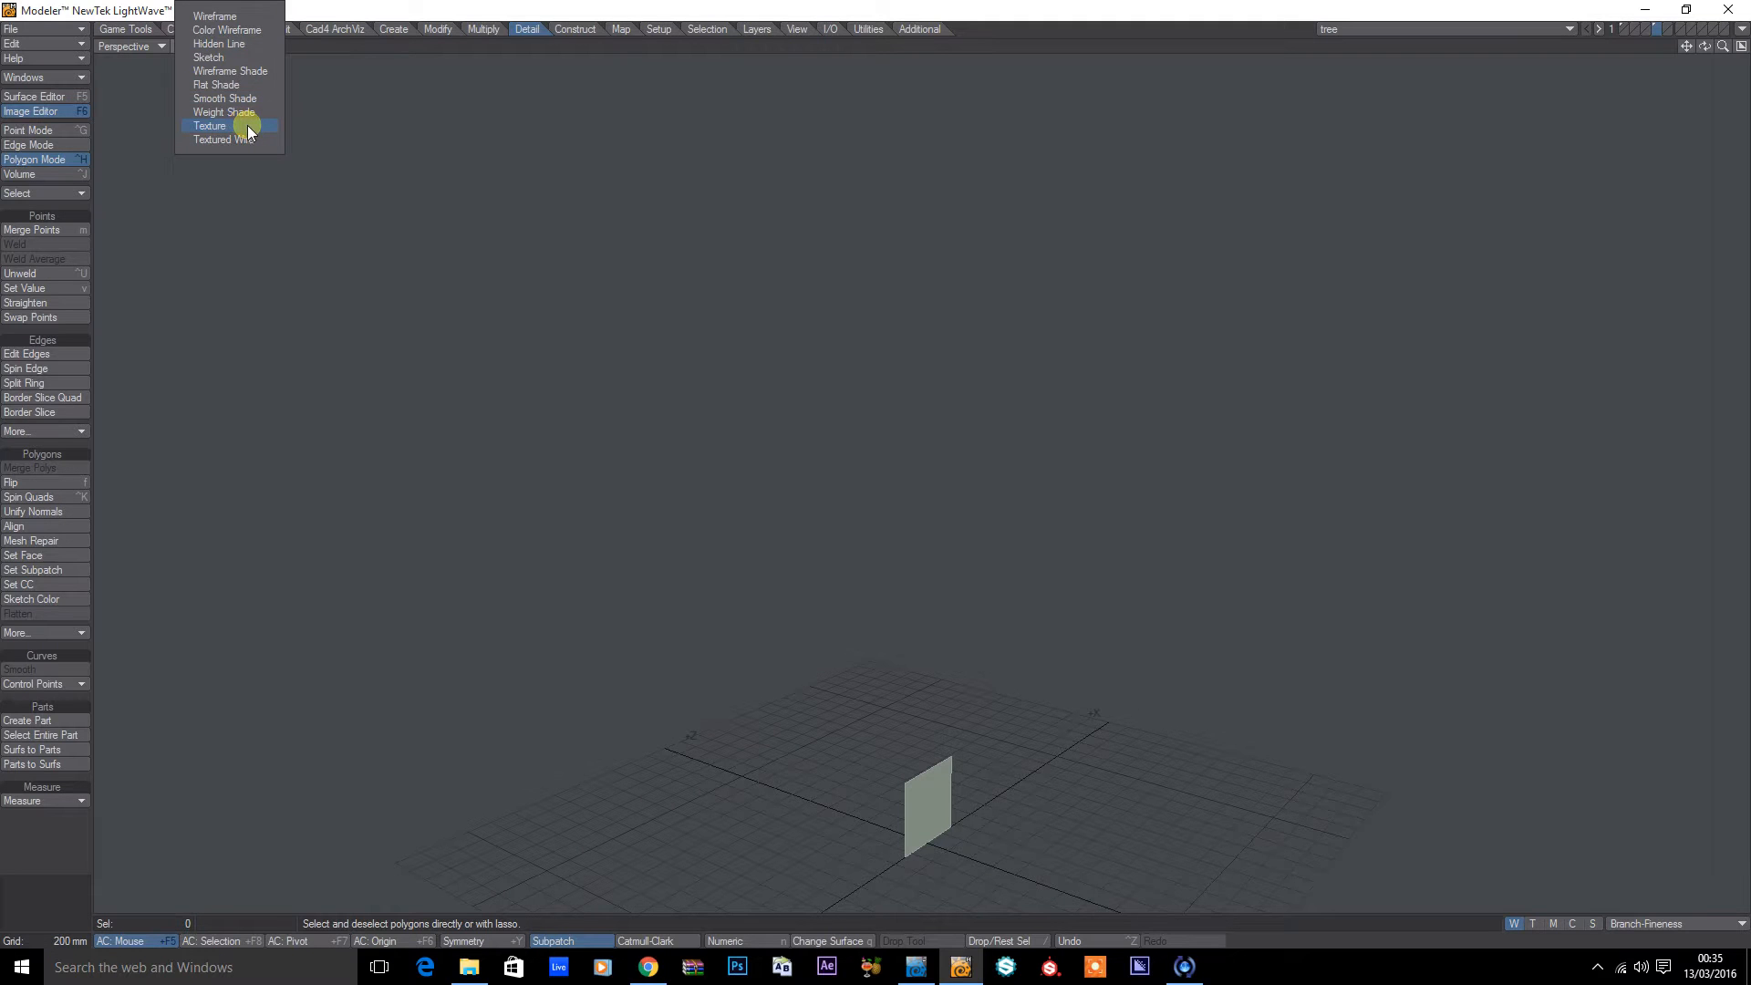
{"action": "left_click", "coordinate": [210, 125]}
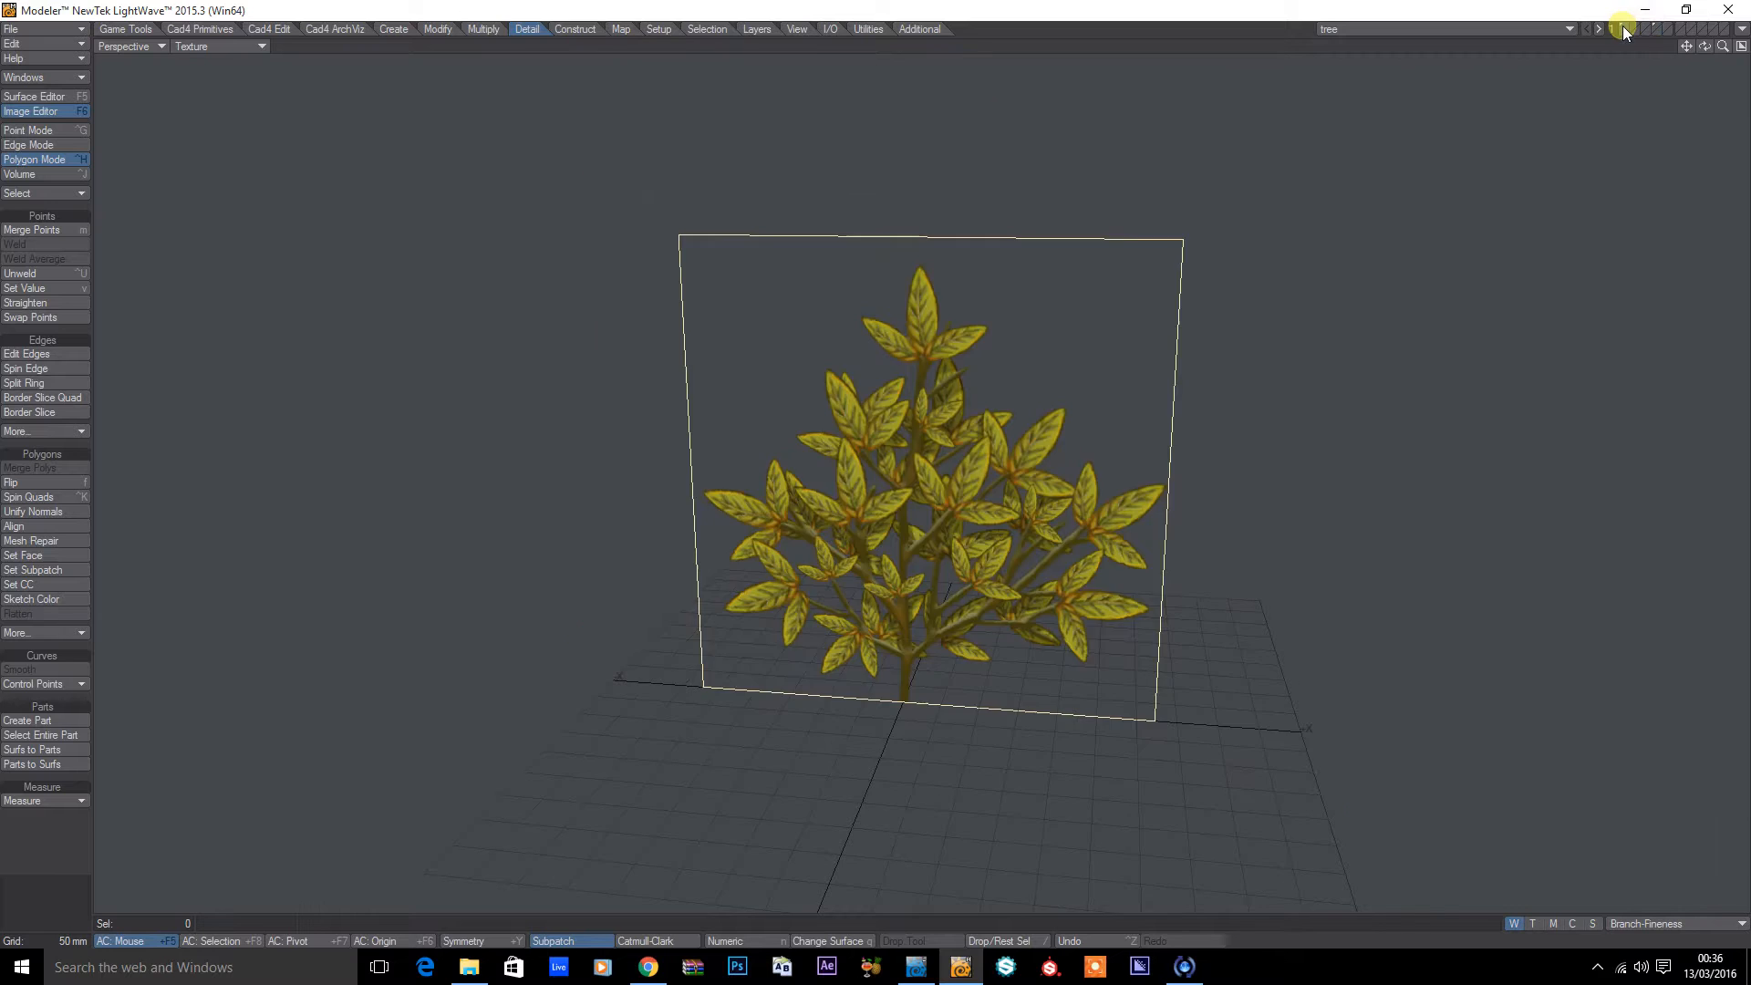
{"action": "left_click", "coordinate": [1609, 28]}
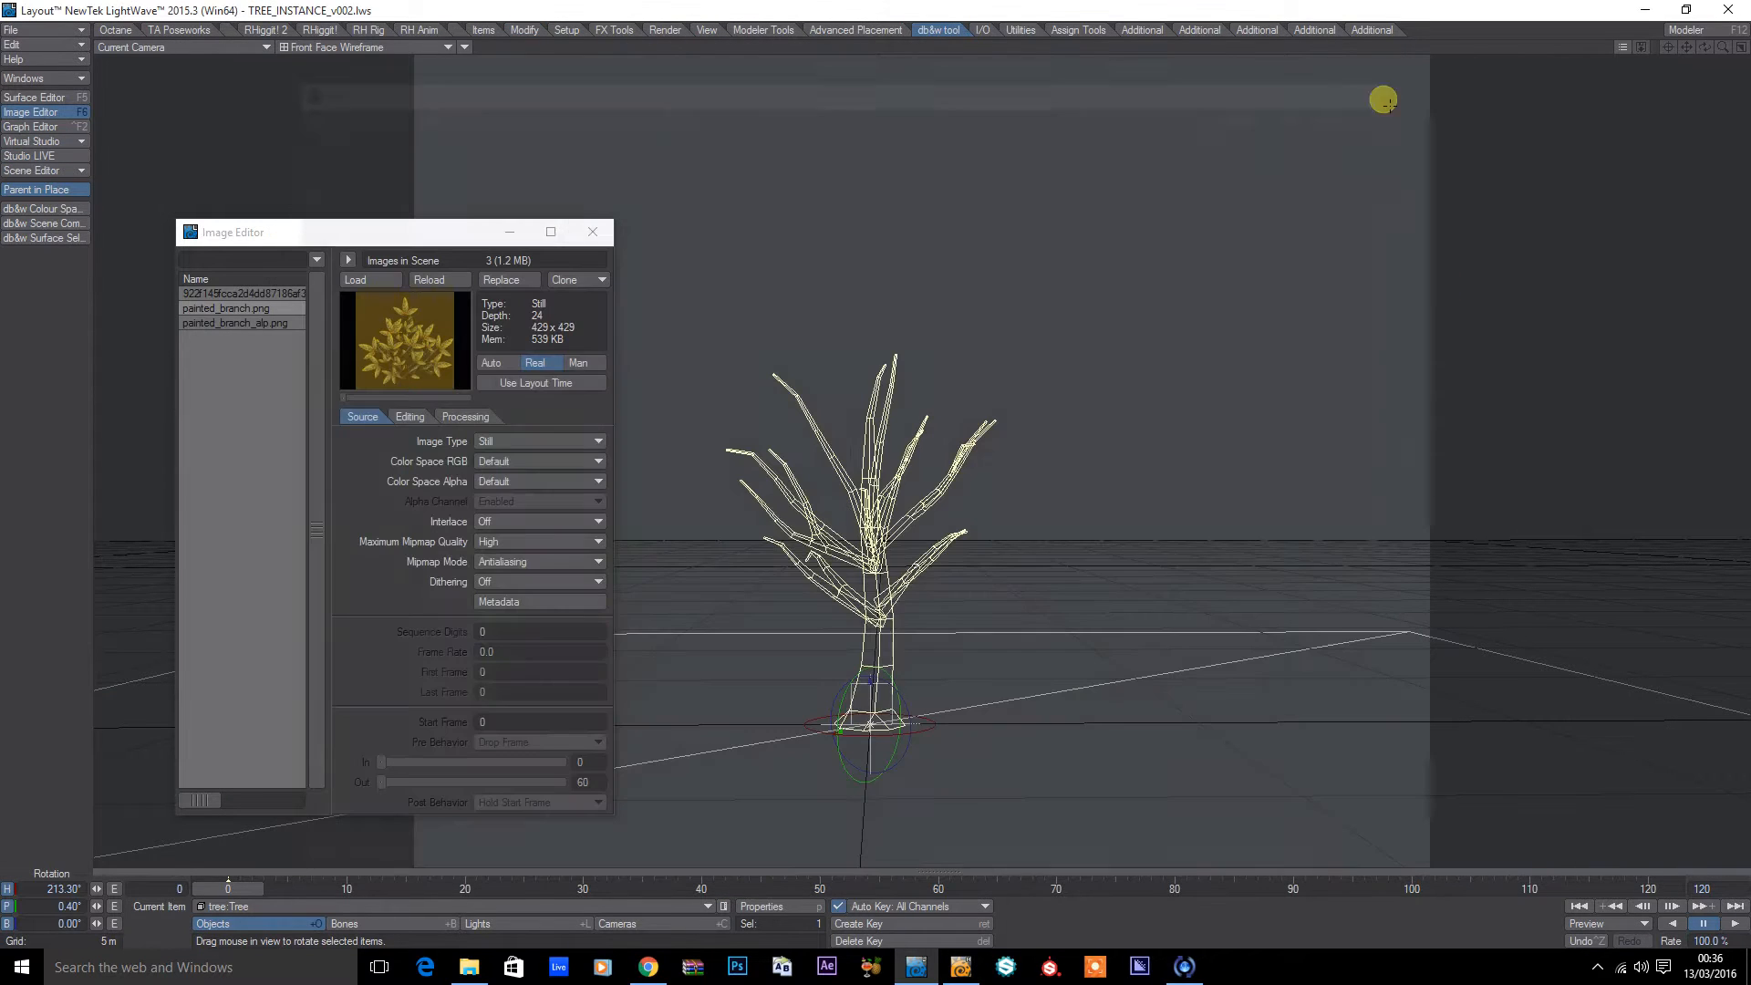
Step: Shade the Layout viewport as Textured Shaded Solid and make the tree the current item
{"action": "left_click", "coordinate": [369, 47]}
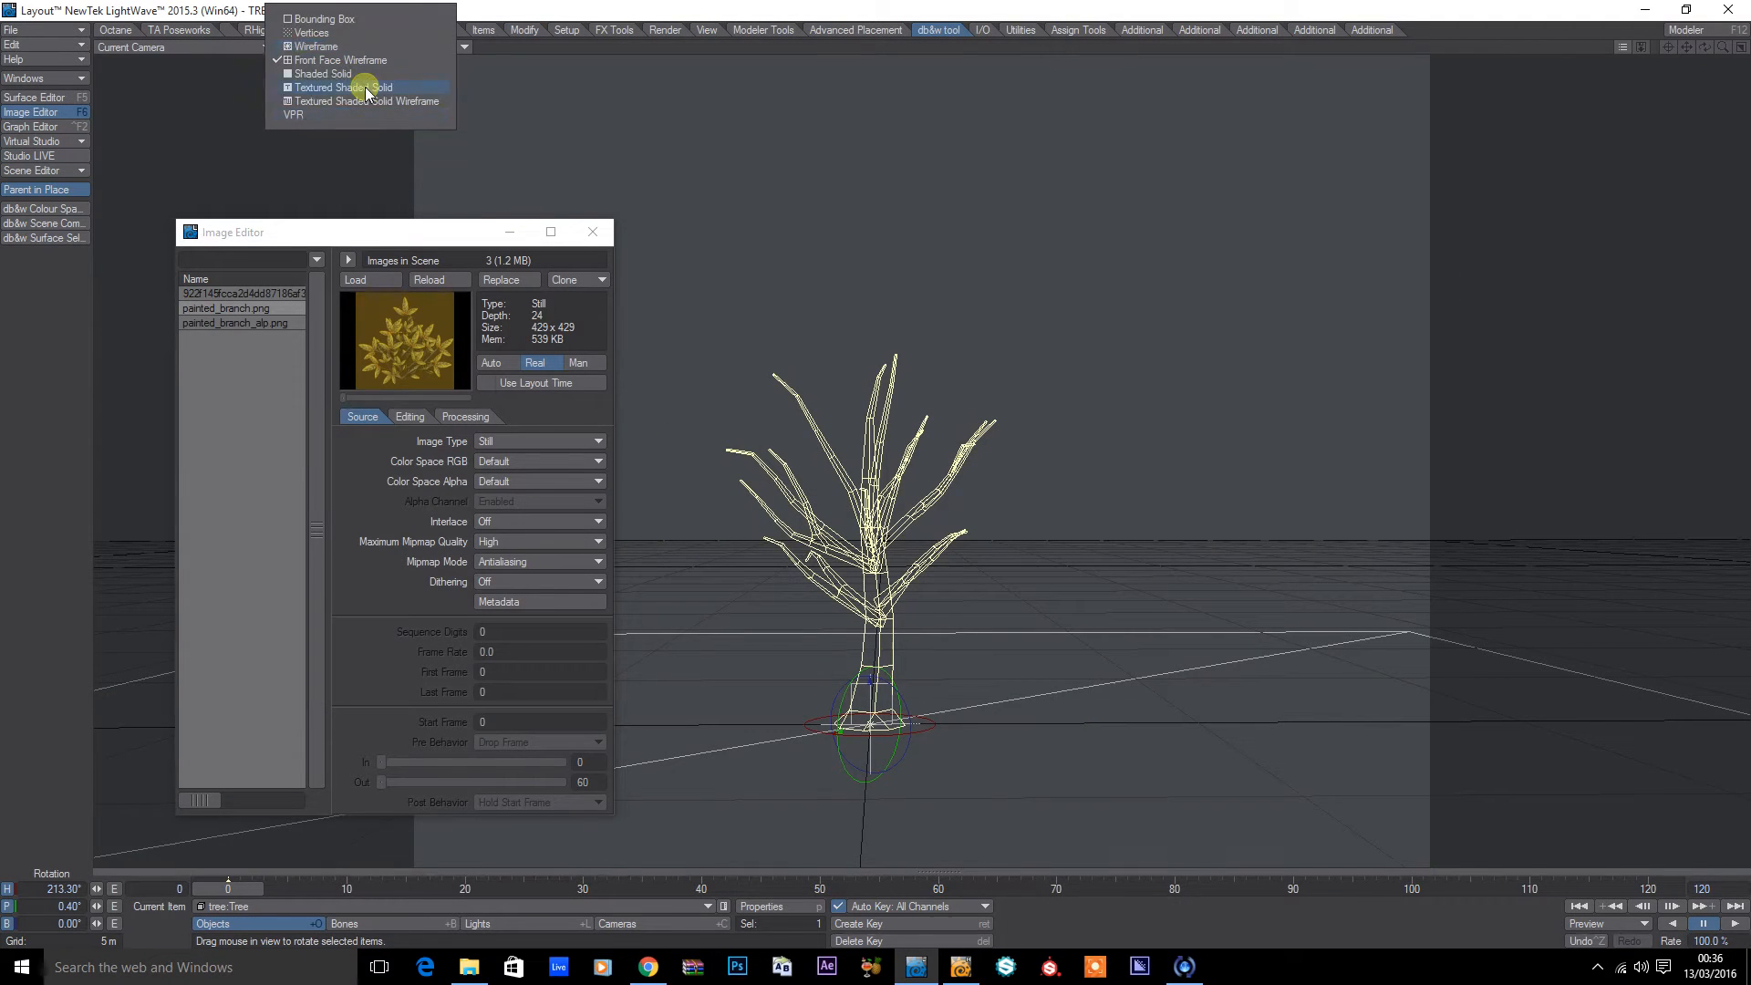
{"action": "left_click", "coordinate": [345, 88]}
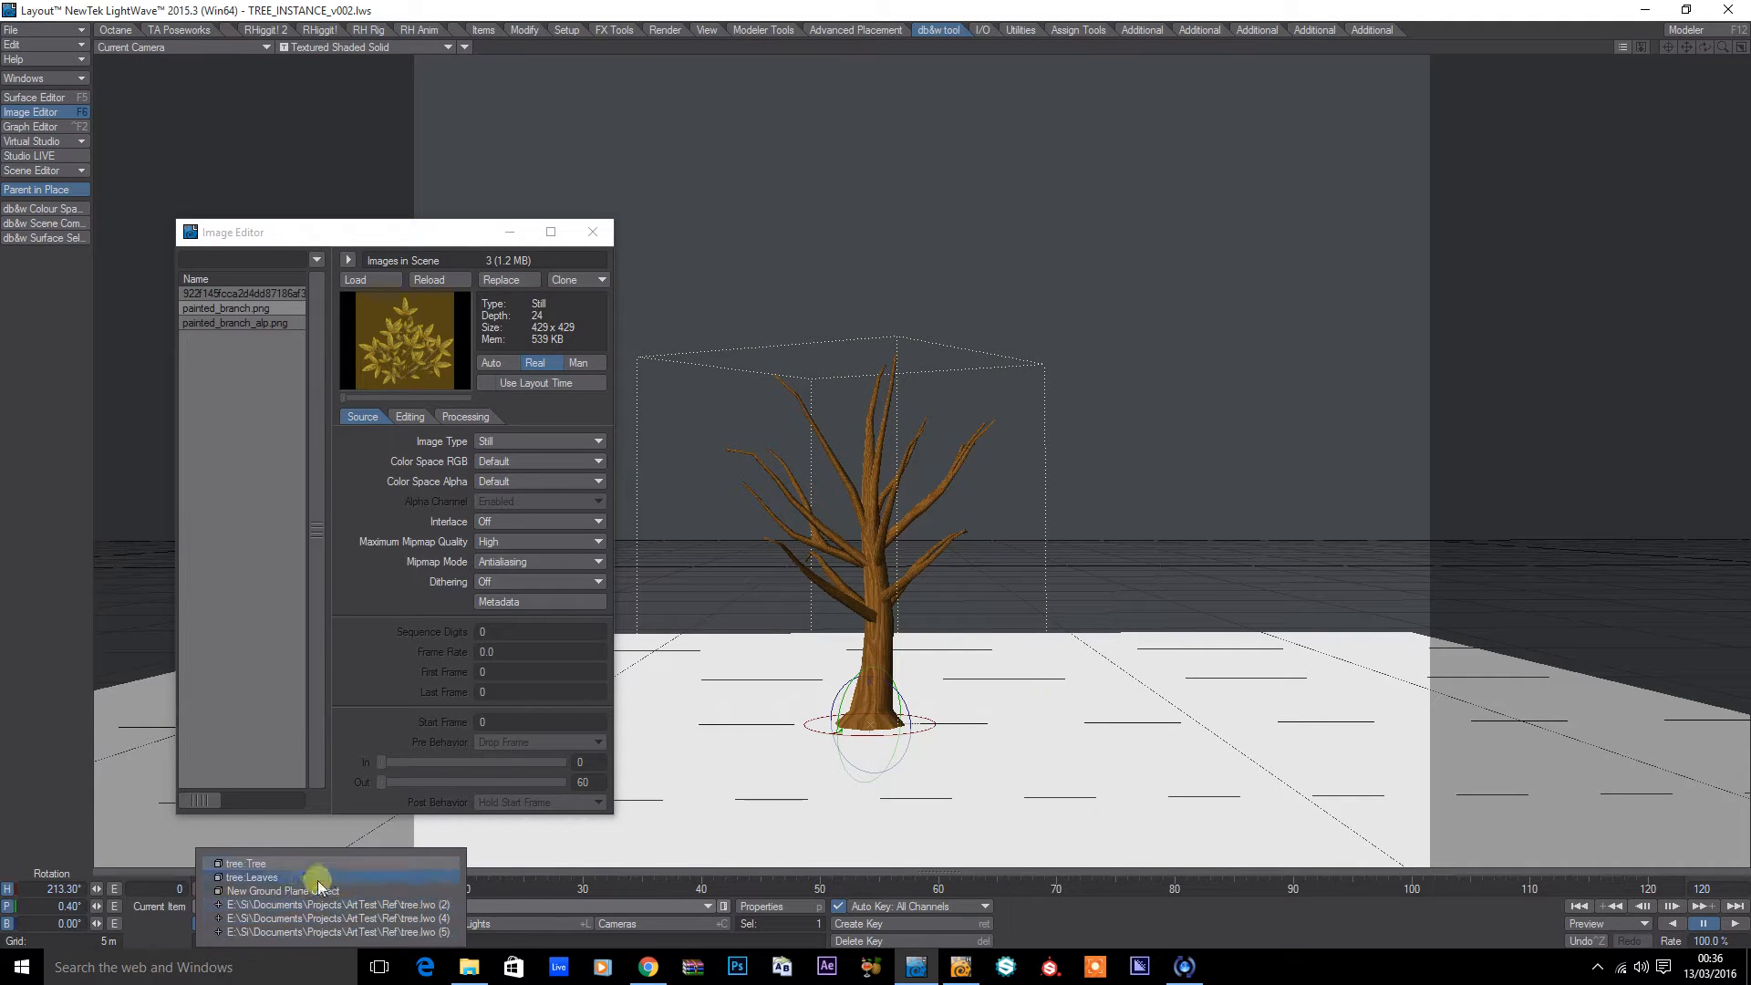
{"action": "left_click", "coordinate": [252, 877]}
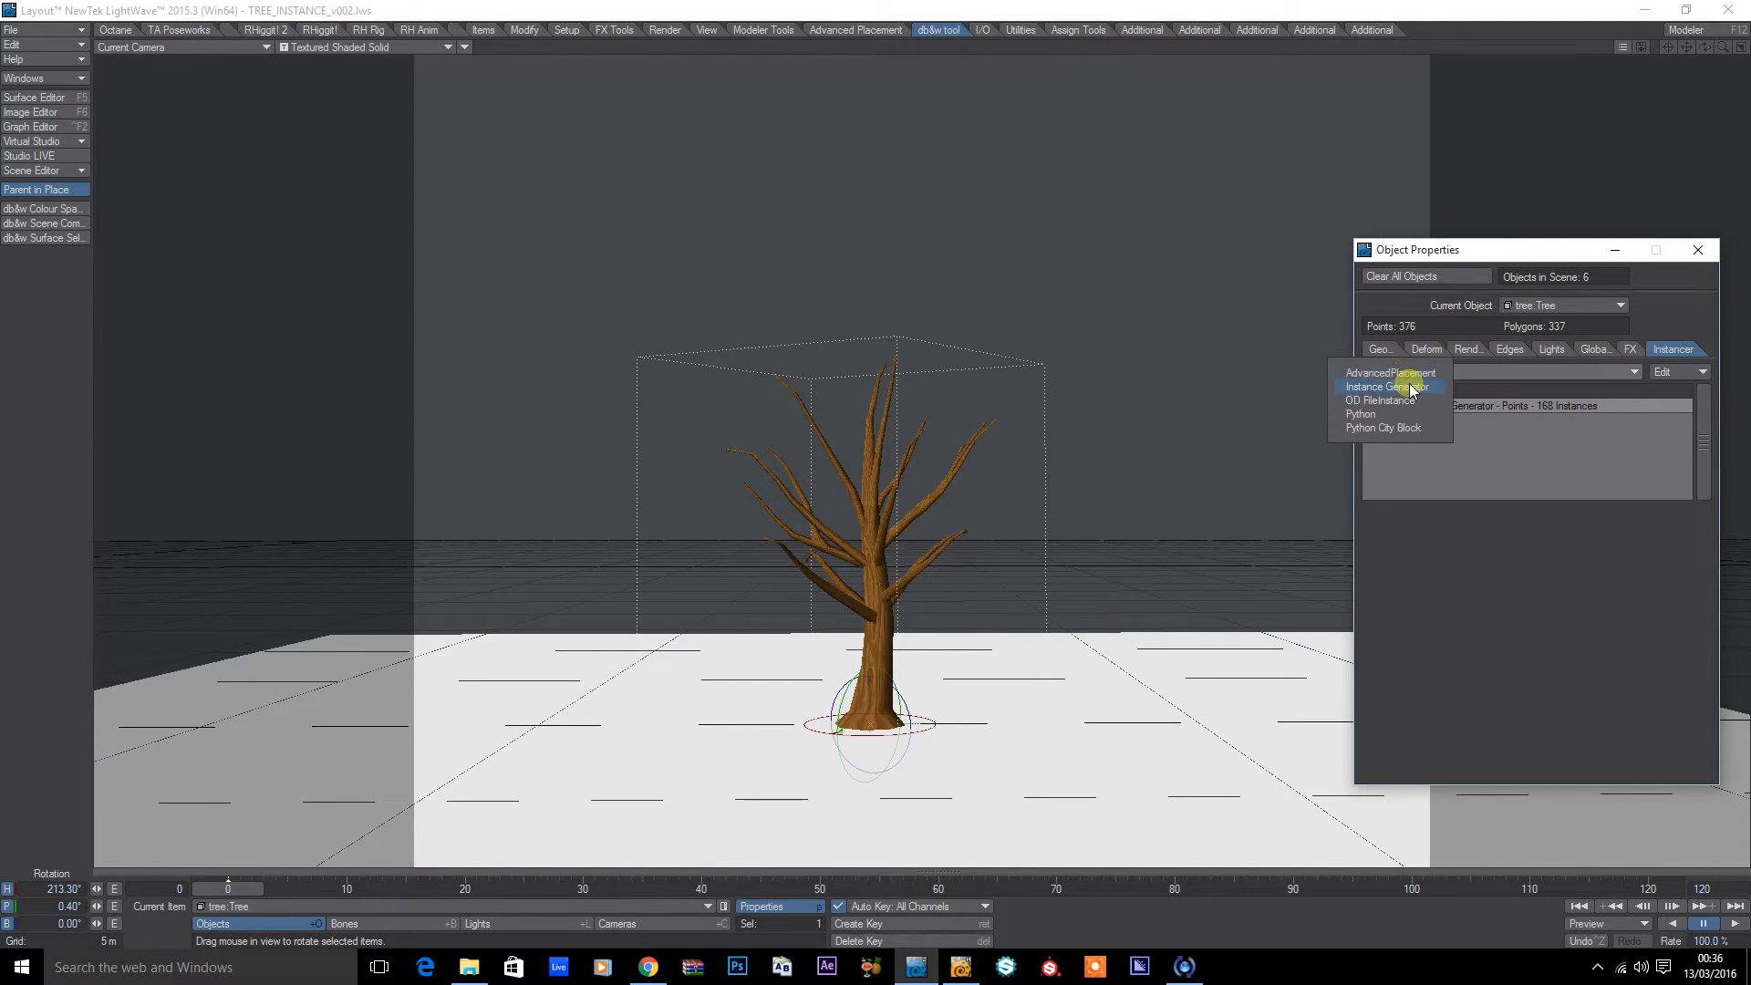
Step: Add an Instance Generator spreading leaf instances over the tree's points, displayed as textured geometry
{"action": "left_click", "coordinate": [1387, 386]}
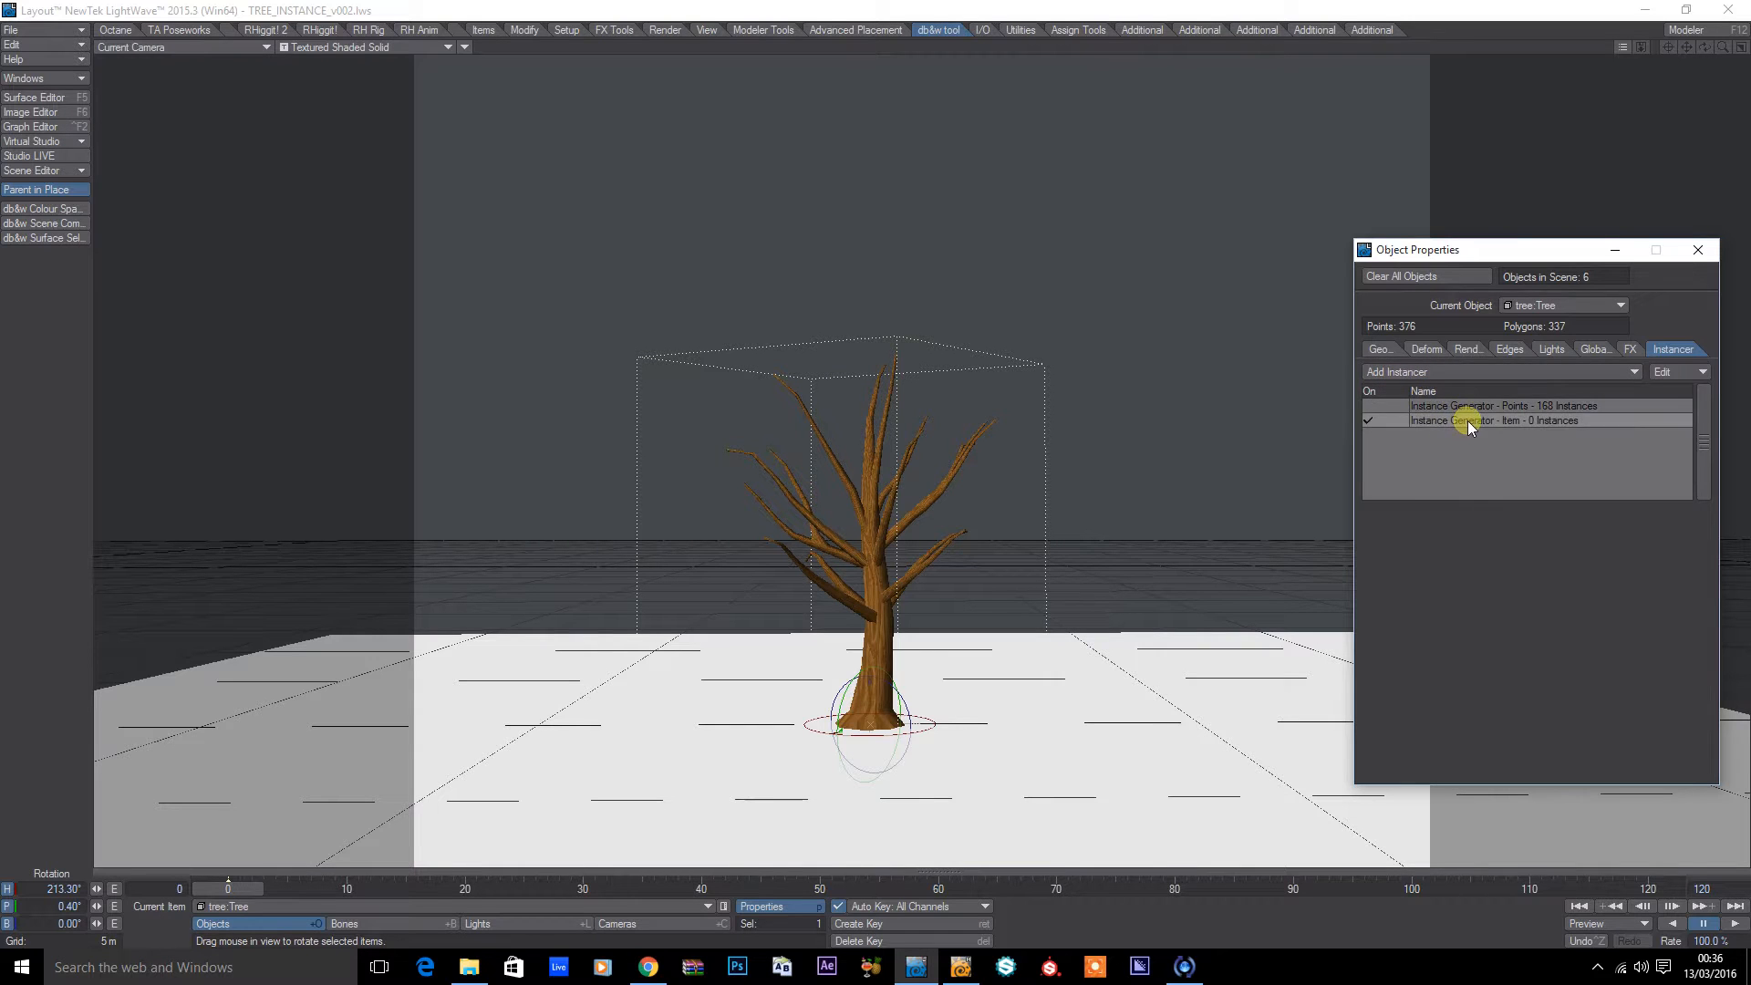
{"action": "double_click", "coordinate": [1496, 419]}
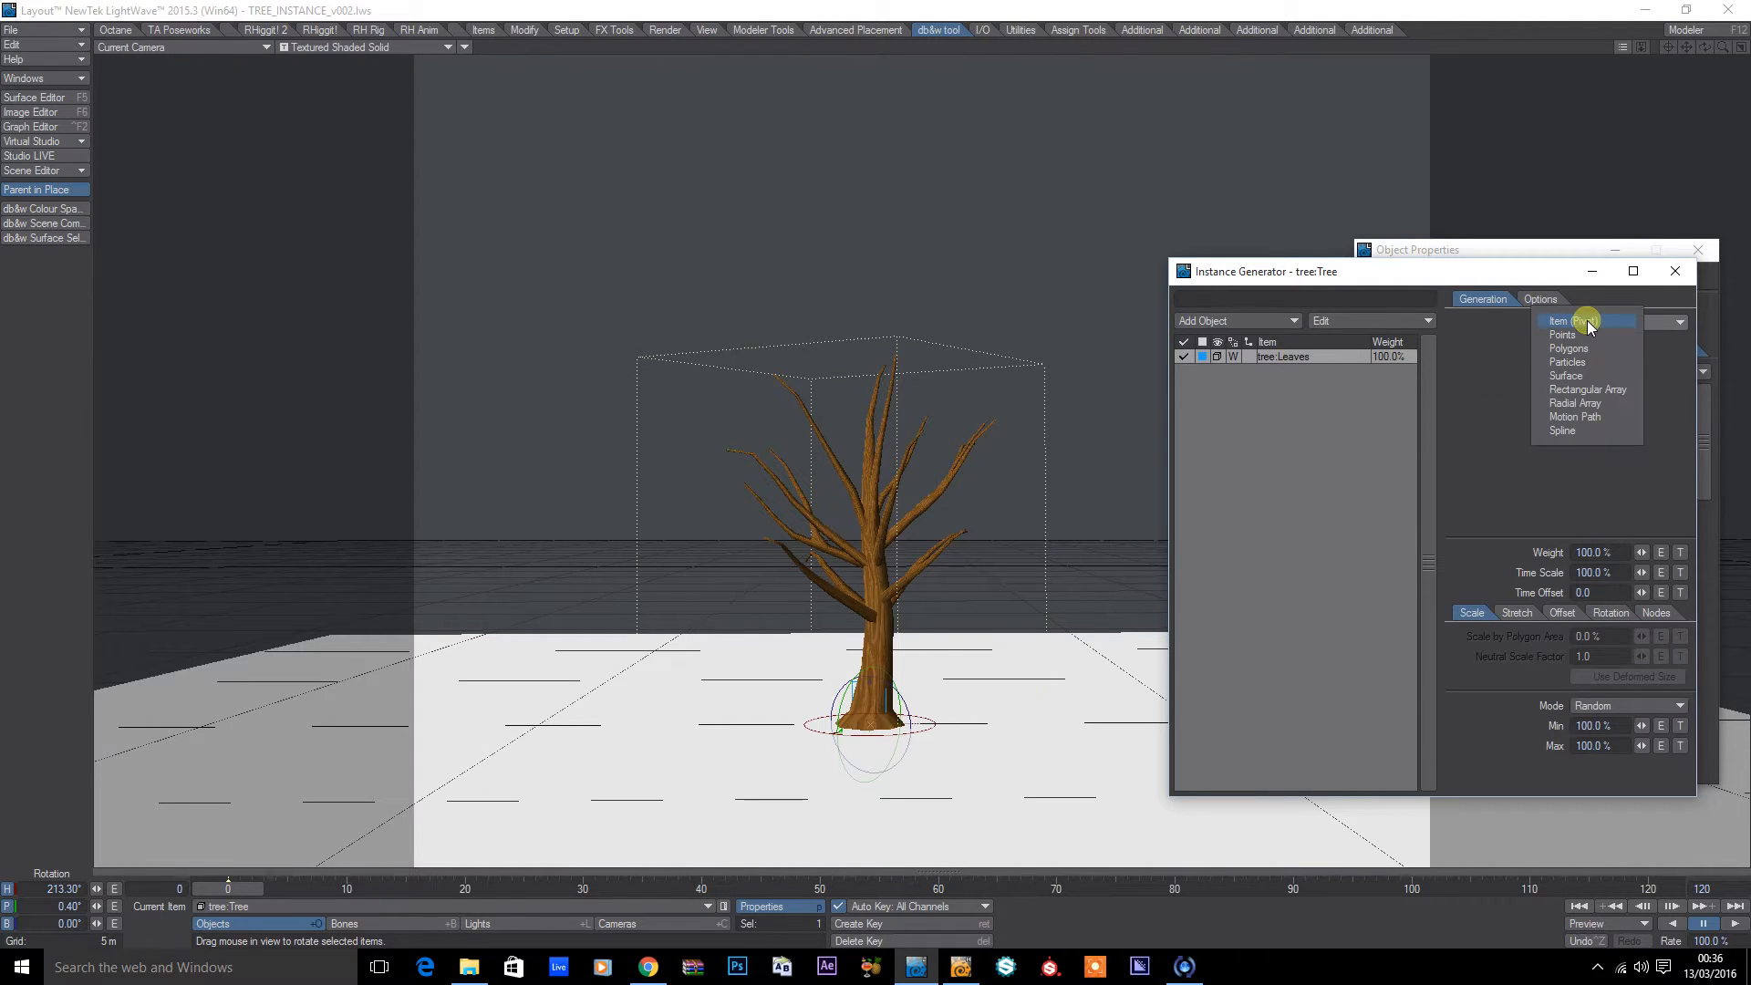
{"action": "left_click", "coordinate": [1561, 333]}
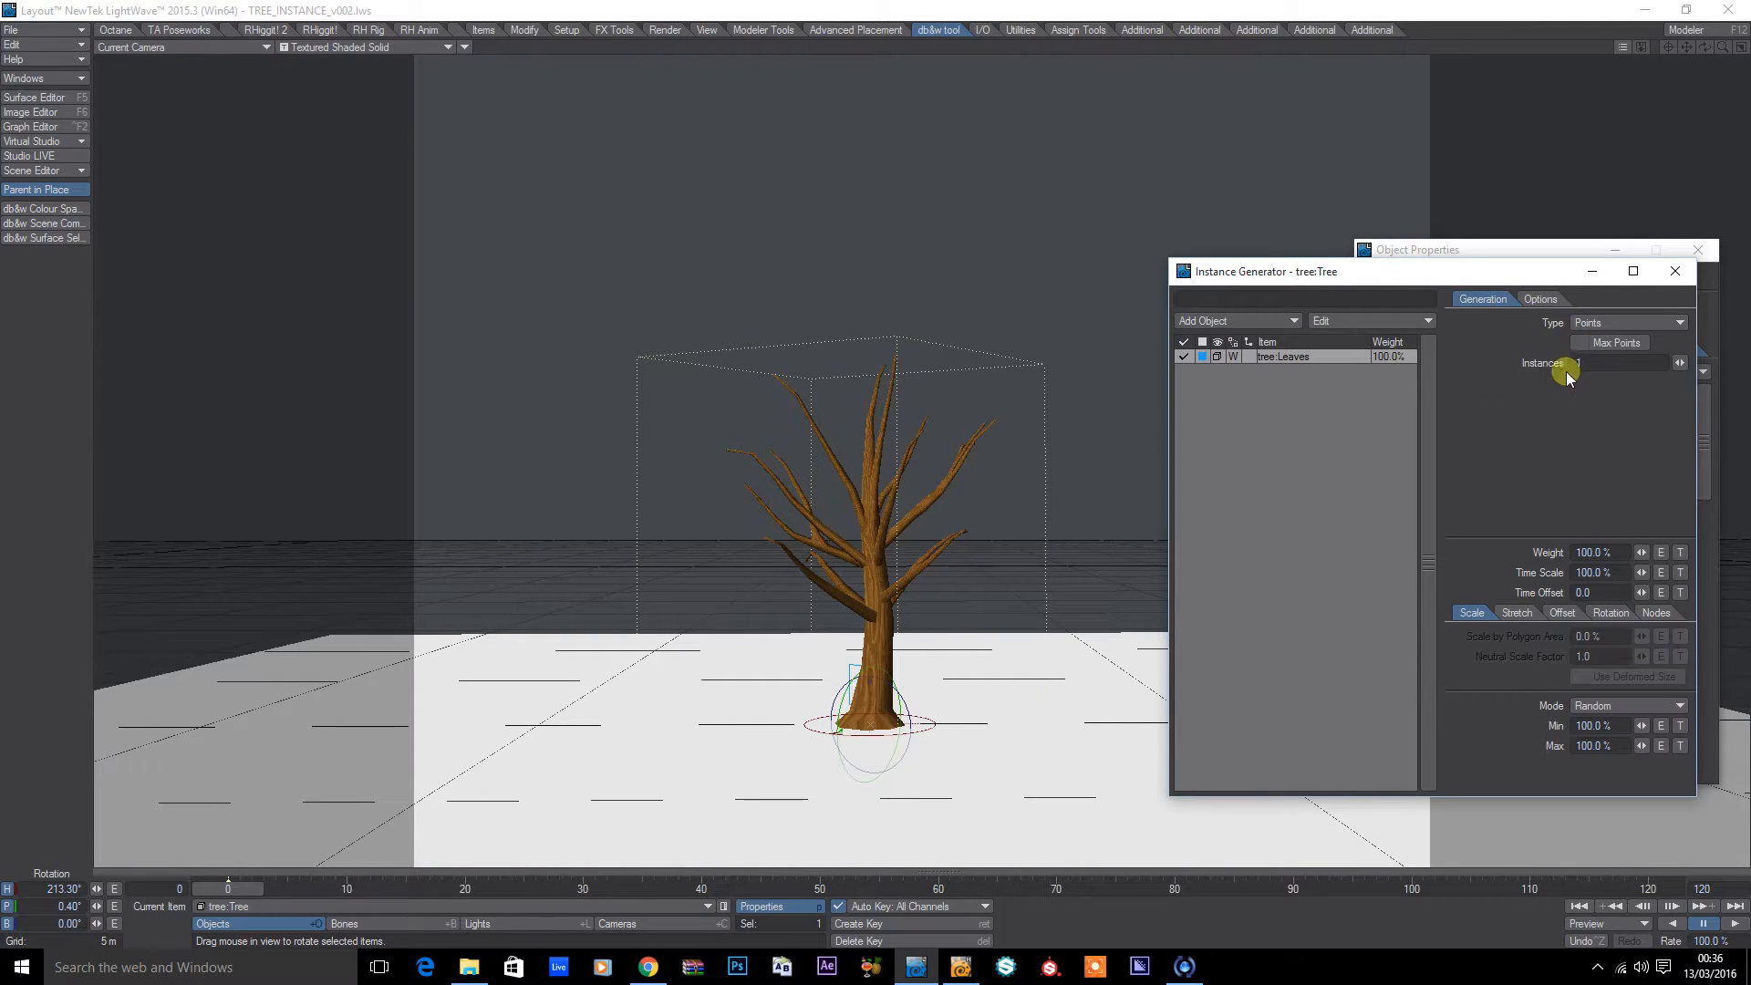
{"action": "left_click", "coordinate": [1678, 363]}
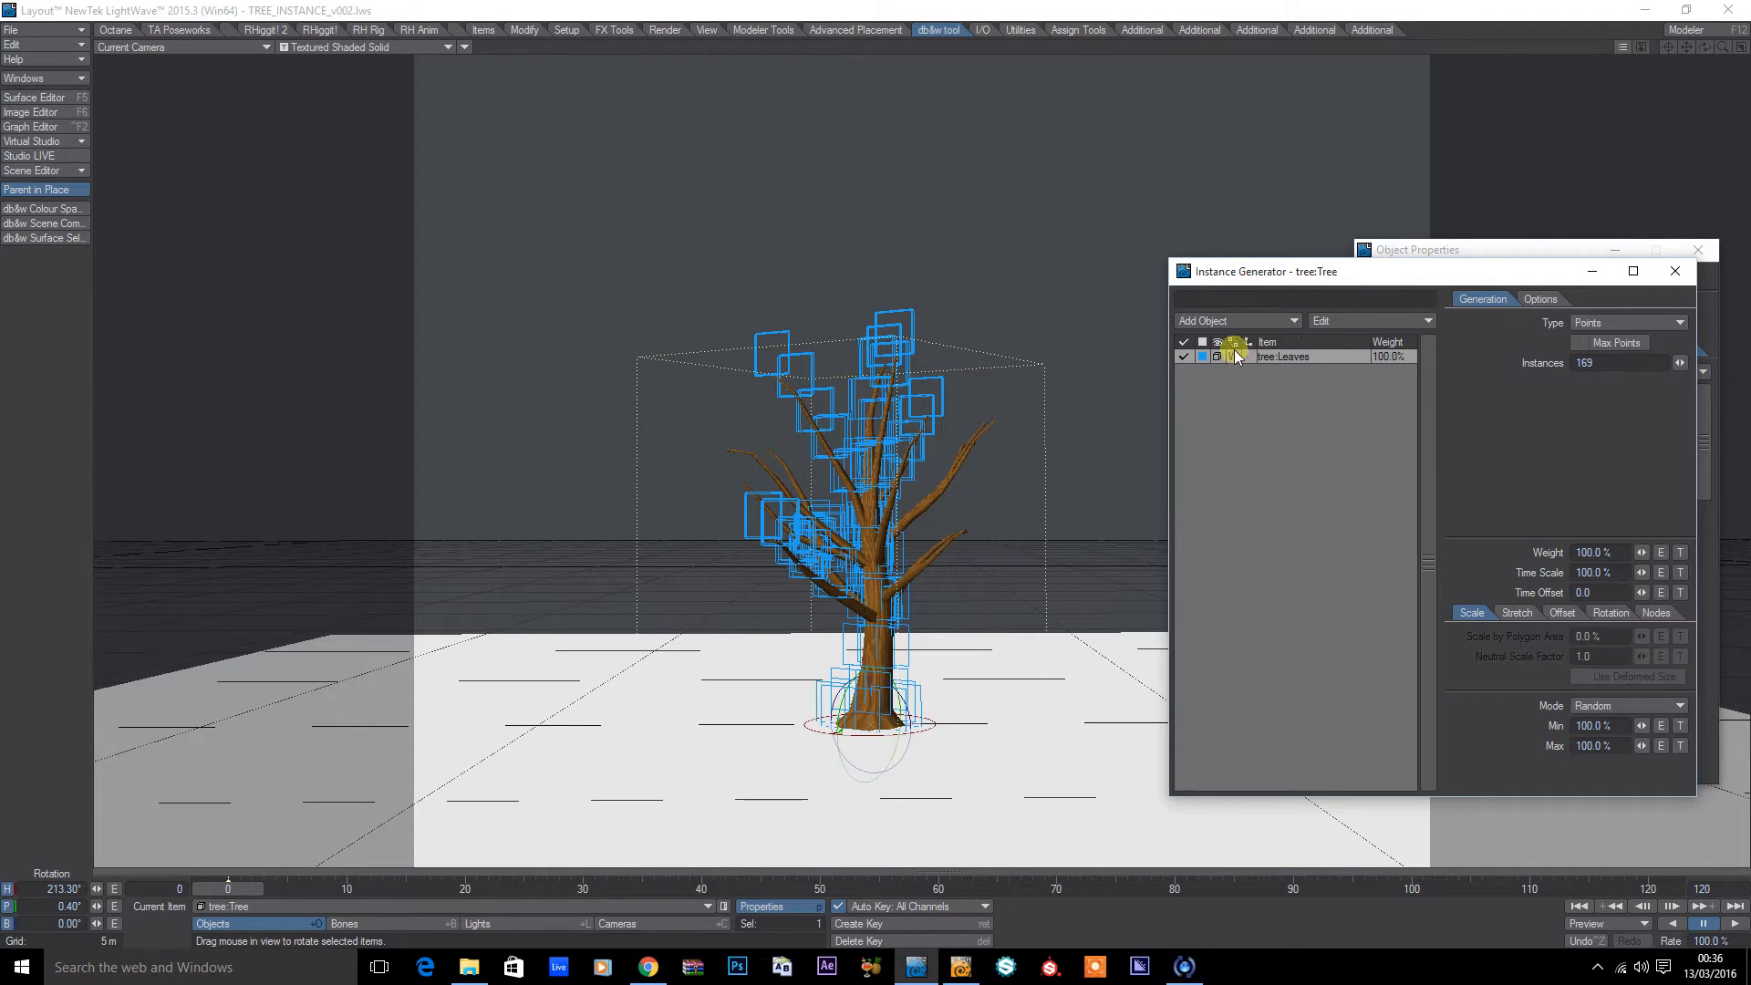
{"action": "left_click", "coordinate": [1235, 344]}
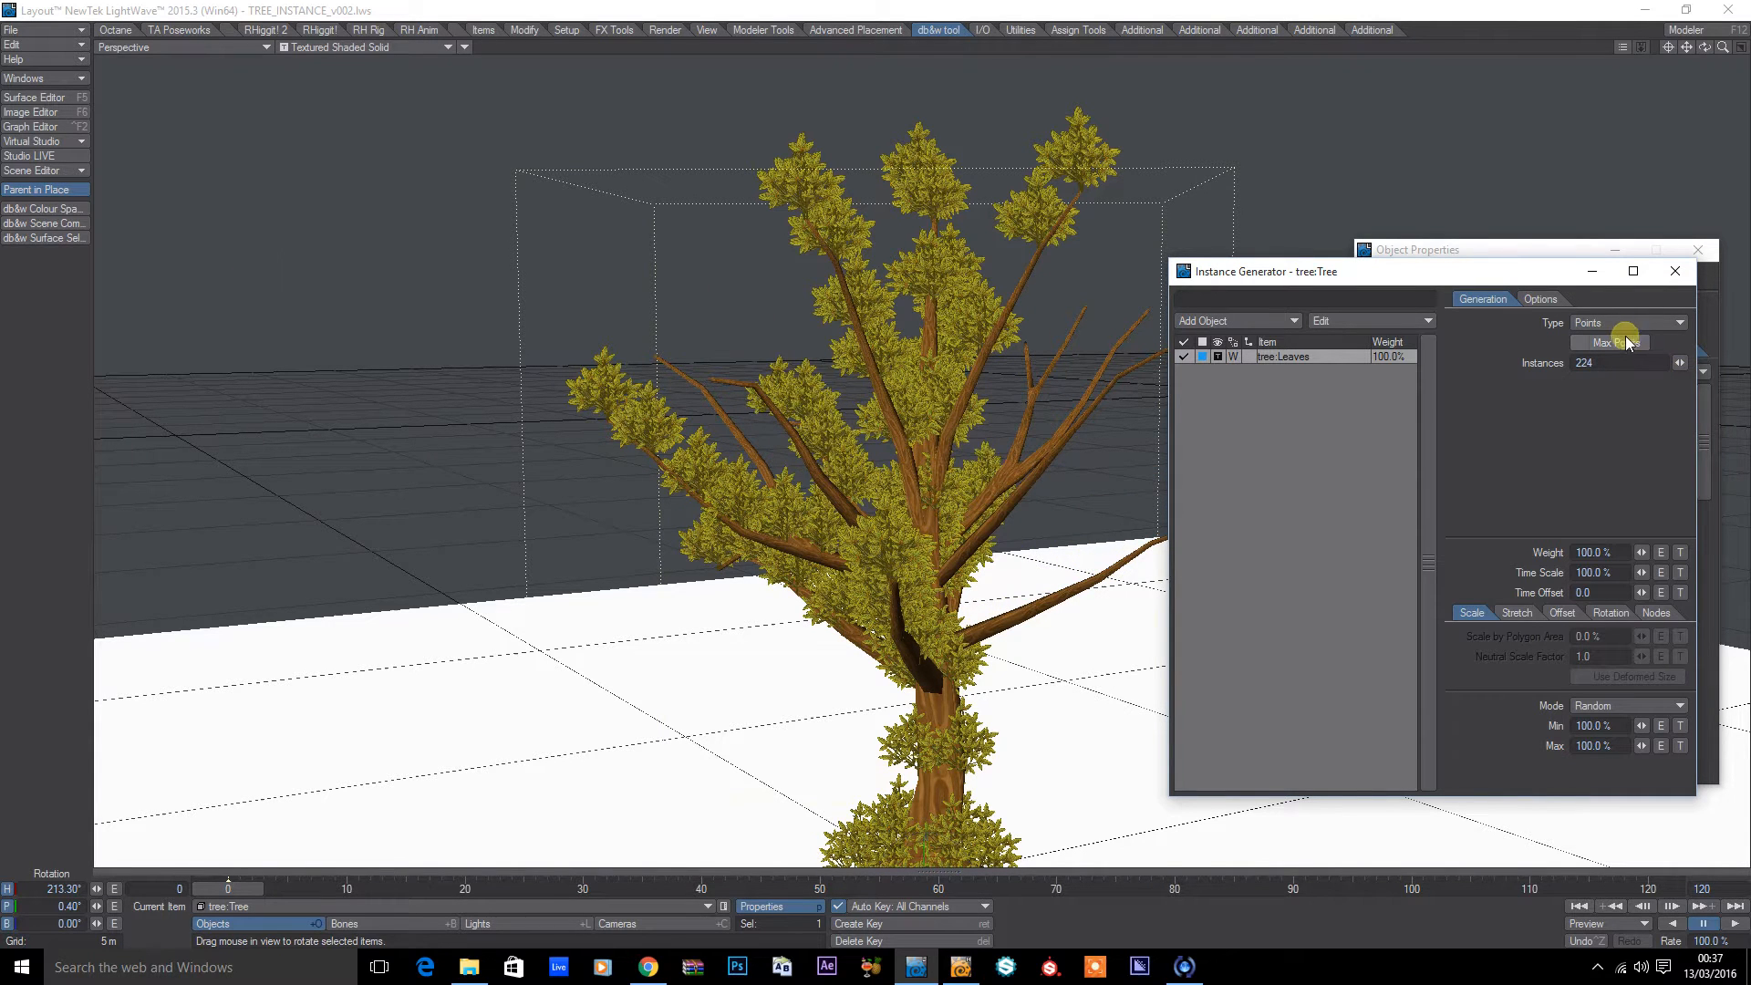
Step: Fill every tree point with a leaf instance at a uniform 250% scale
{"action": "left_click", "coordinate": [1579, 341]}
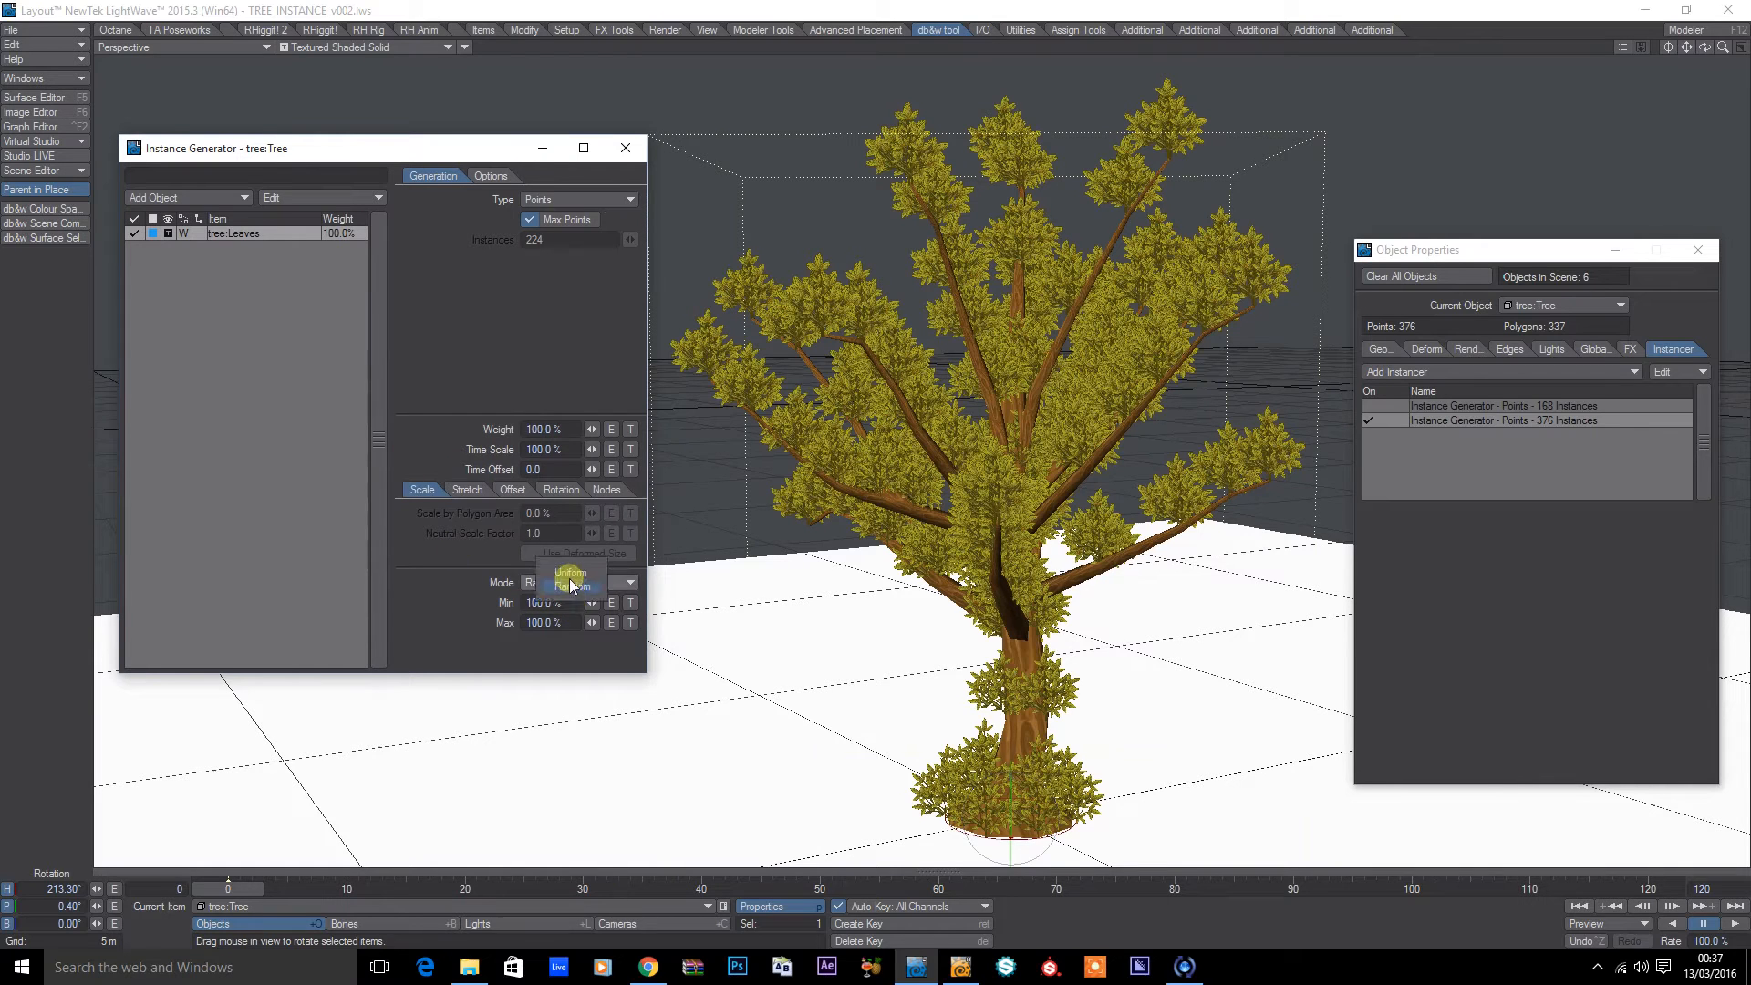
{"action": "left_click", "coordinate": [569, 573]}
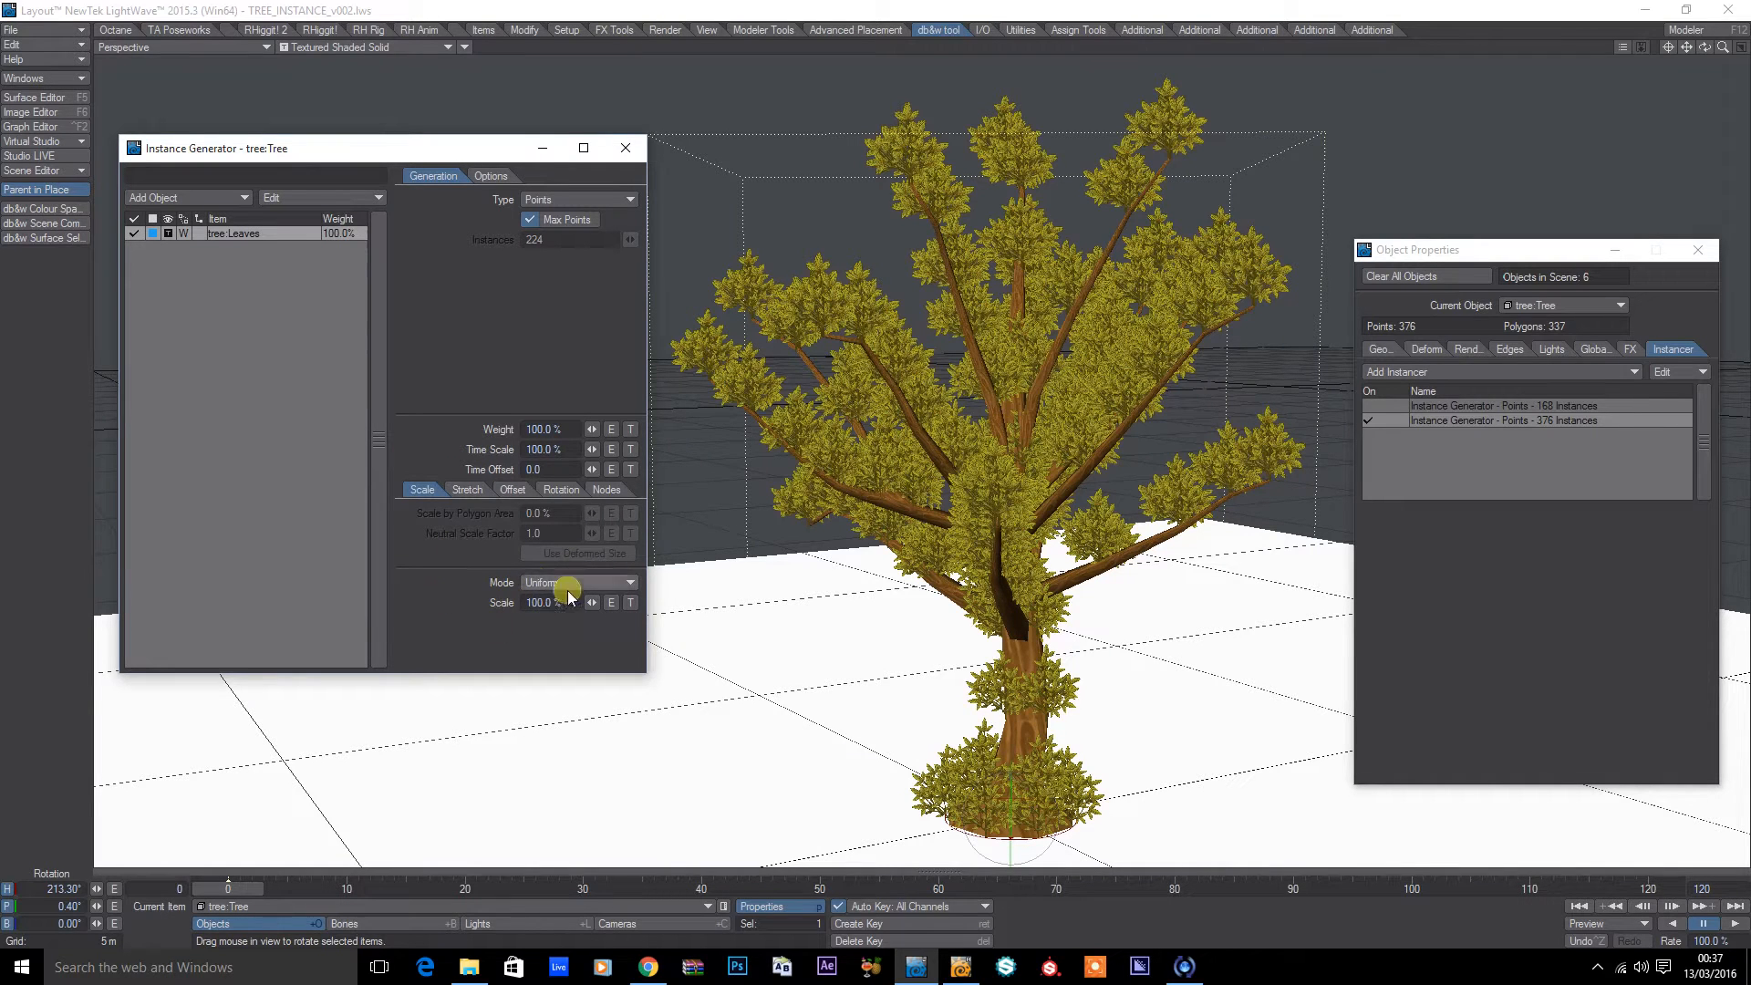
{"action": "triple_click", "coordinate": [543, 601]}
{"action": "type", "text": "250"}
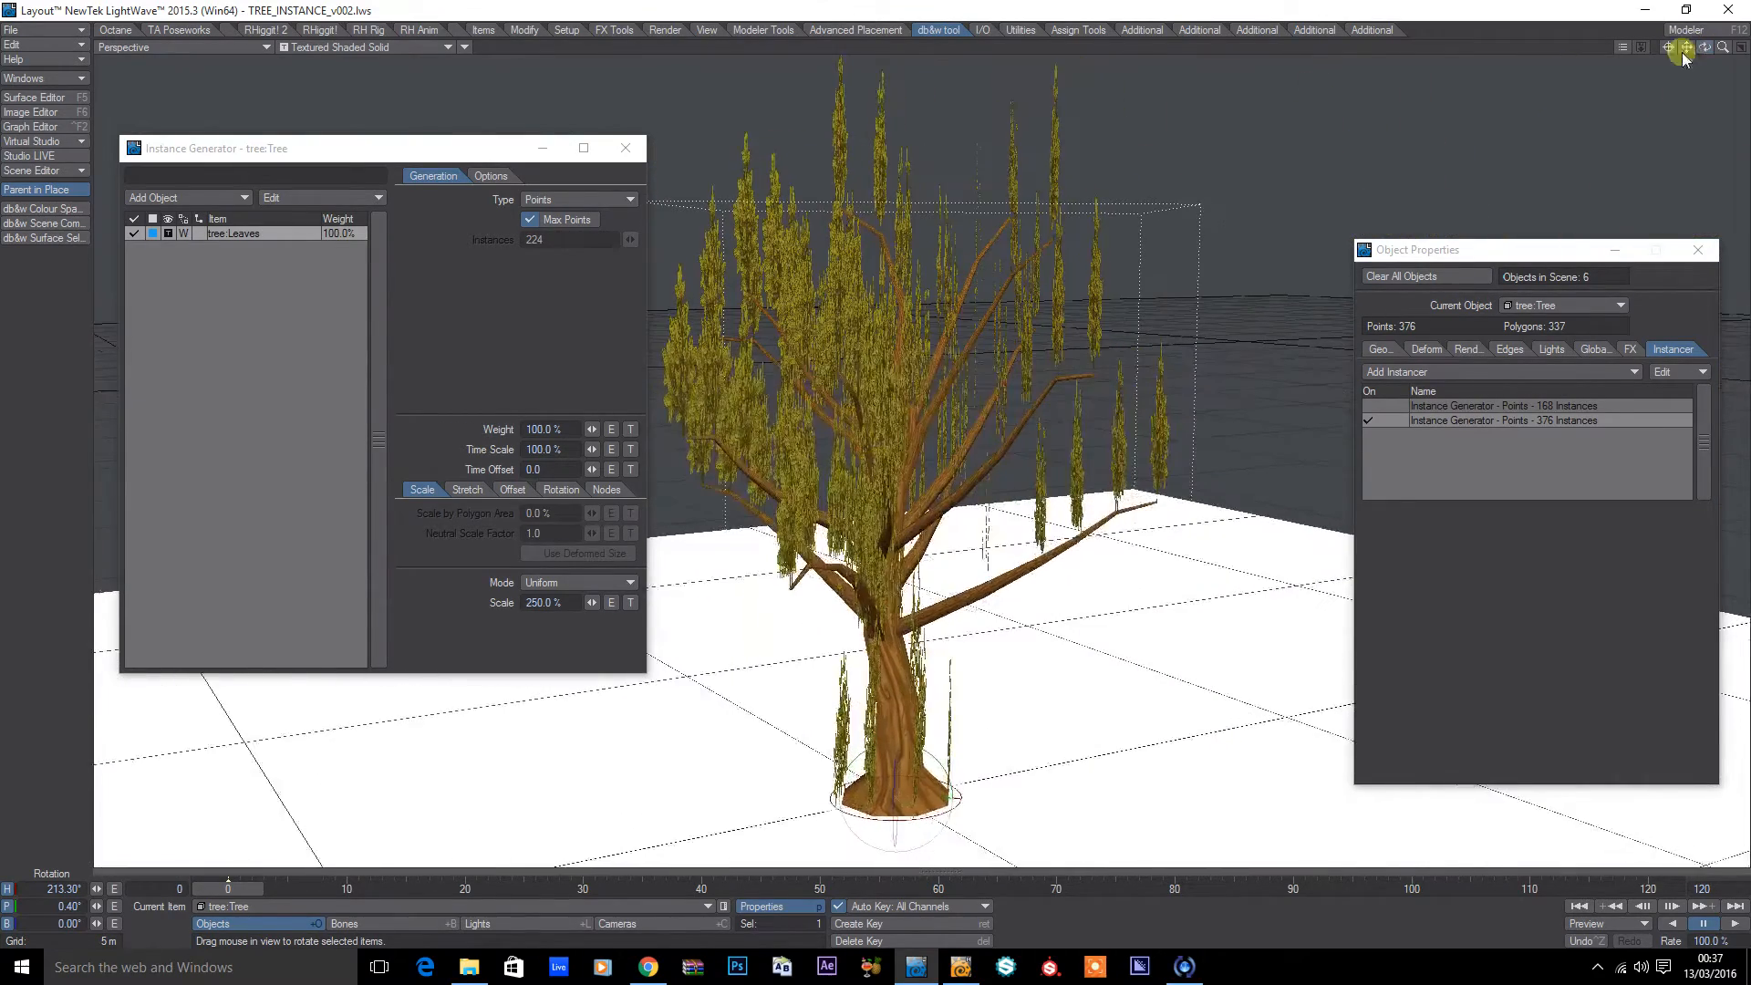
Step: Randomize leaf rotation: heading ±180°, pitch ±20°, bank ±40°
{"action": "left_click", "coordinate": [558, 489]}
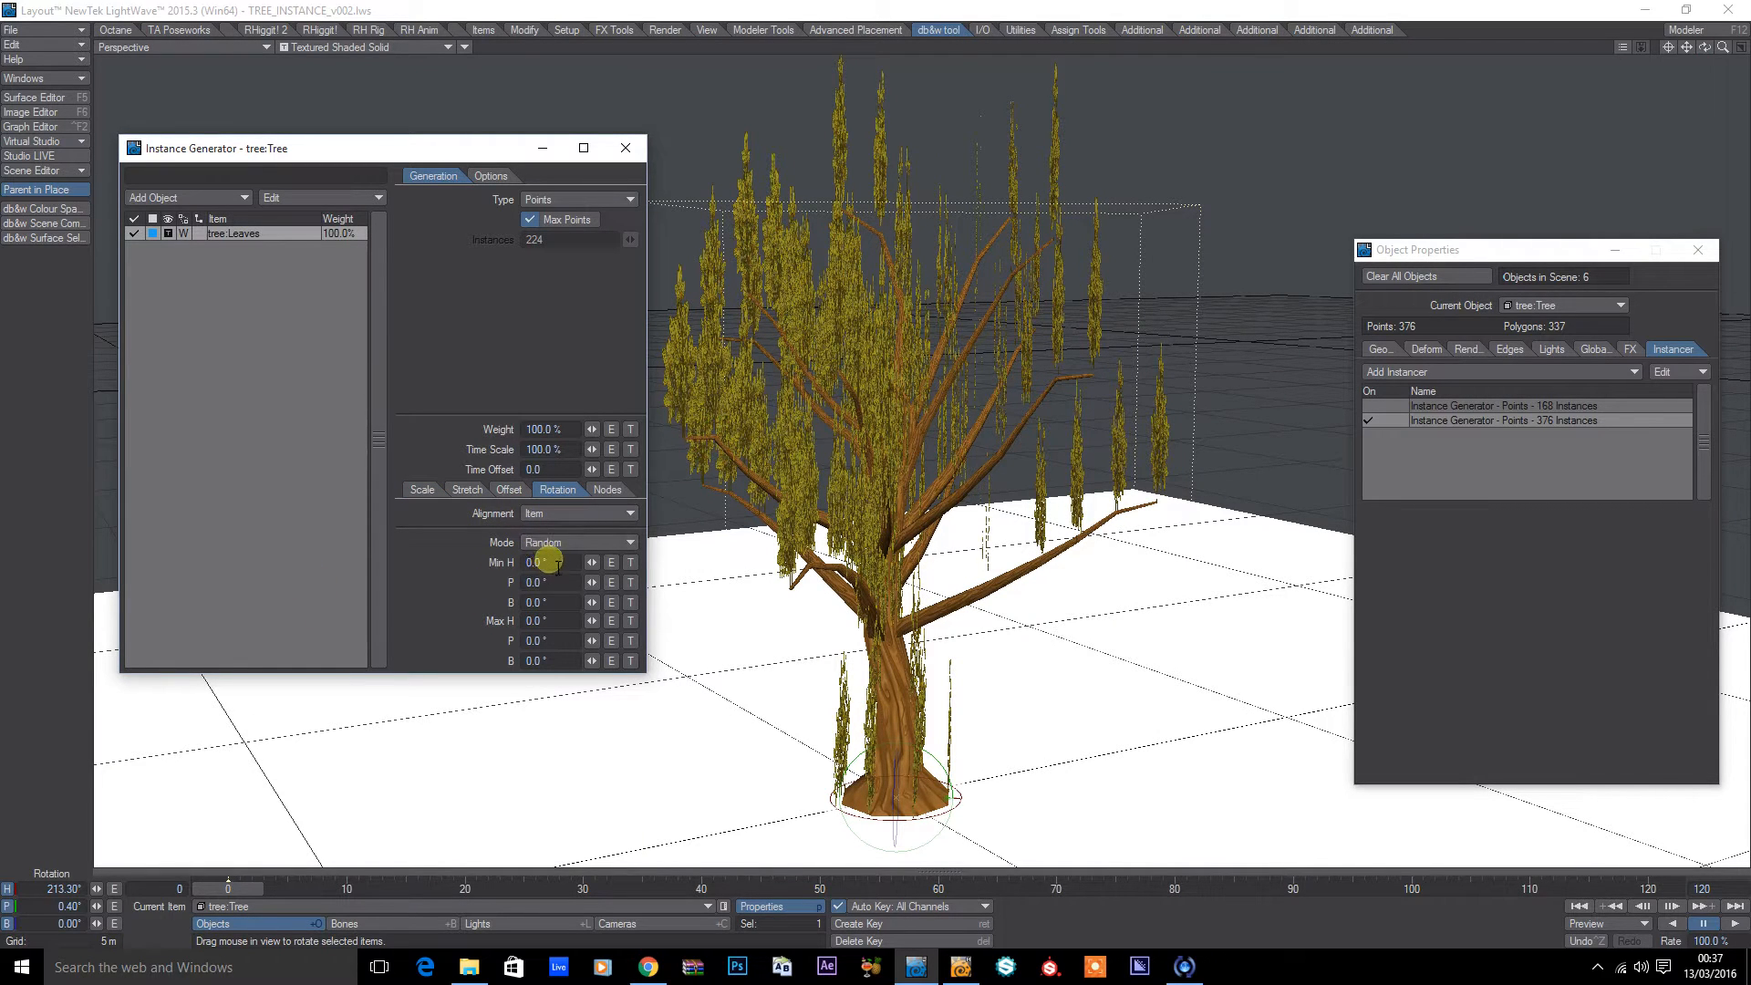
{"action": "triple_click", "coordinate": [534, 561]}
{"action": "type", "text": "-180"}
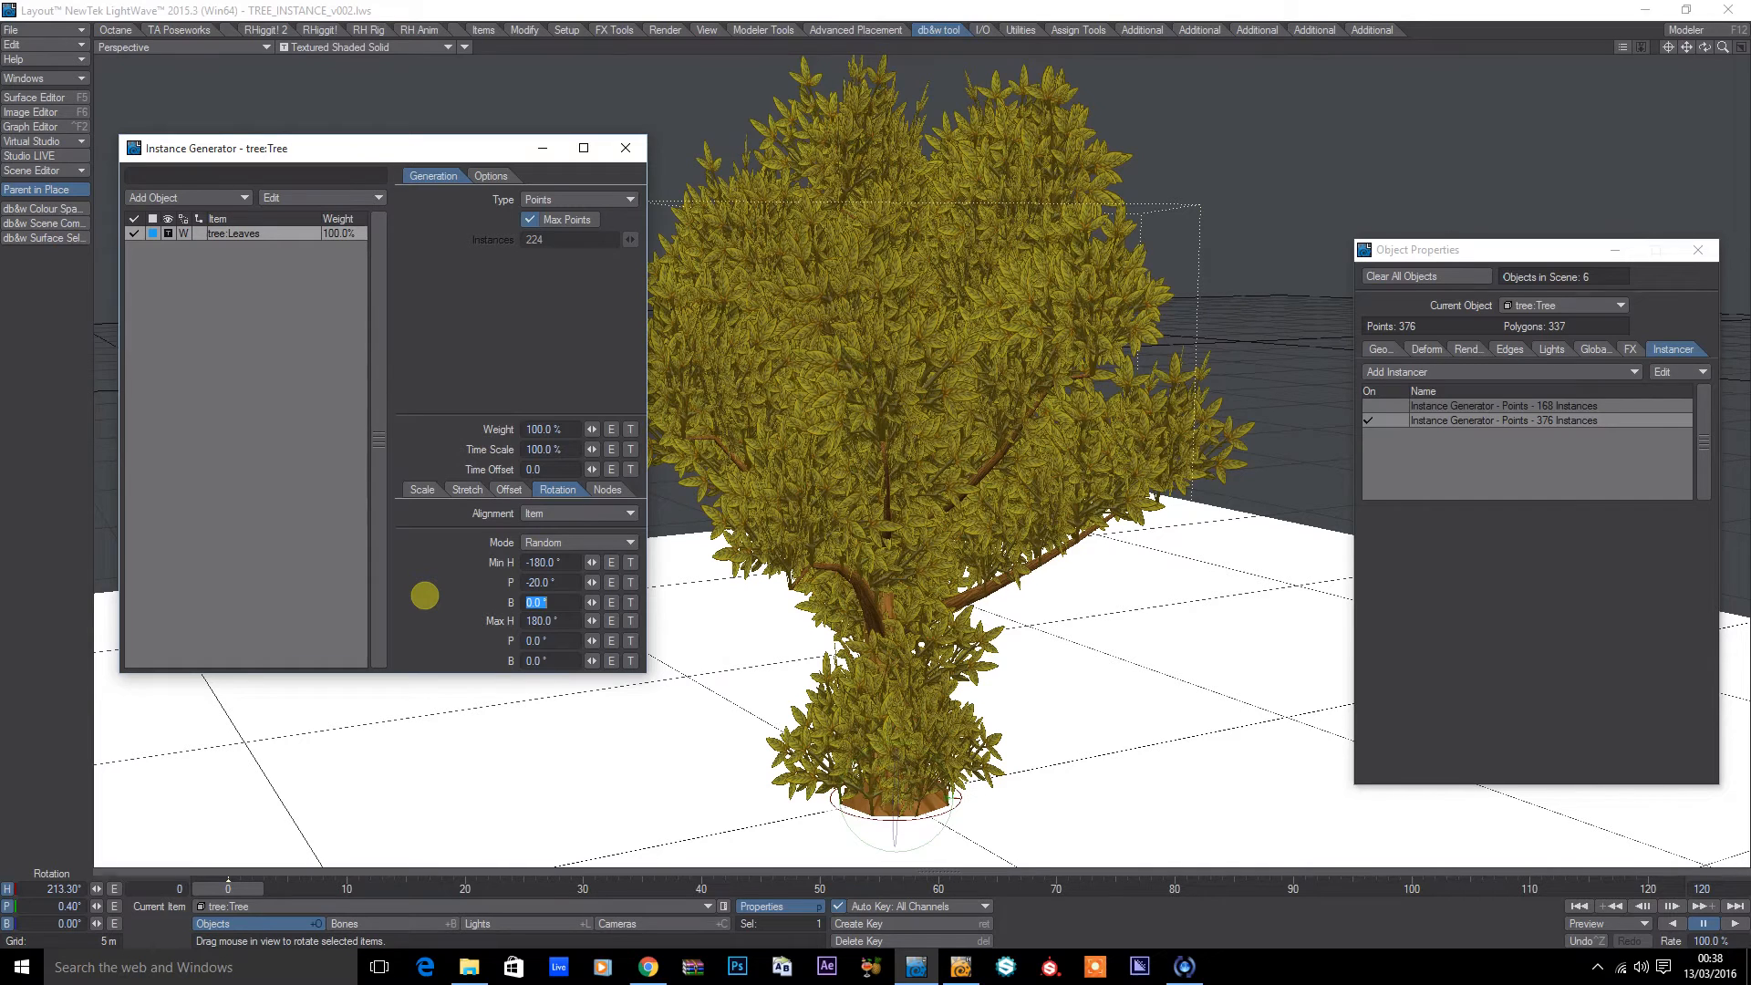
{"action": "type", "text": "40"}
{"action": "left_click", "coordinate": [553, 640]}
{"action": "type", "text": "20"}
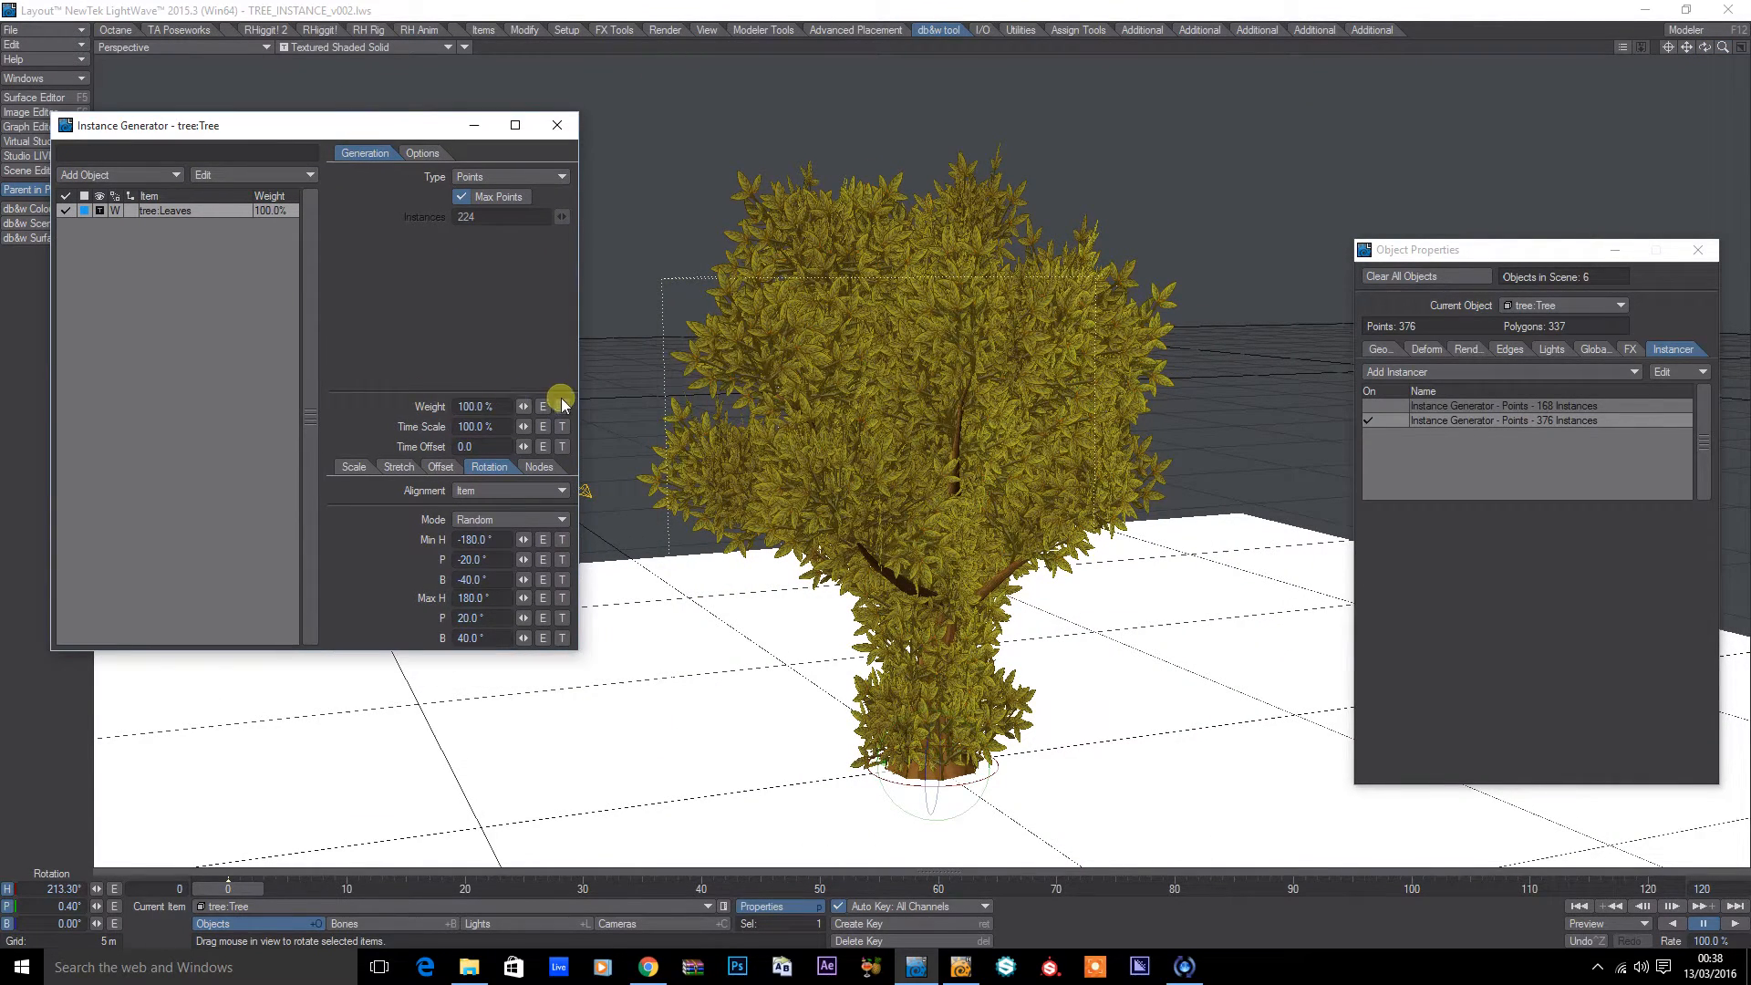
Step: Drive instance weight by a stepped gradient on the Branch-Fineness weight map
{"action": "left_click", "coordinate": [561, 404]}
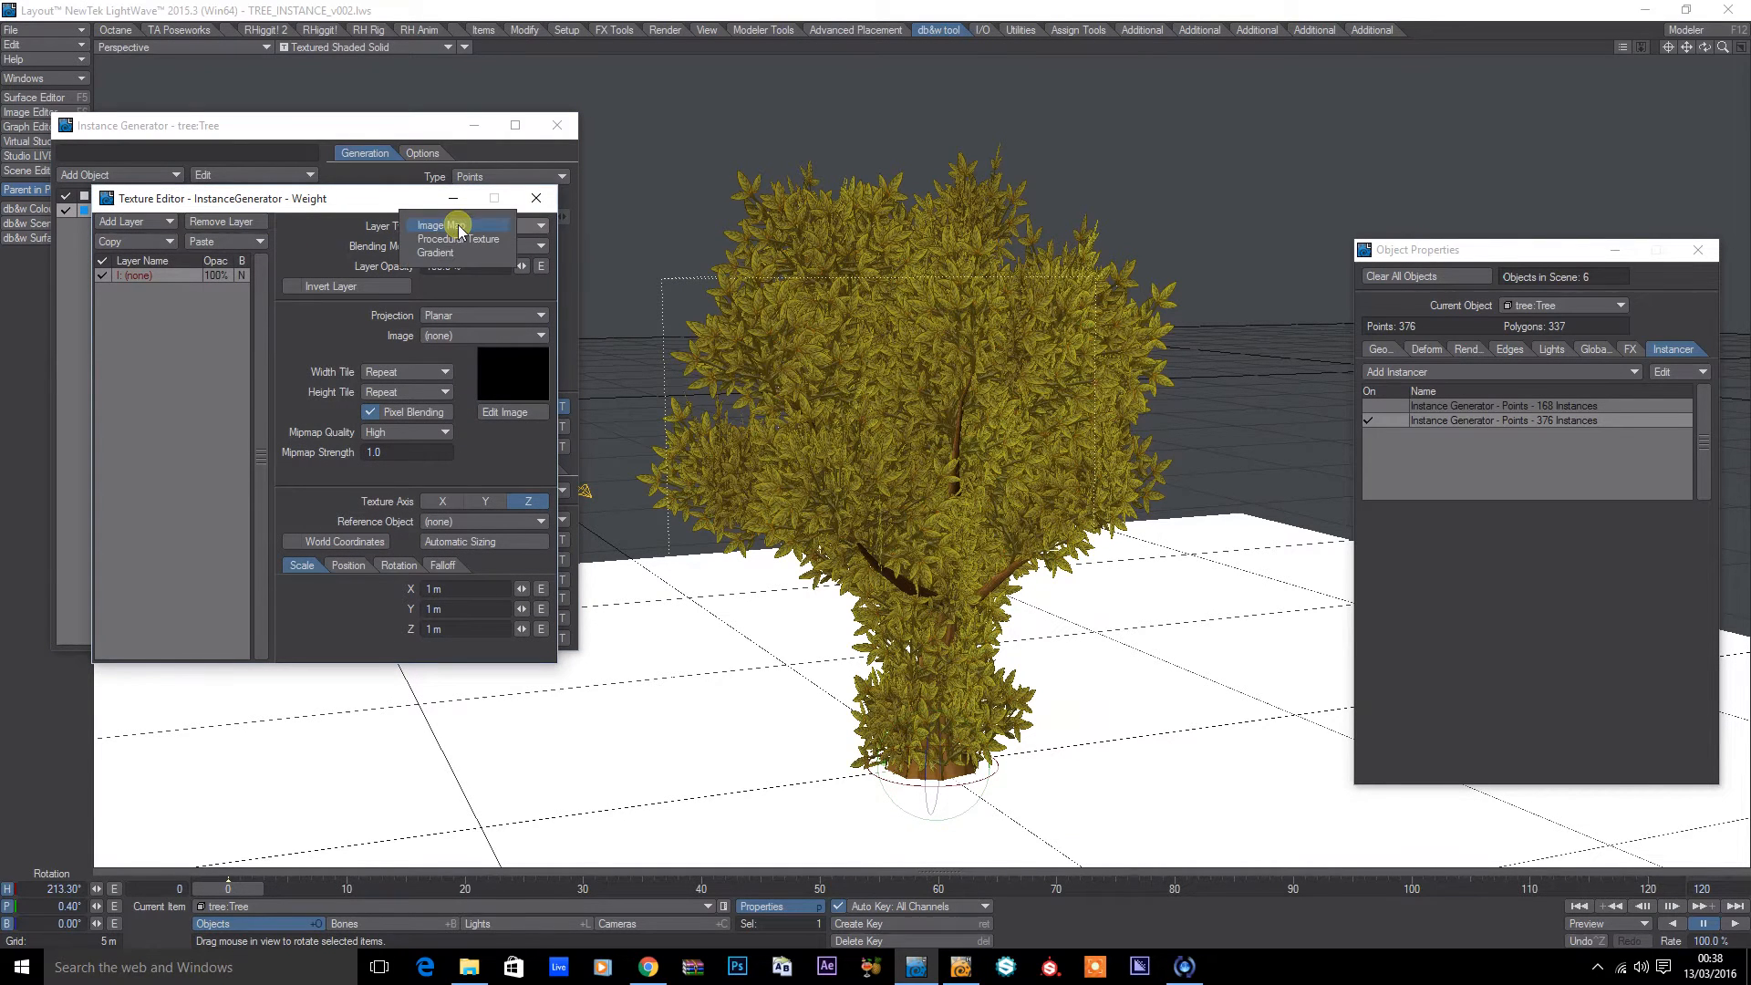
{"action": "left_click", "coordinate": [436, 251]}
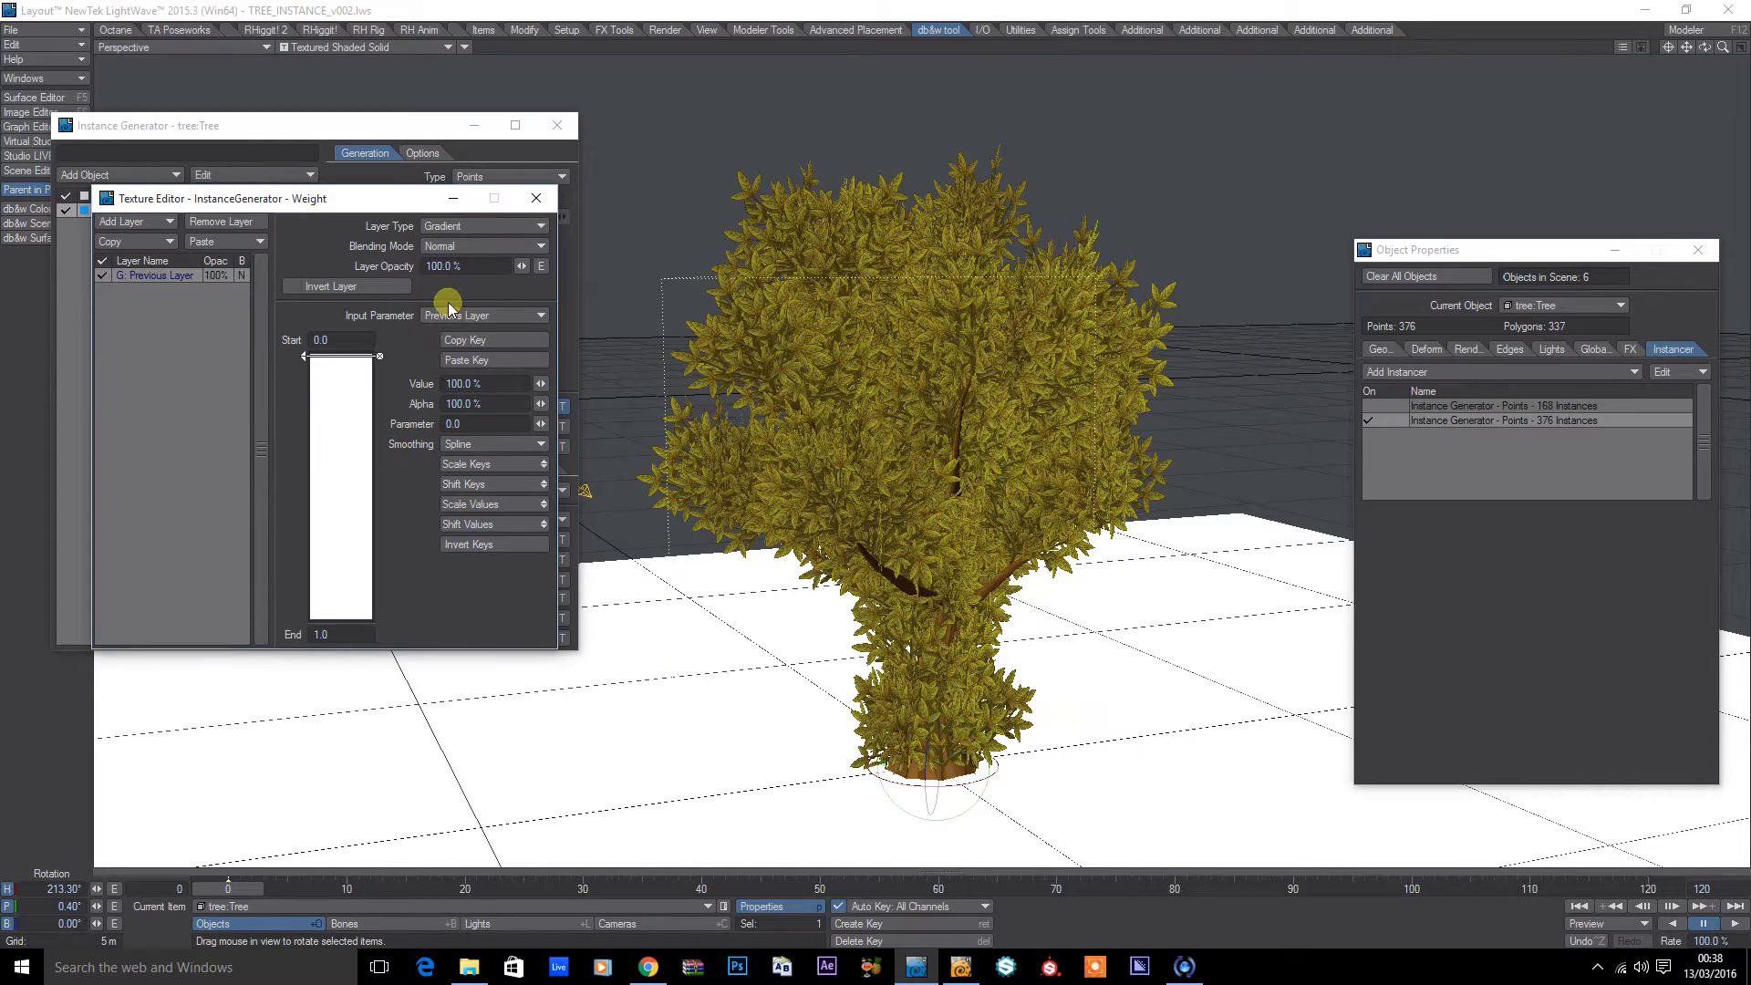
{"action": "left_click", "coordinate": [481, 315]}
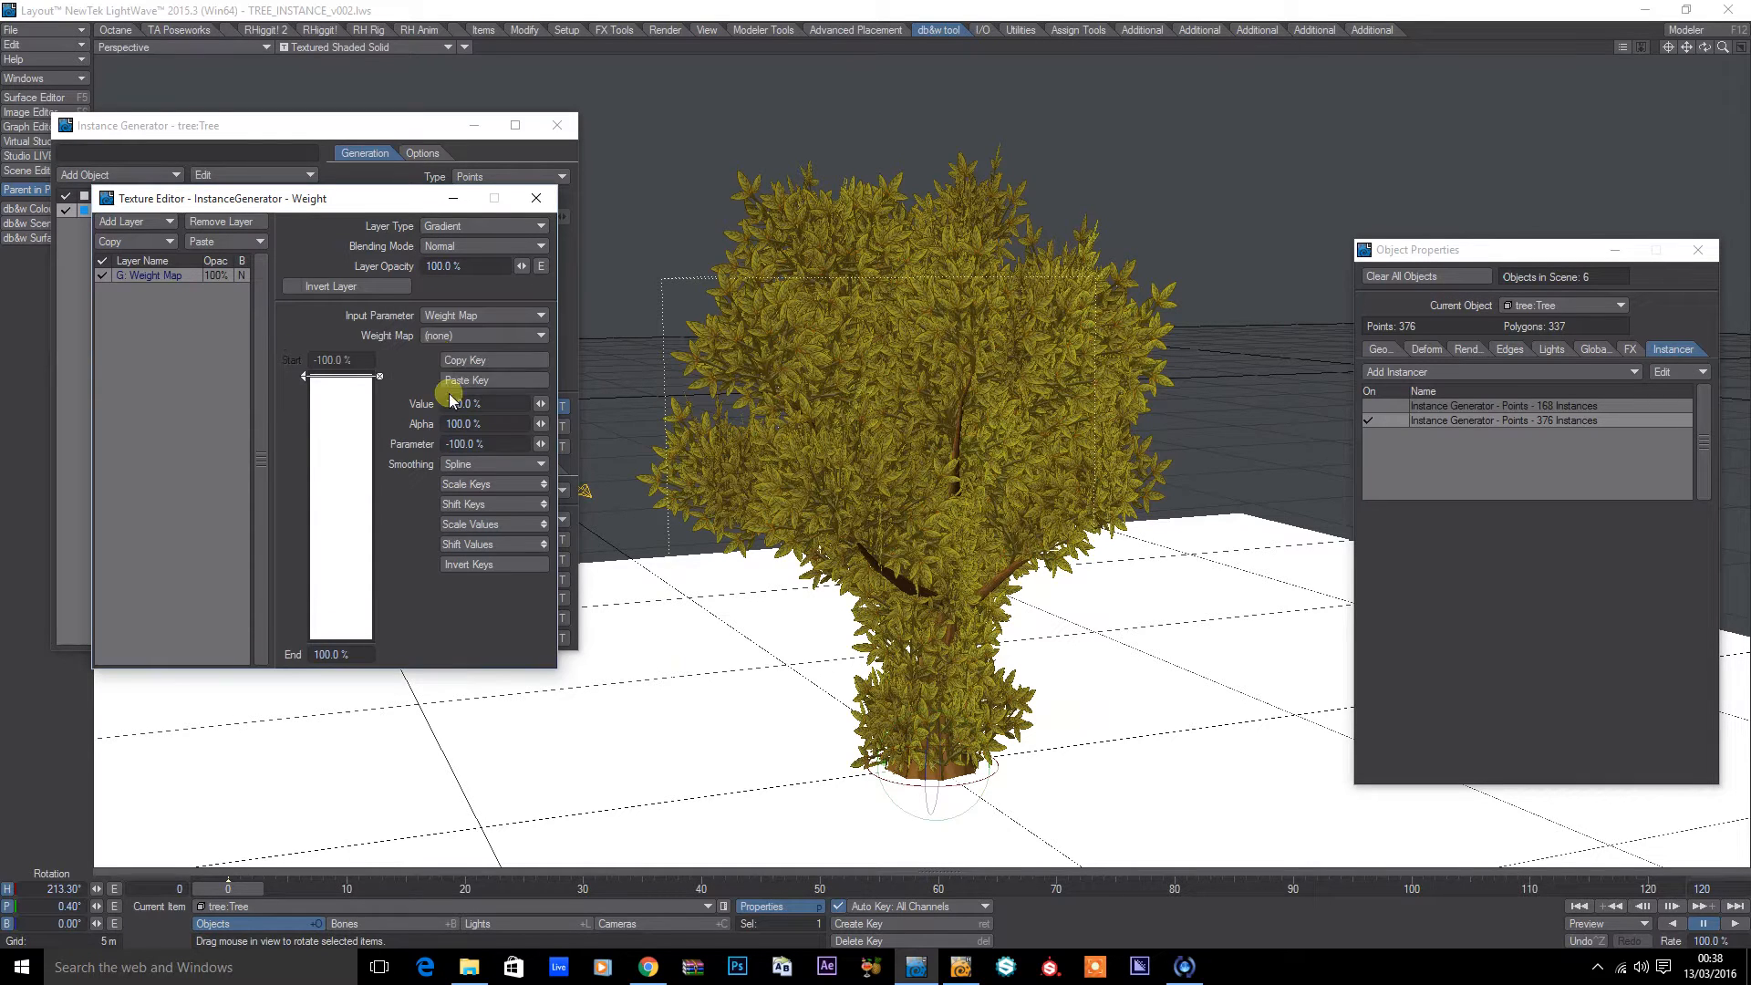
{"action": "left_click", "coordinate": [547, 335]}
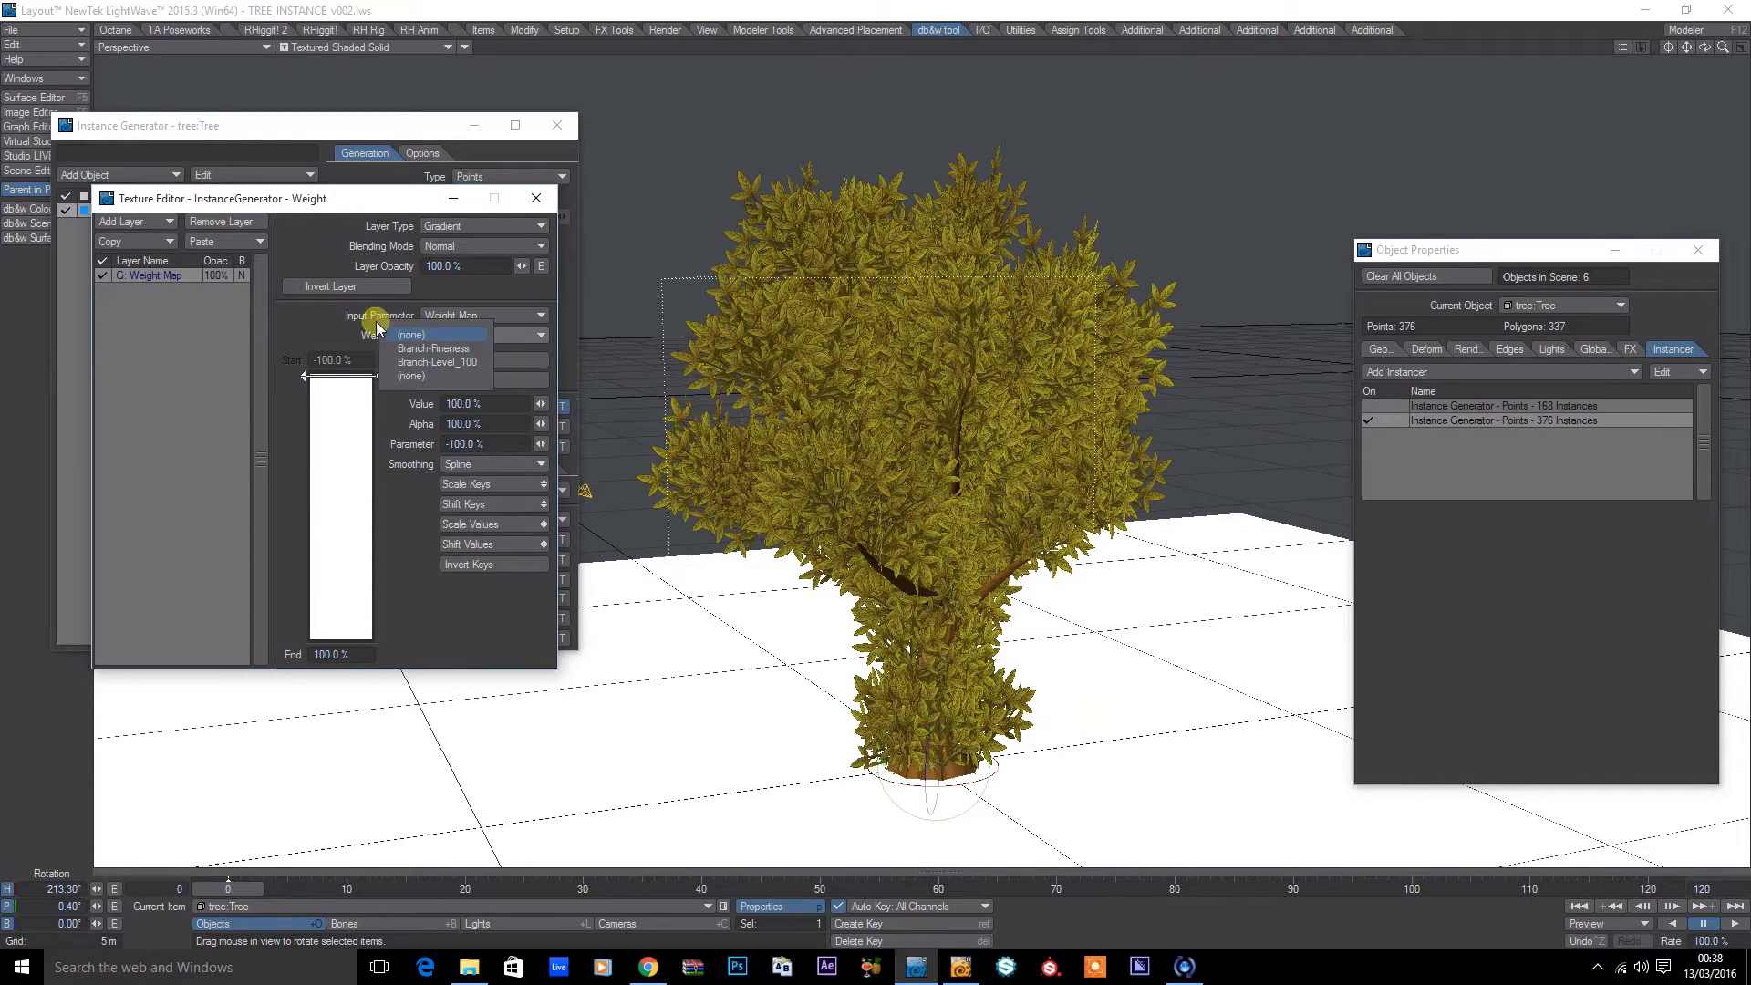
{"action": "mouse_move", "coordinate": [468, 346]}
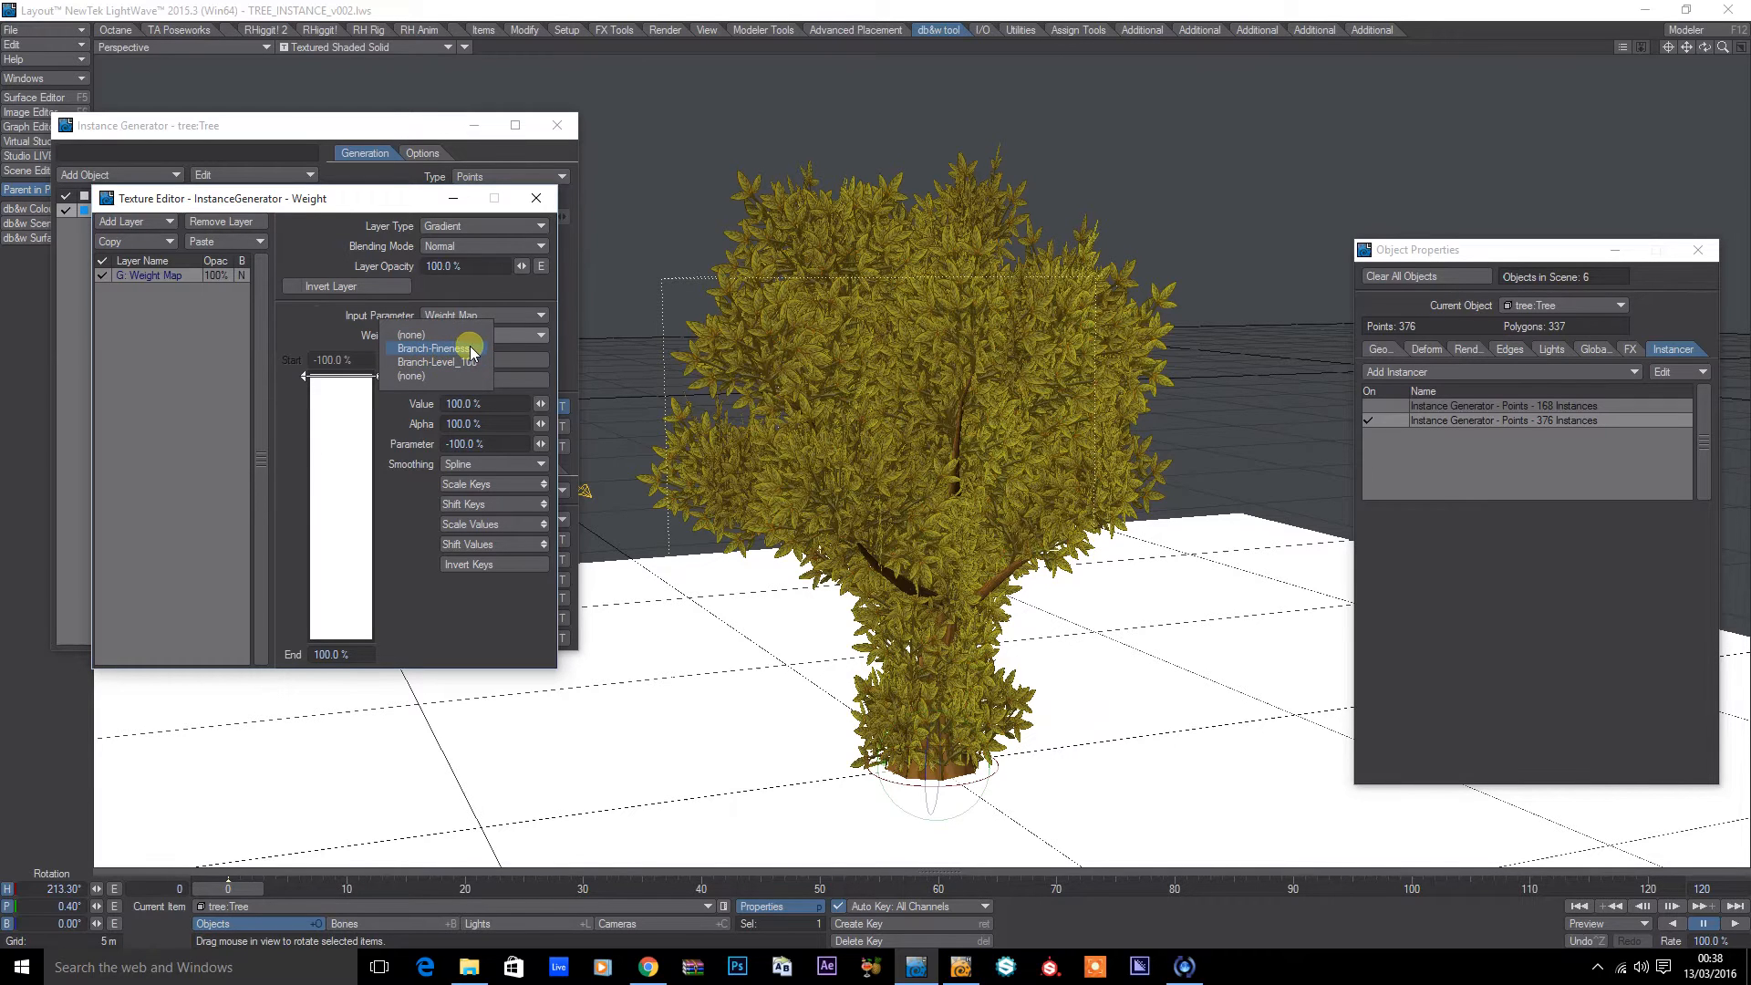
{"action": "left_click", "coordinate": [430, 346]}
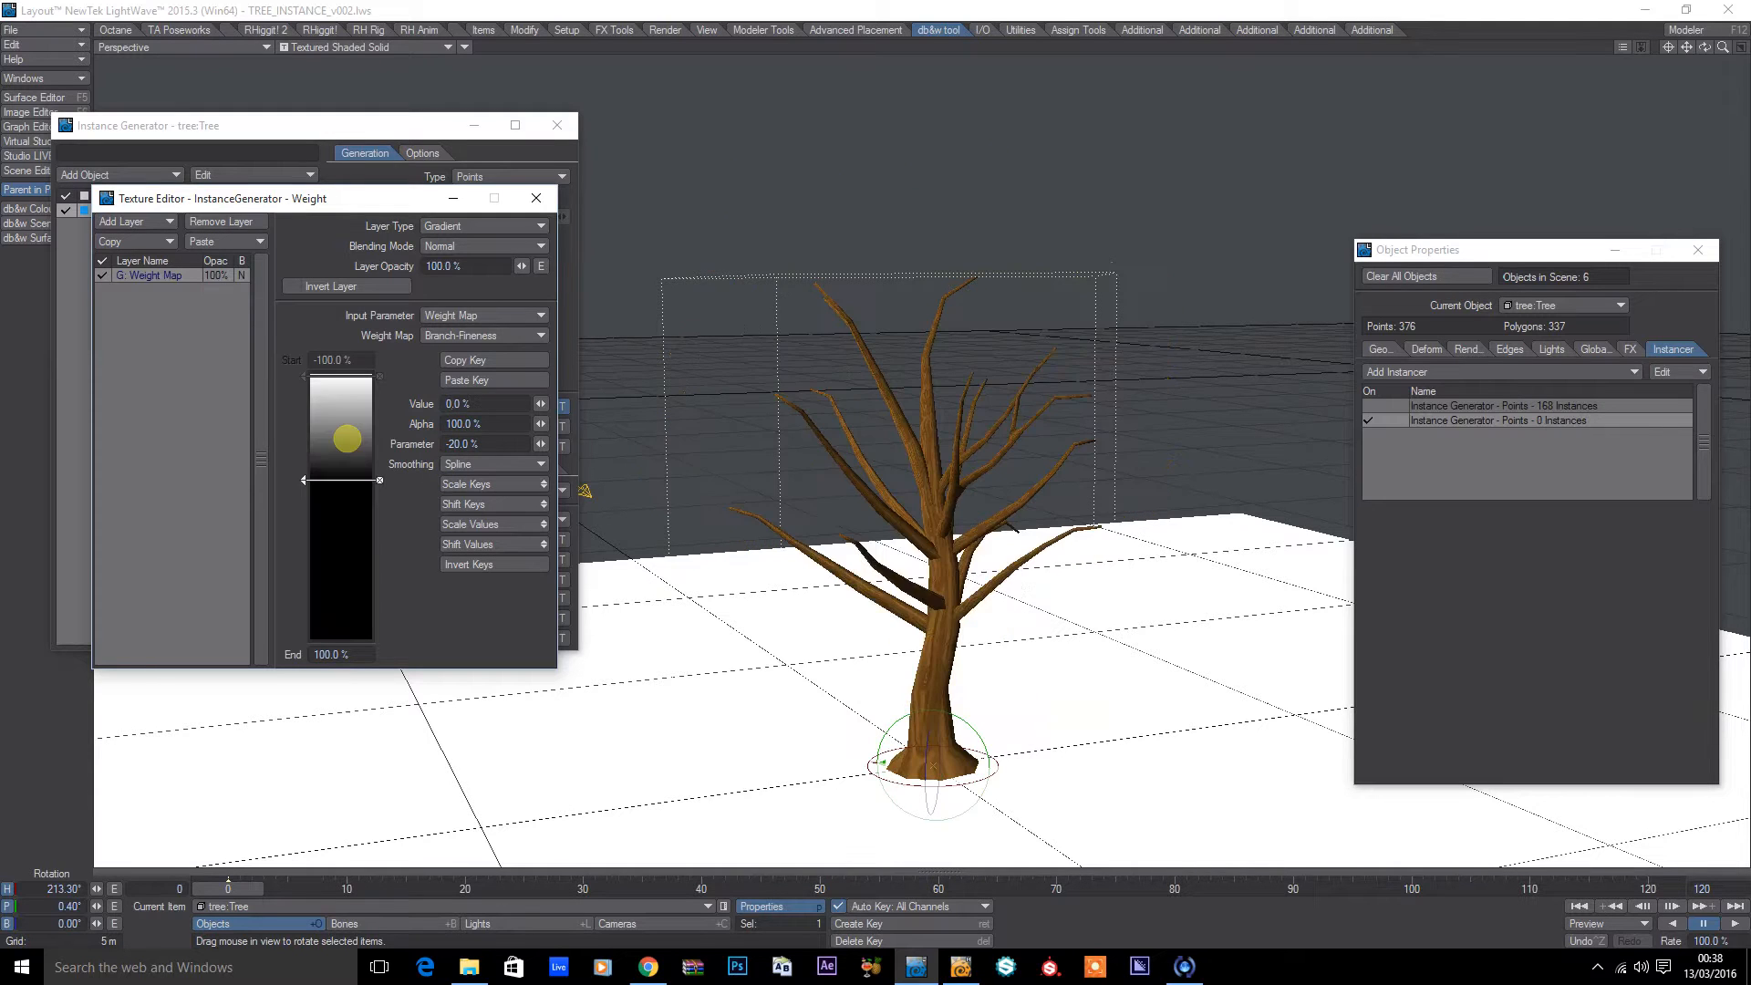
{"action": "left_click", "coordinate": [491, 463]}
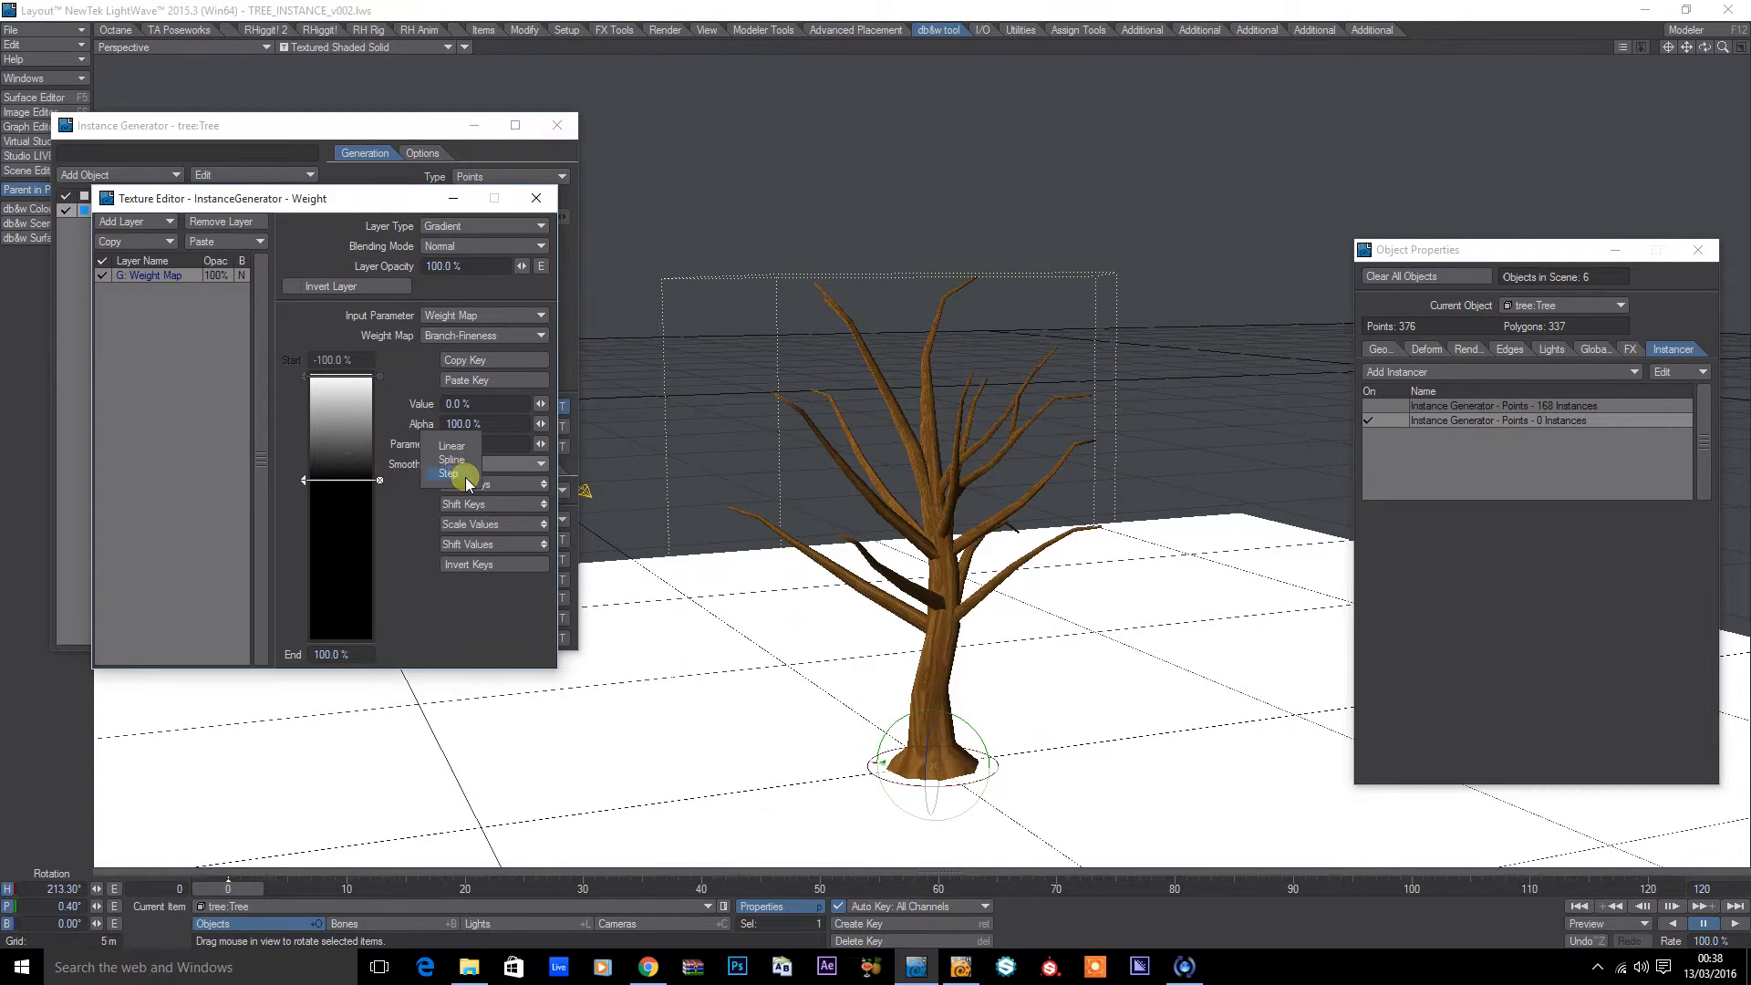
{"action": "left_click", "coordinate": [450, 472]}
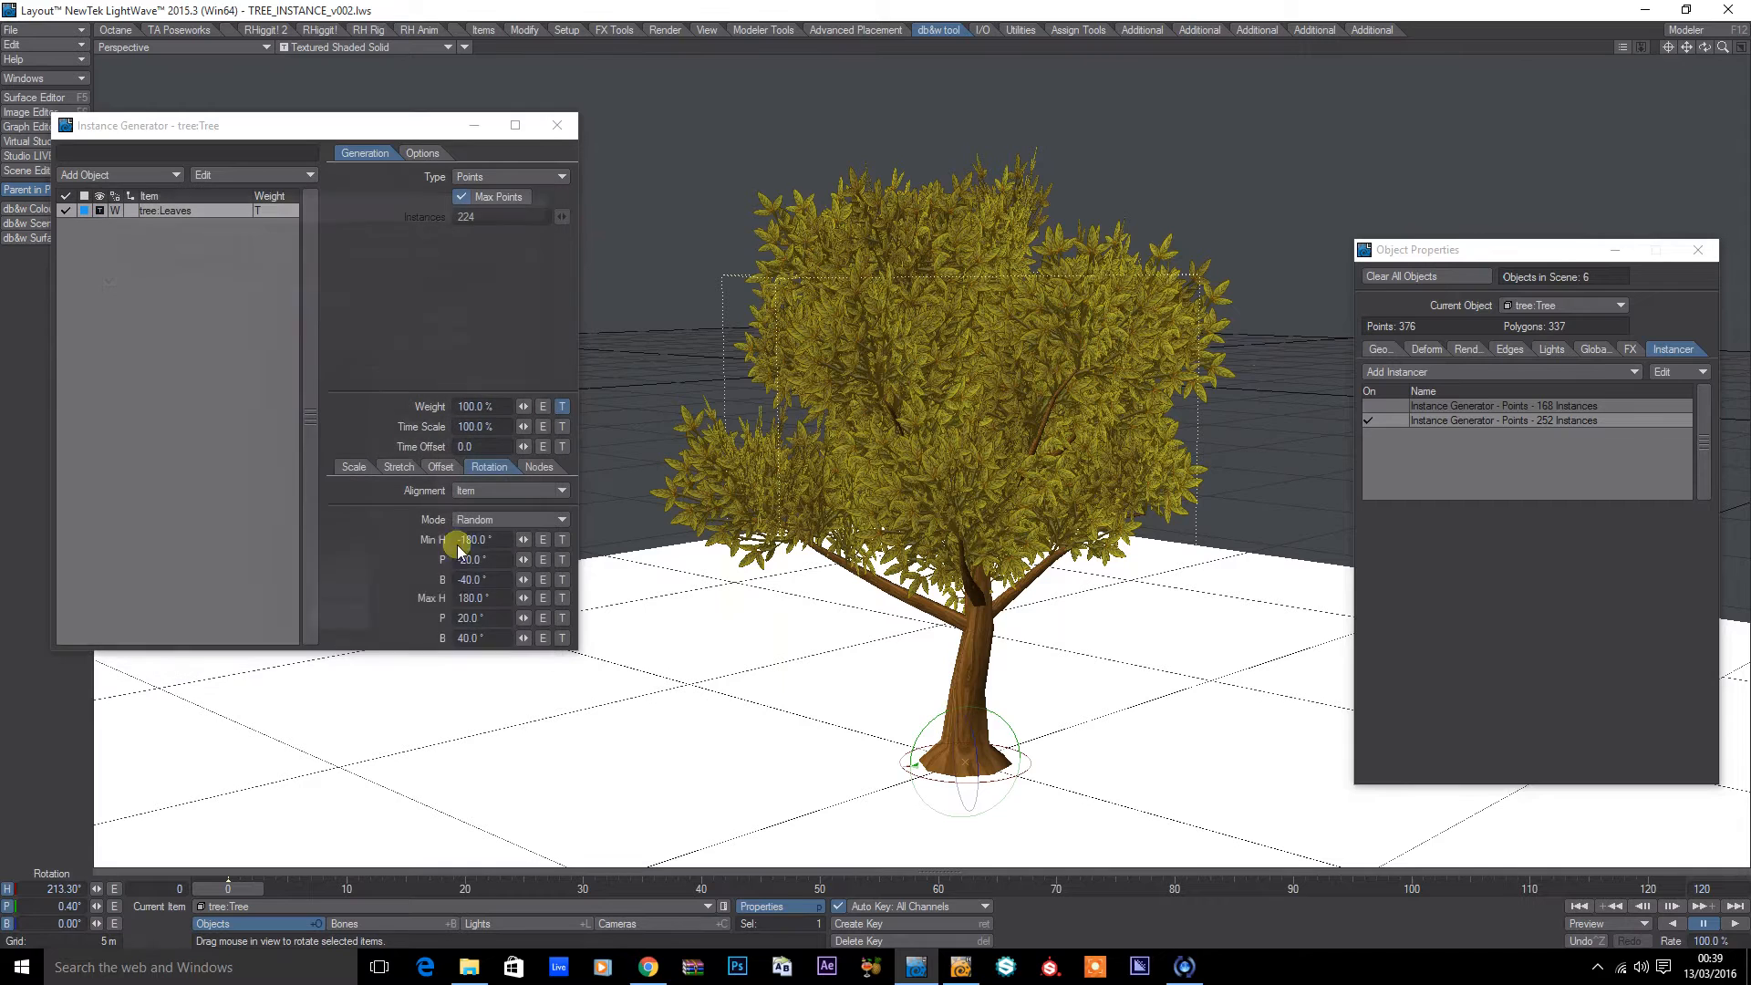
Step: Make leaf scale random between 250% and 350% and close the generator settings
{"action": "left_click", "coordinate": [354, 465]}
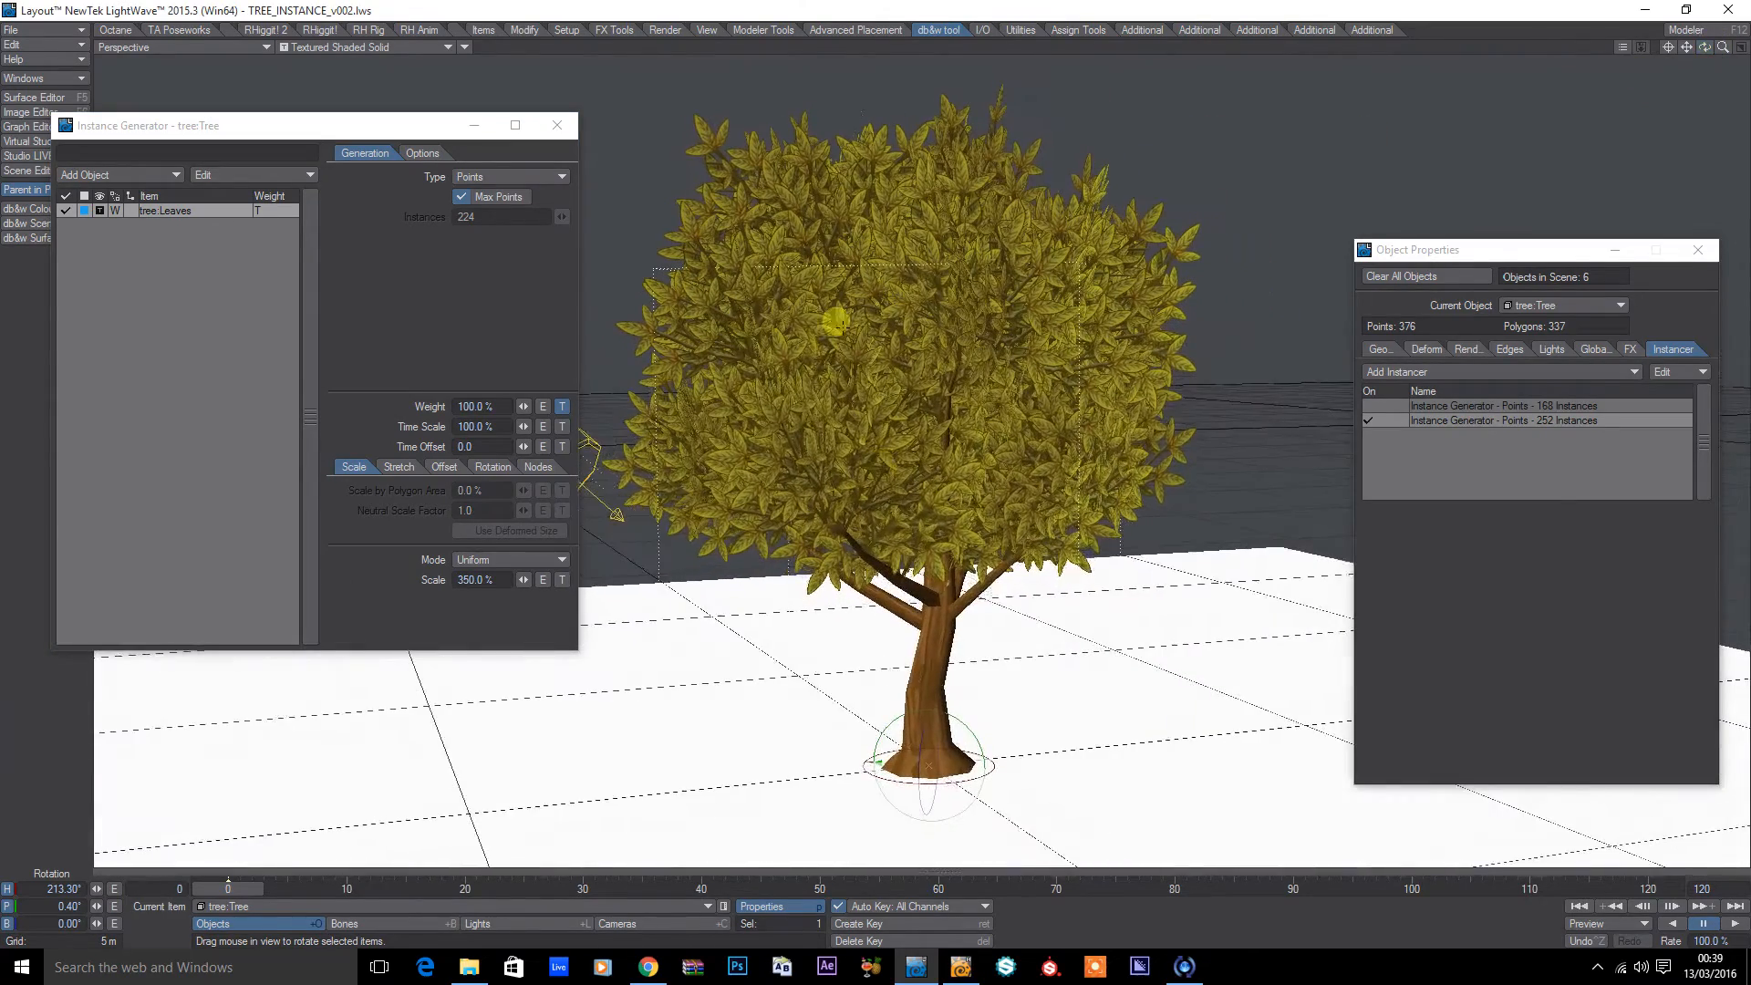
{"action": "left_click", "coordinate": [492, 465]}
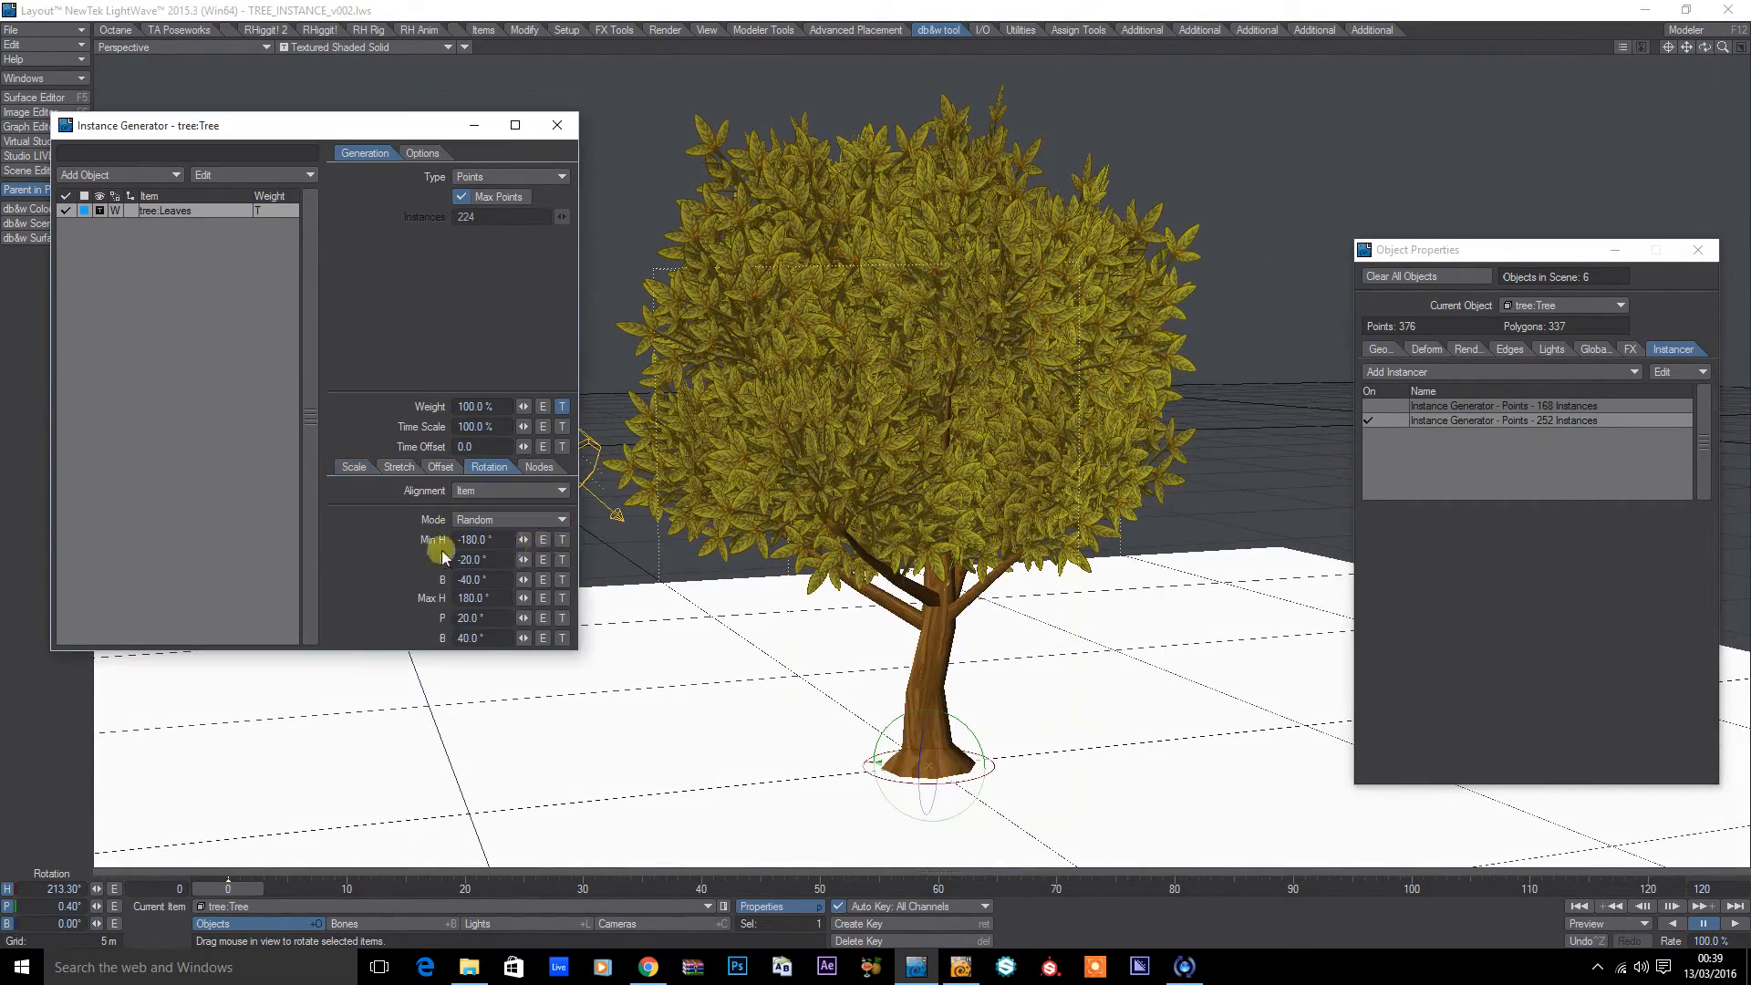
{"action": "left_click", "coordinate": [356, 465]}
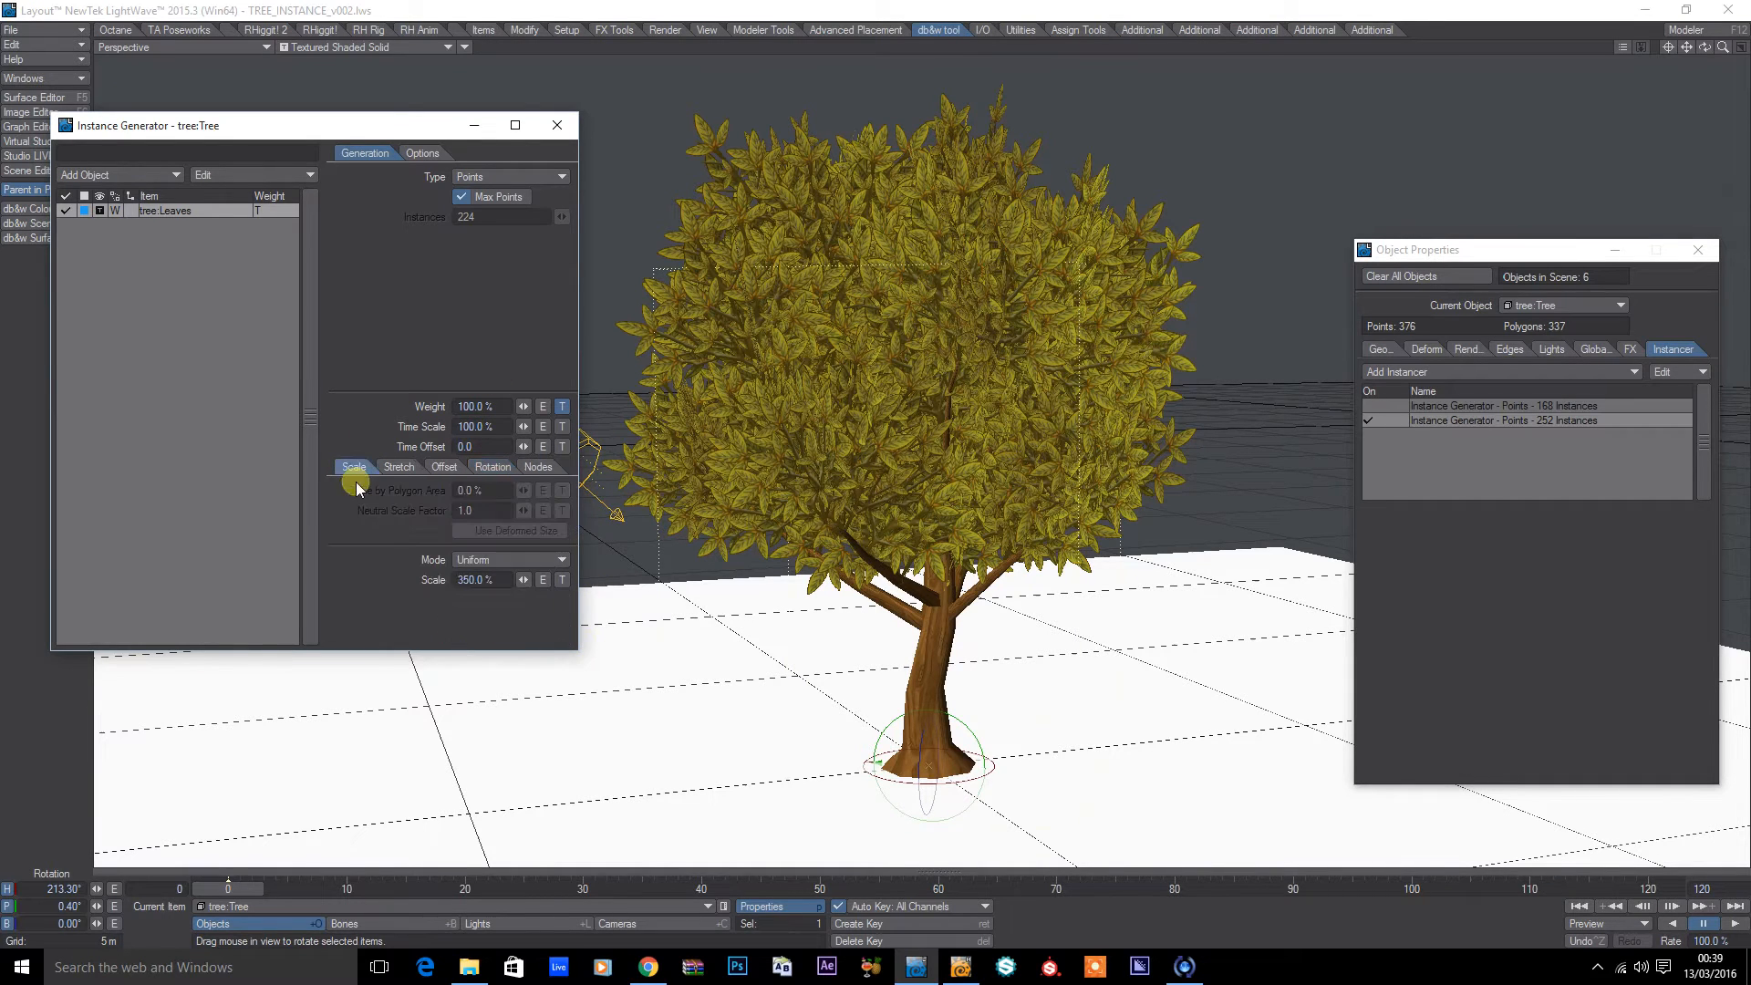
{"action": "left_click", "coordinate": [509, 558]}
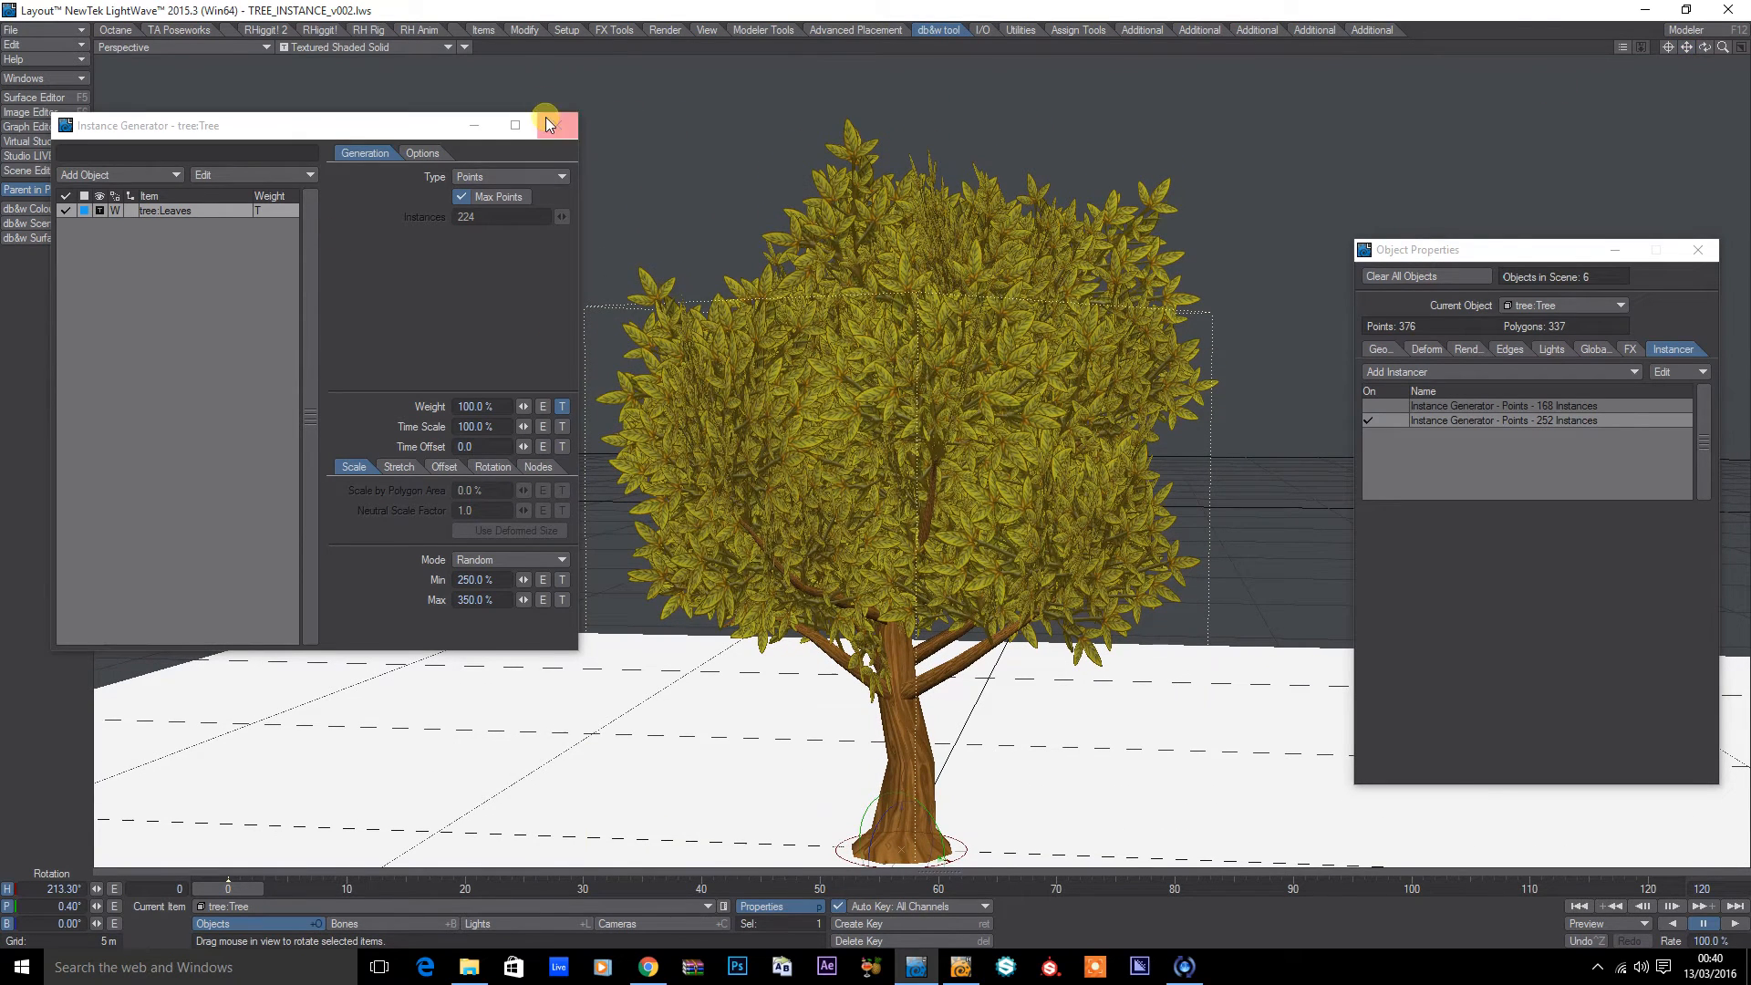
{"action": "left_click", "coordinate": [558, 126]}
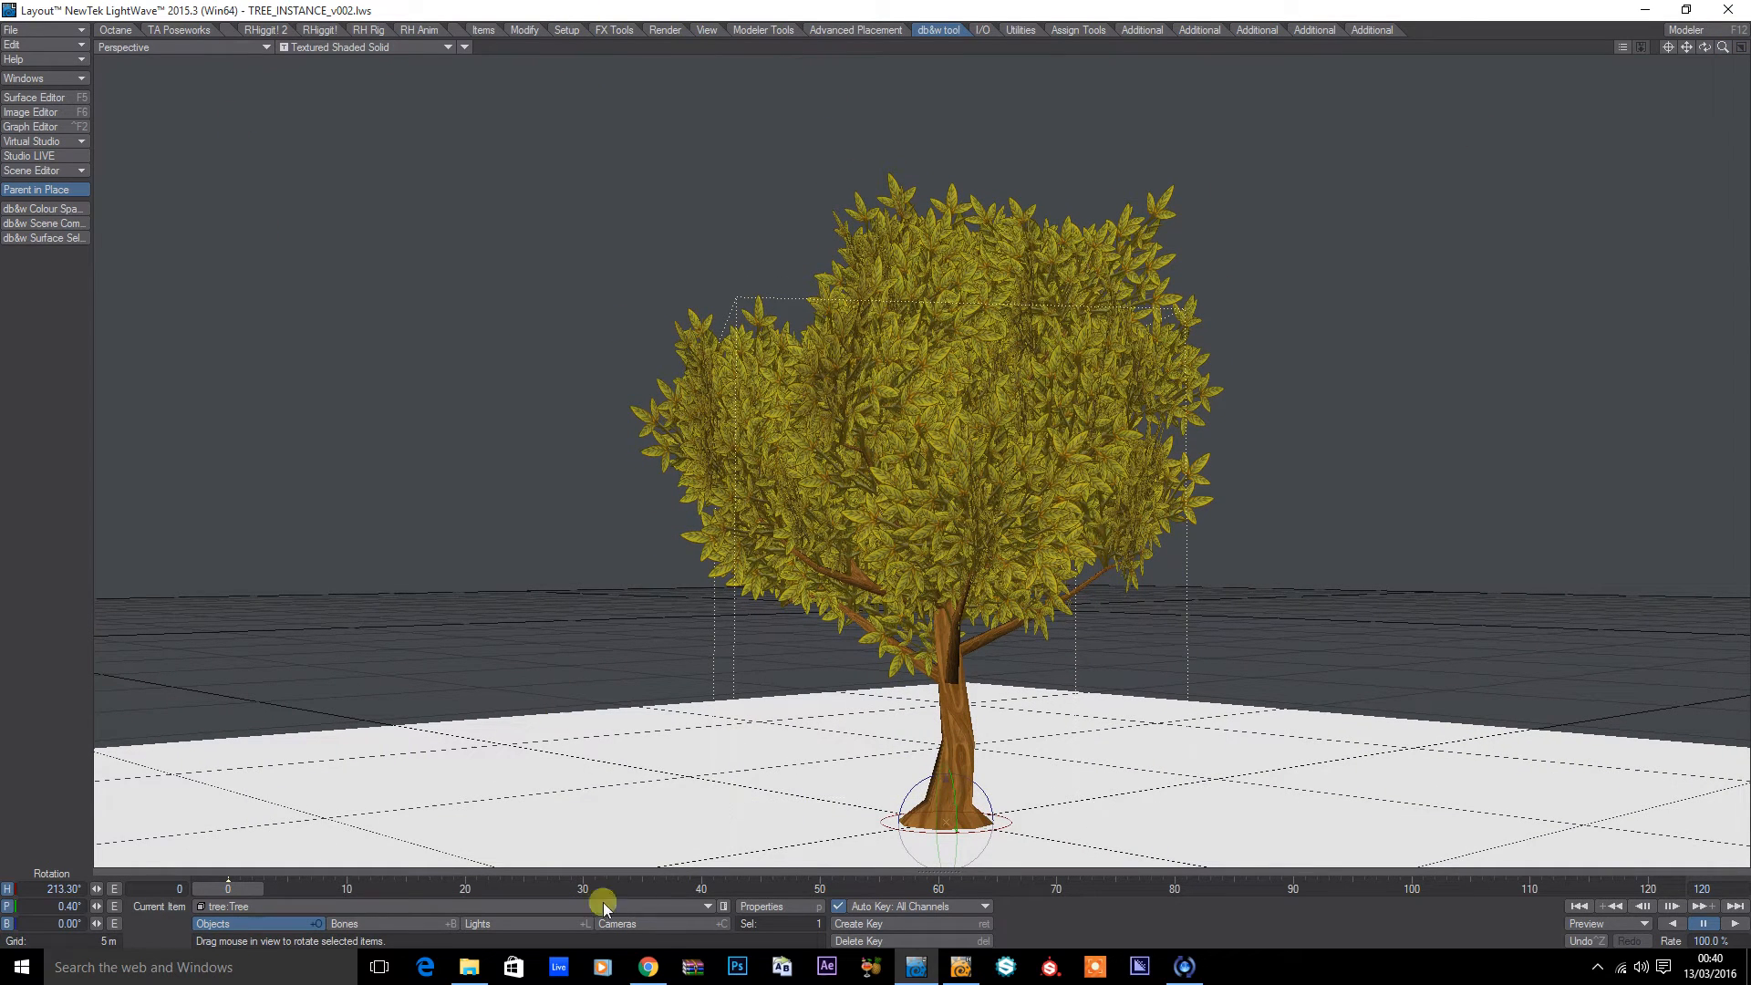
Step: View the Bake Selected Instancers plugin page in Chrome
{"action": "left_click", "coordinate": [645, 966]}
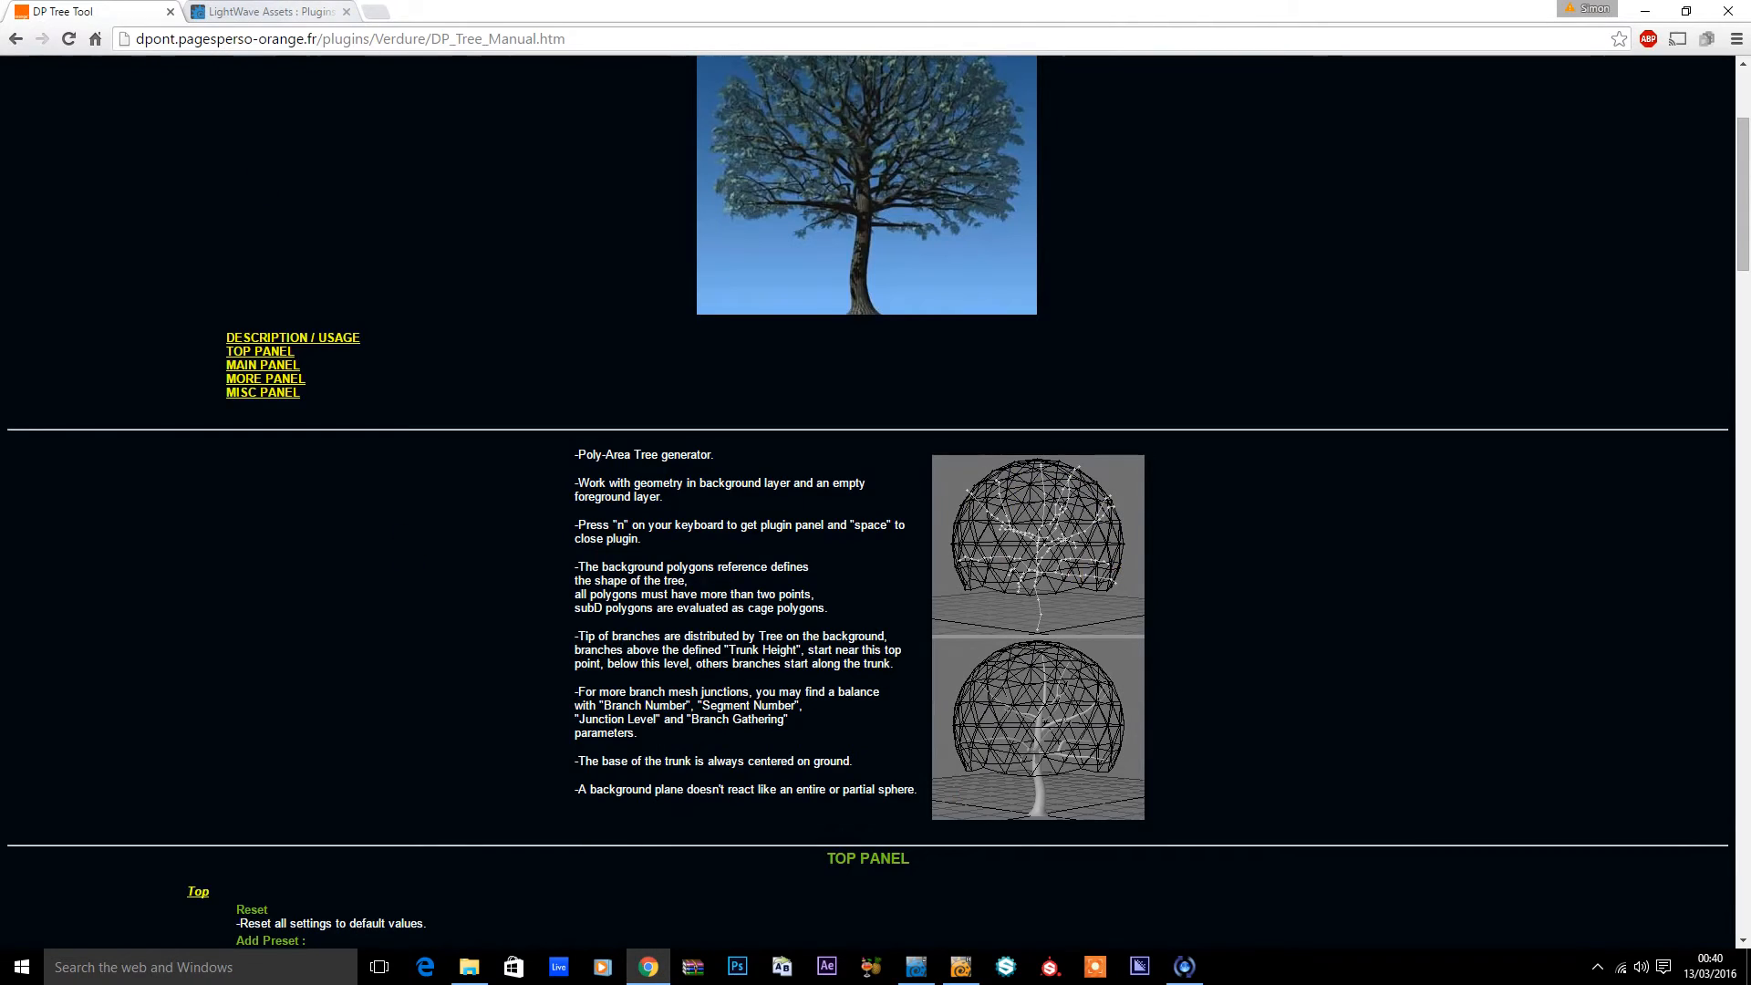
{"action": "left_click", "coordinate": [268, 13]}
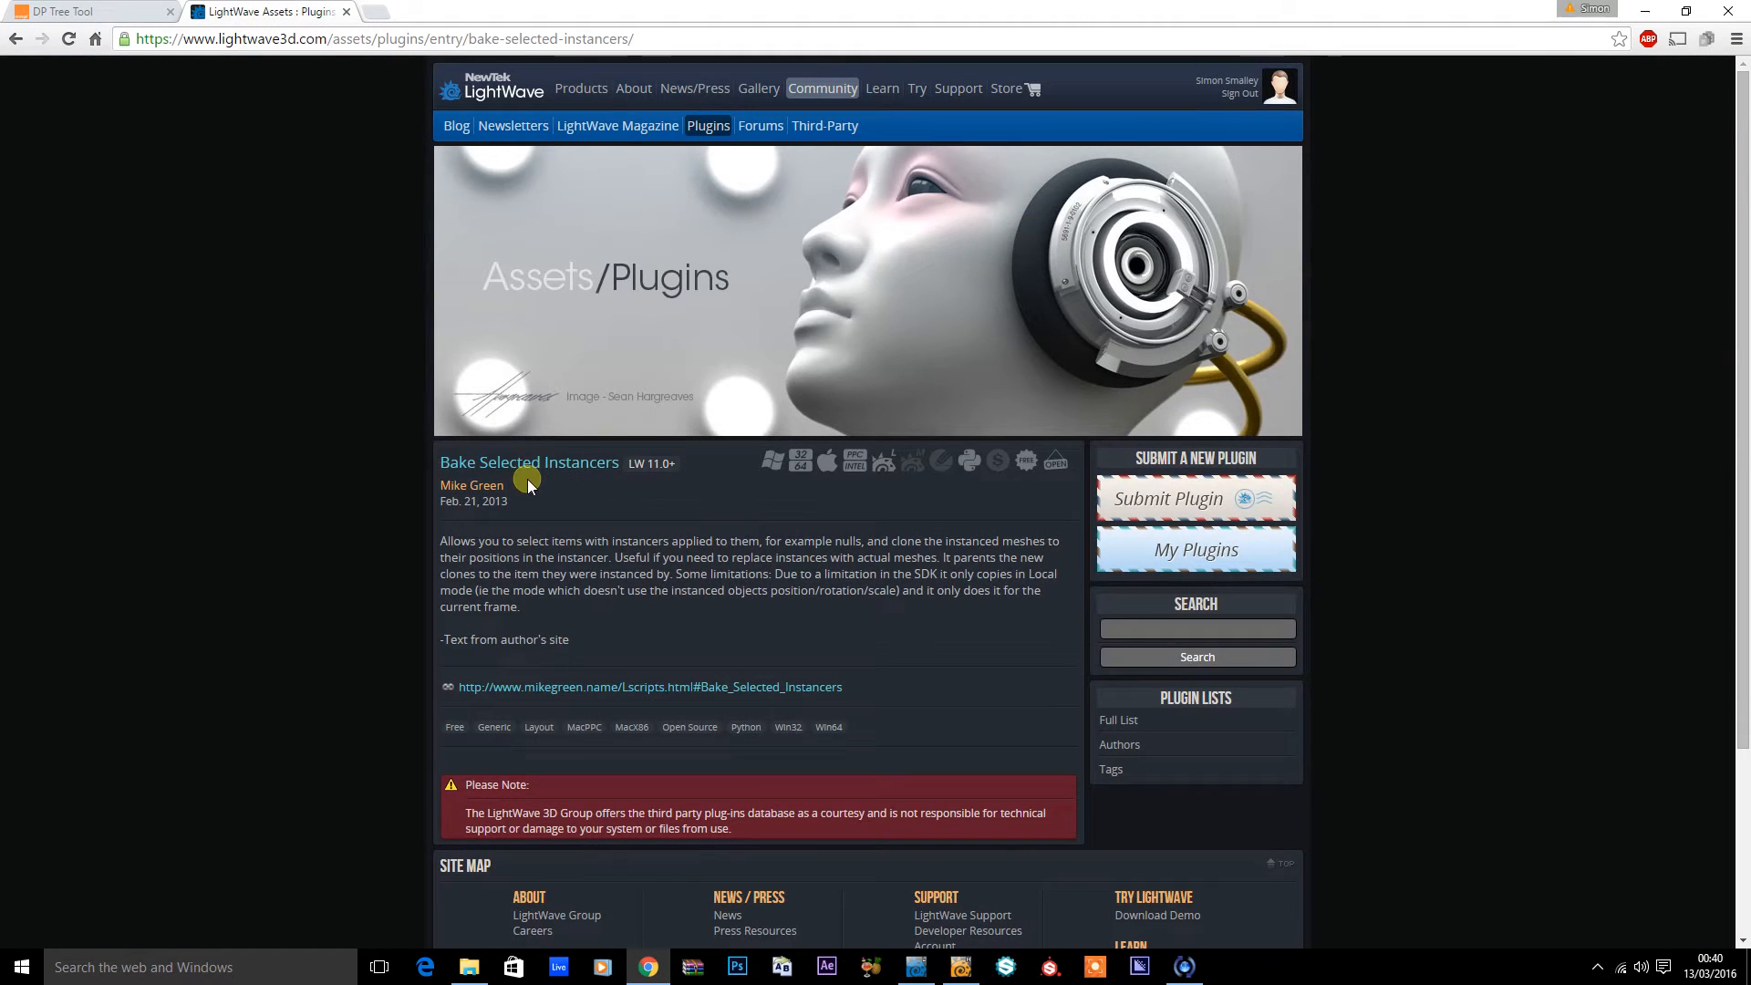
{"action": "mouse_move", "coordinate": [731, 122]}
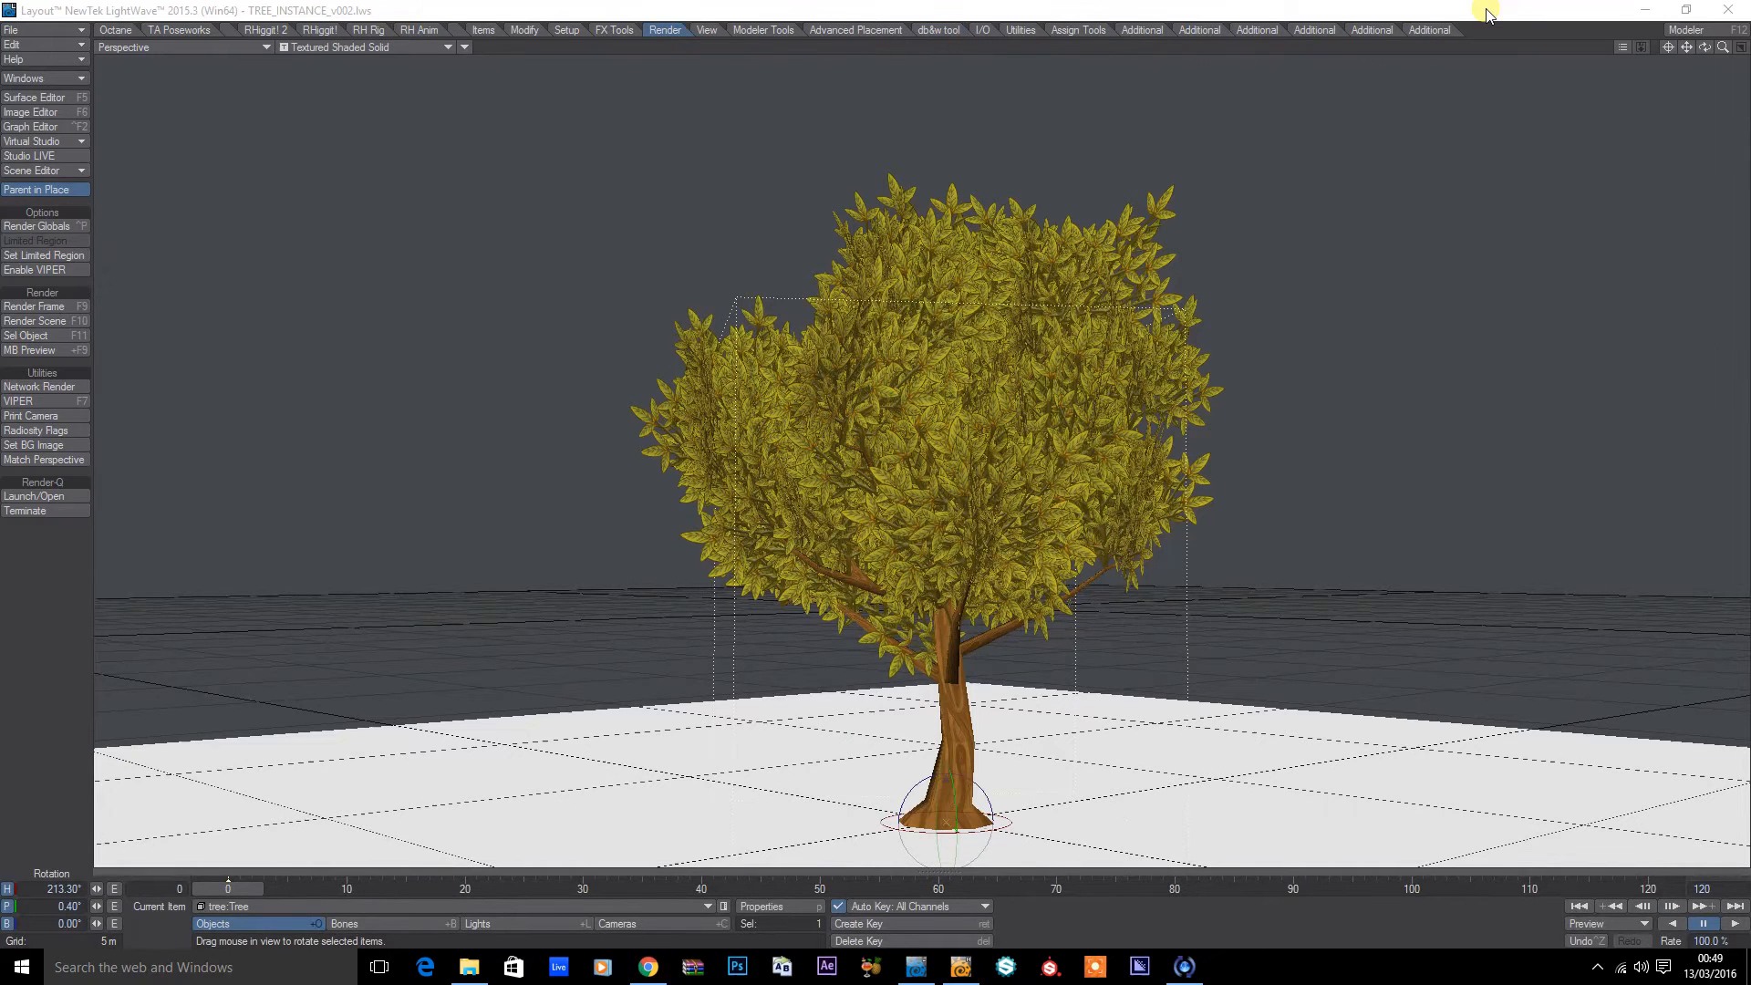
Step: Bake the leaf instances to Tree Leaves objects and list them in the Scene Editor
{"action": "left_click", "coordinate": [1429, 29]}
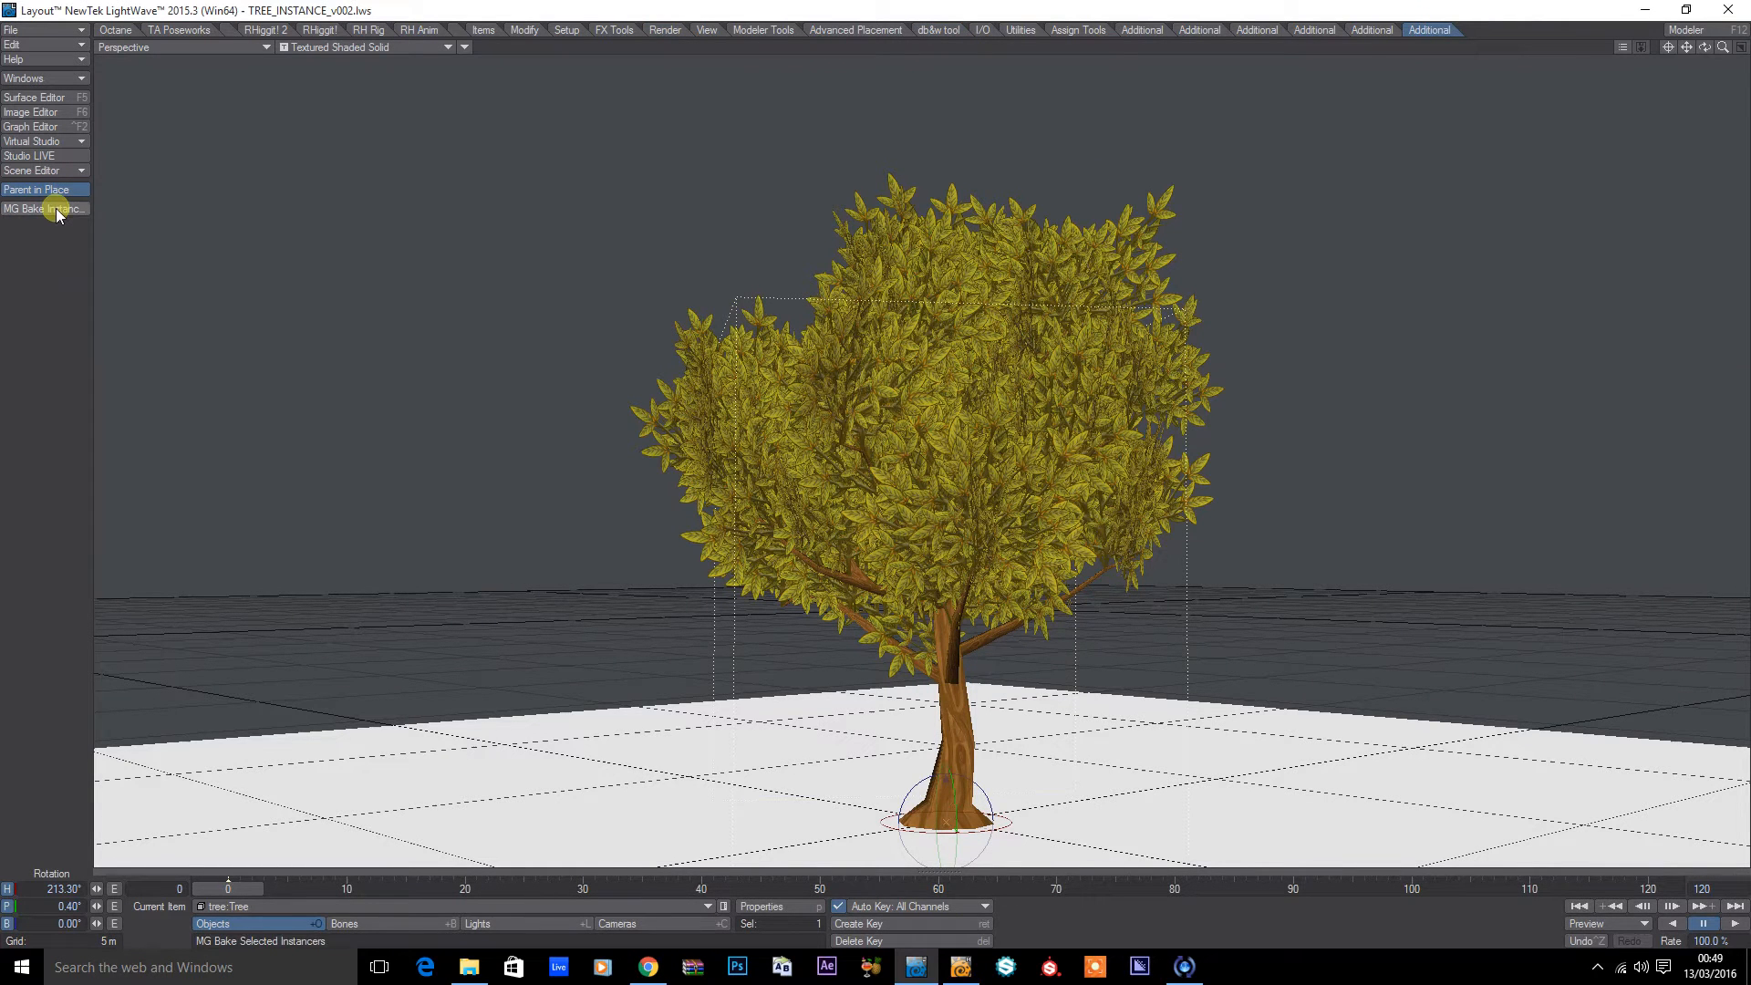
{"action": "left_click", "coordinate": [44, 208]}
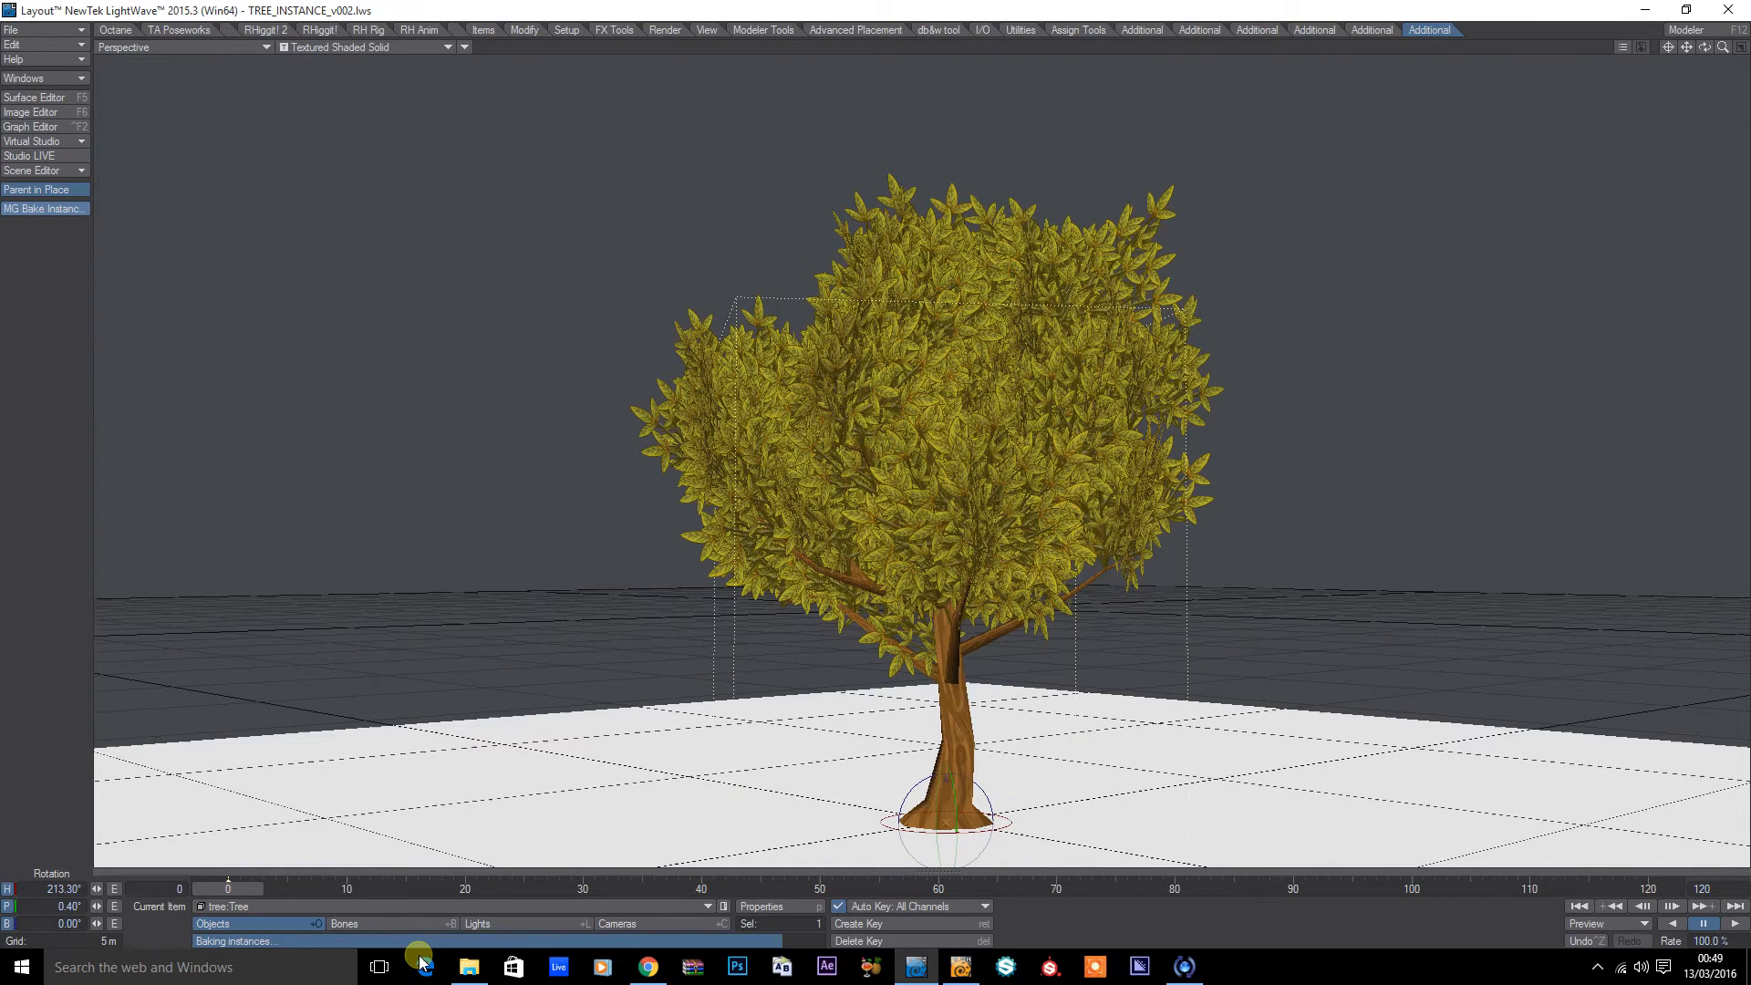
{"action": "left_click", "coordinate": [1703, 47]}
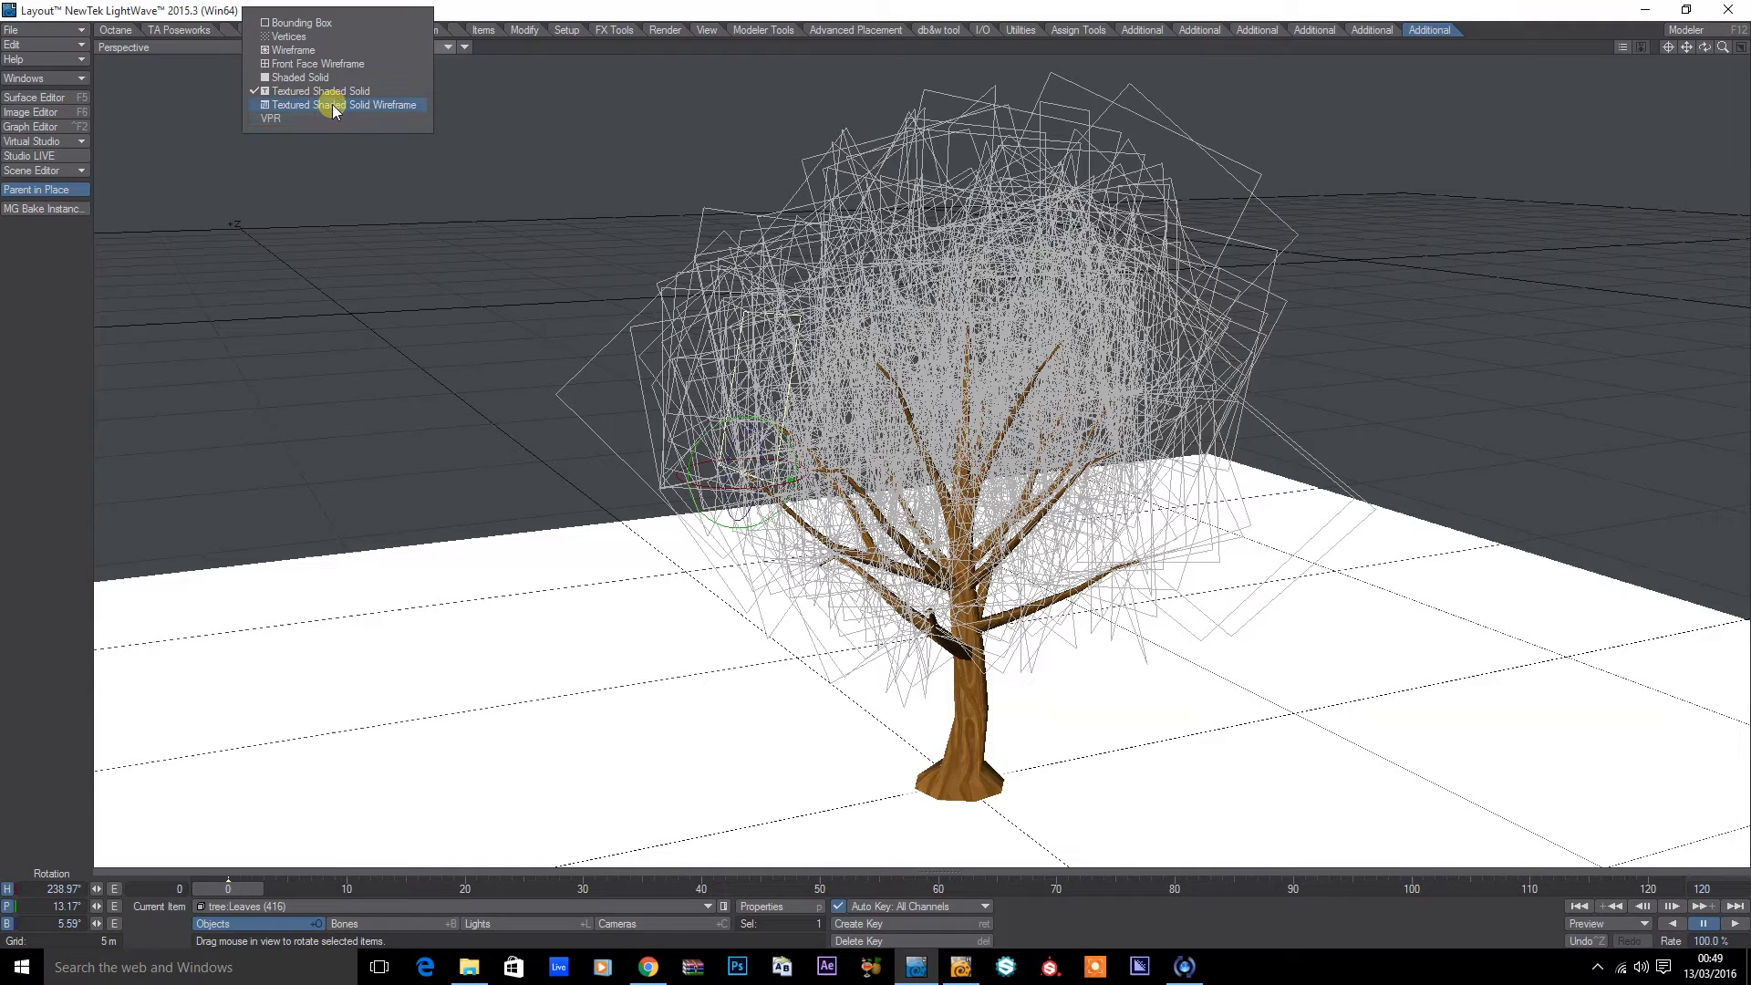
{"action": "left_click", "coordinate": [270, 119]}
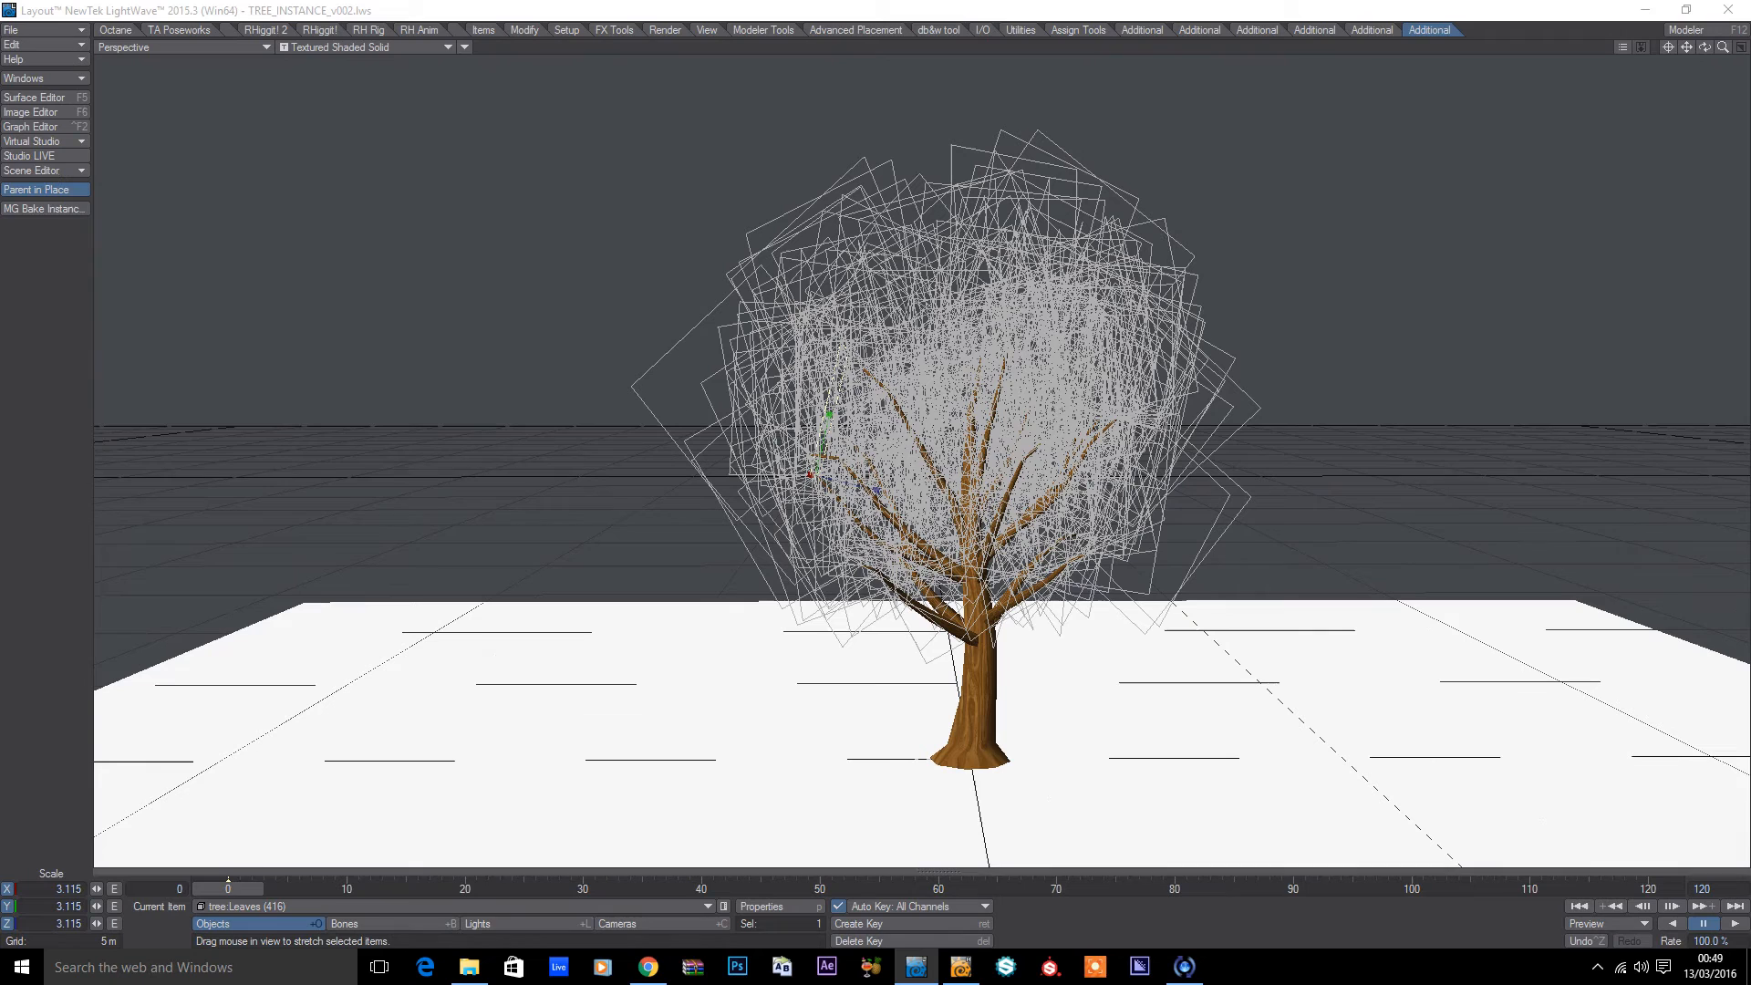
{"action": "left_click", "coordinate": [31, 170]}
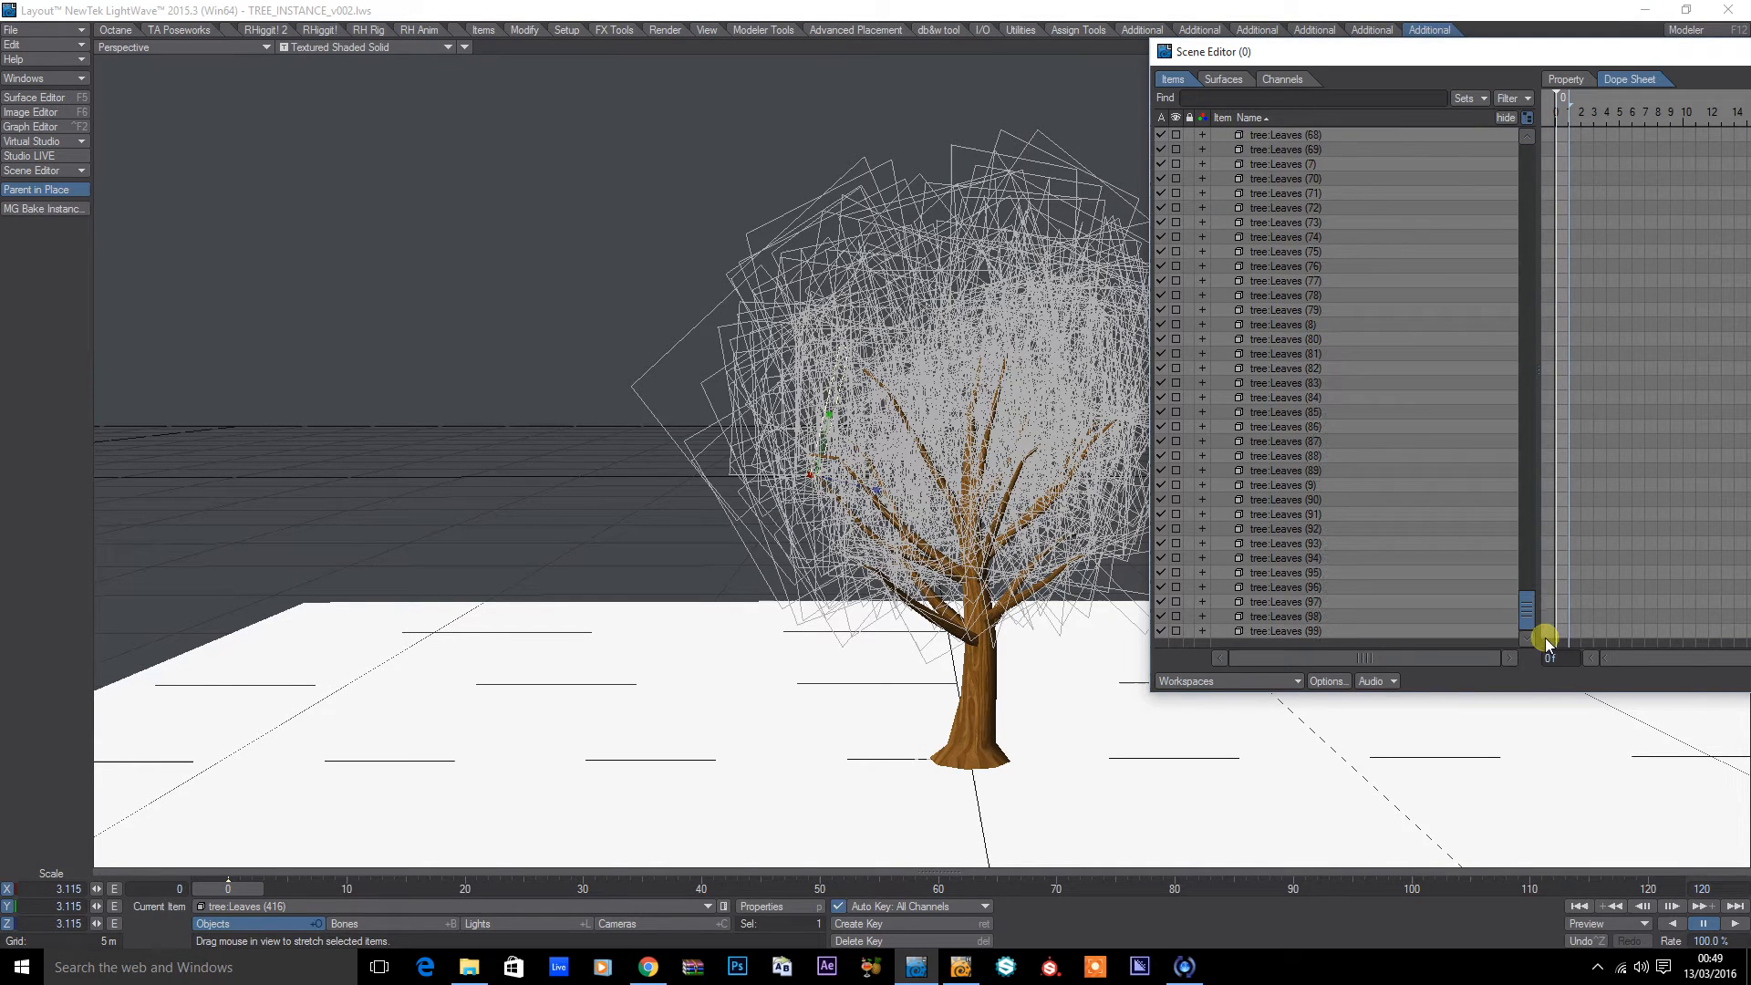
Step: Parent the stray tree Leaves (1) under tree Tree in the Scene Editor and select tree Tree
{"action": "scroll", "scroll_direction": "up", "scroll_amount": 3}
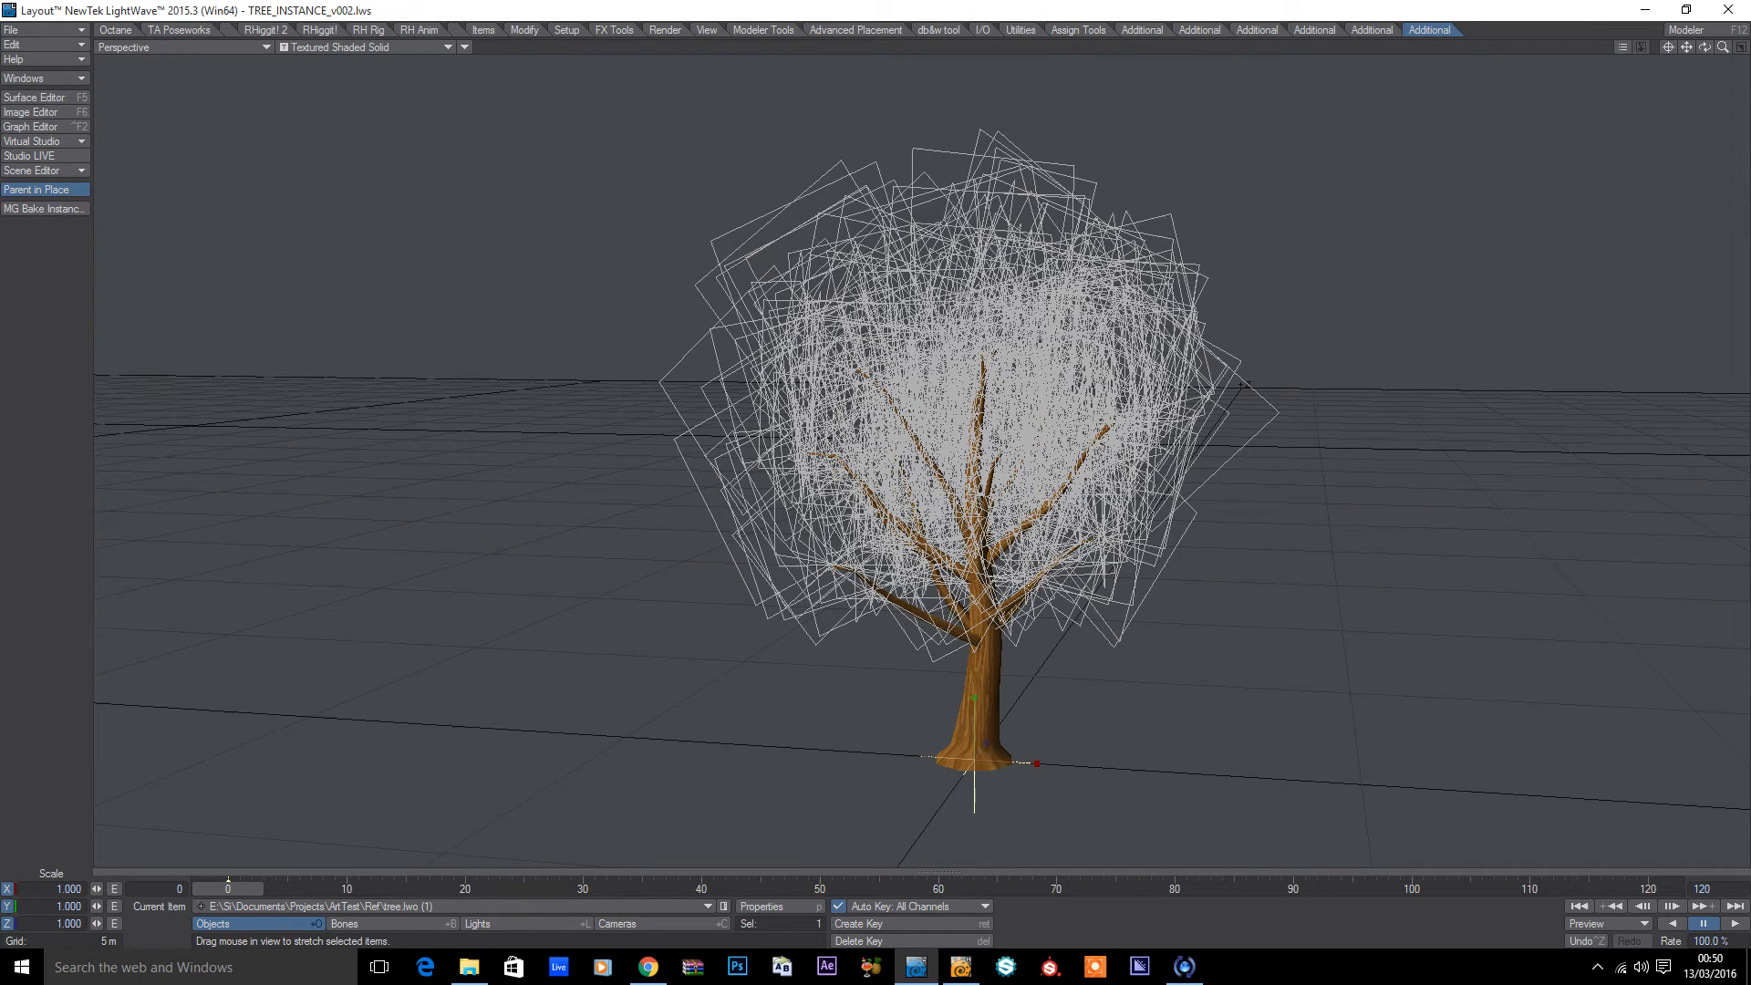
{"action": "left_click", "coordinate": [31, 169]}
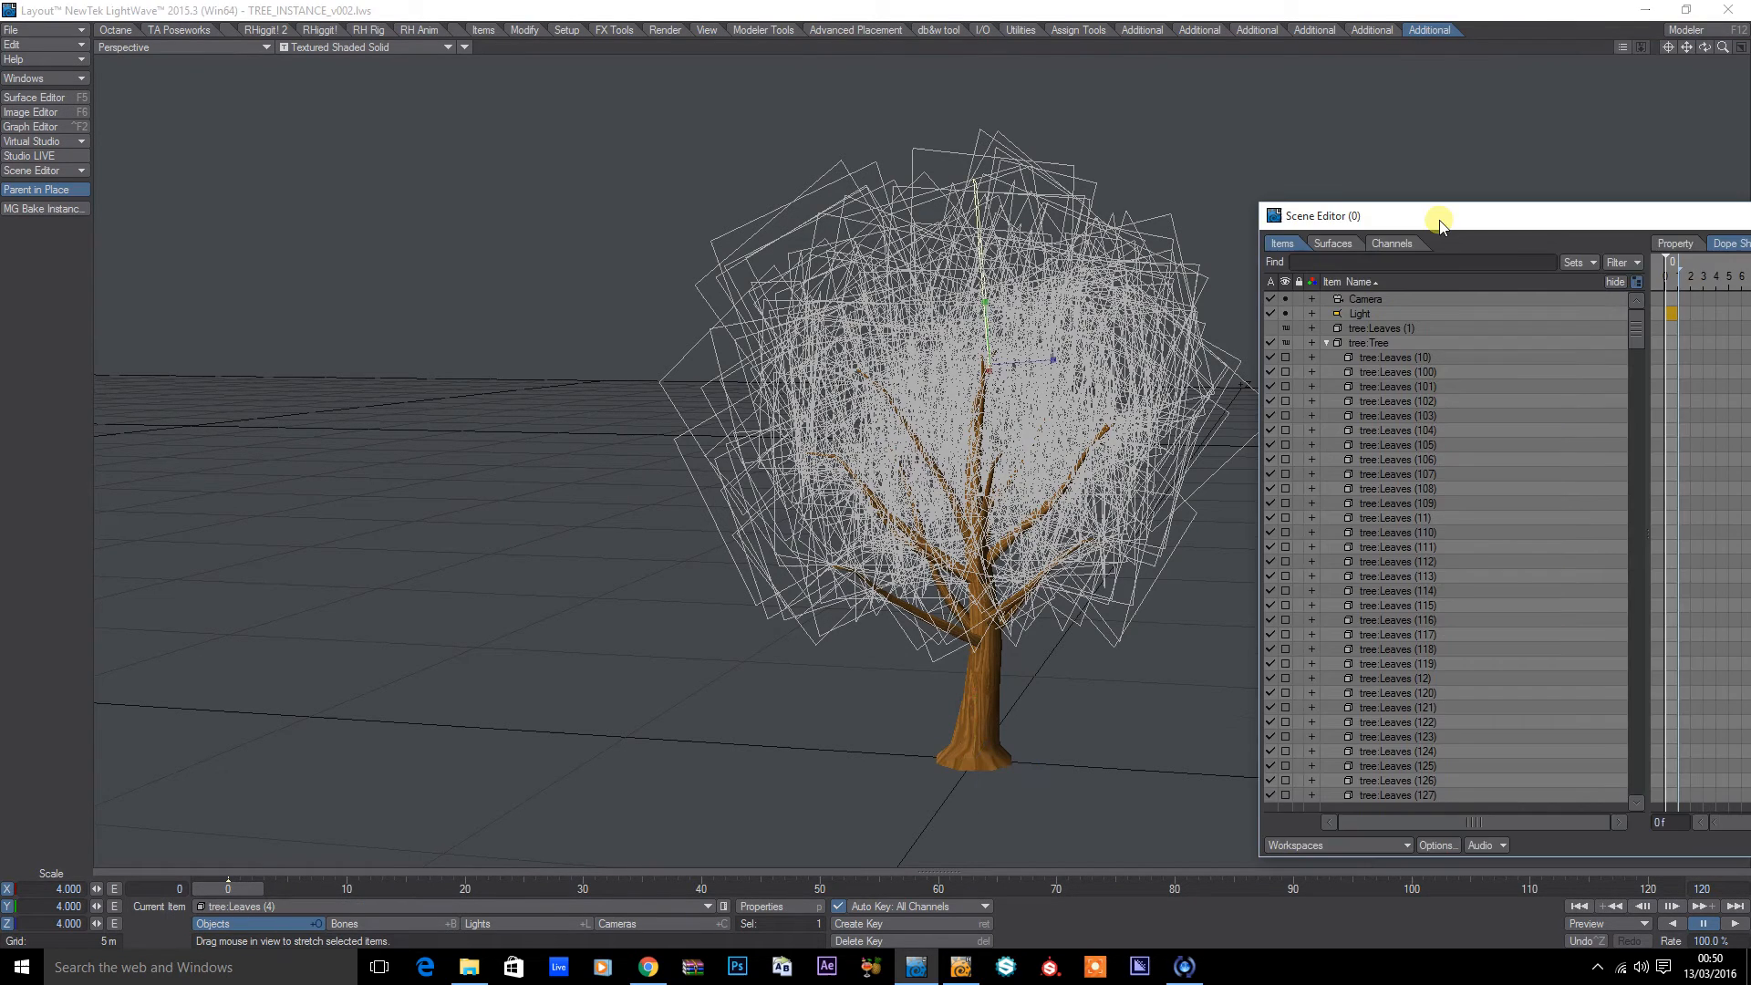
{"action": "left_click", "coordinate": [1385, 327]}
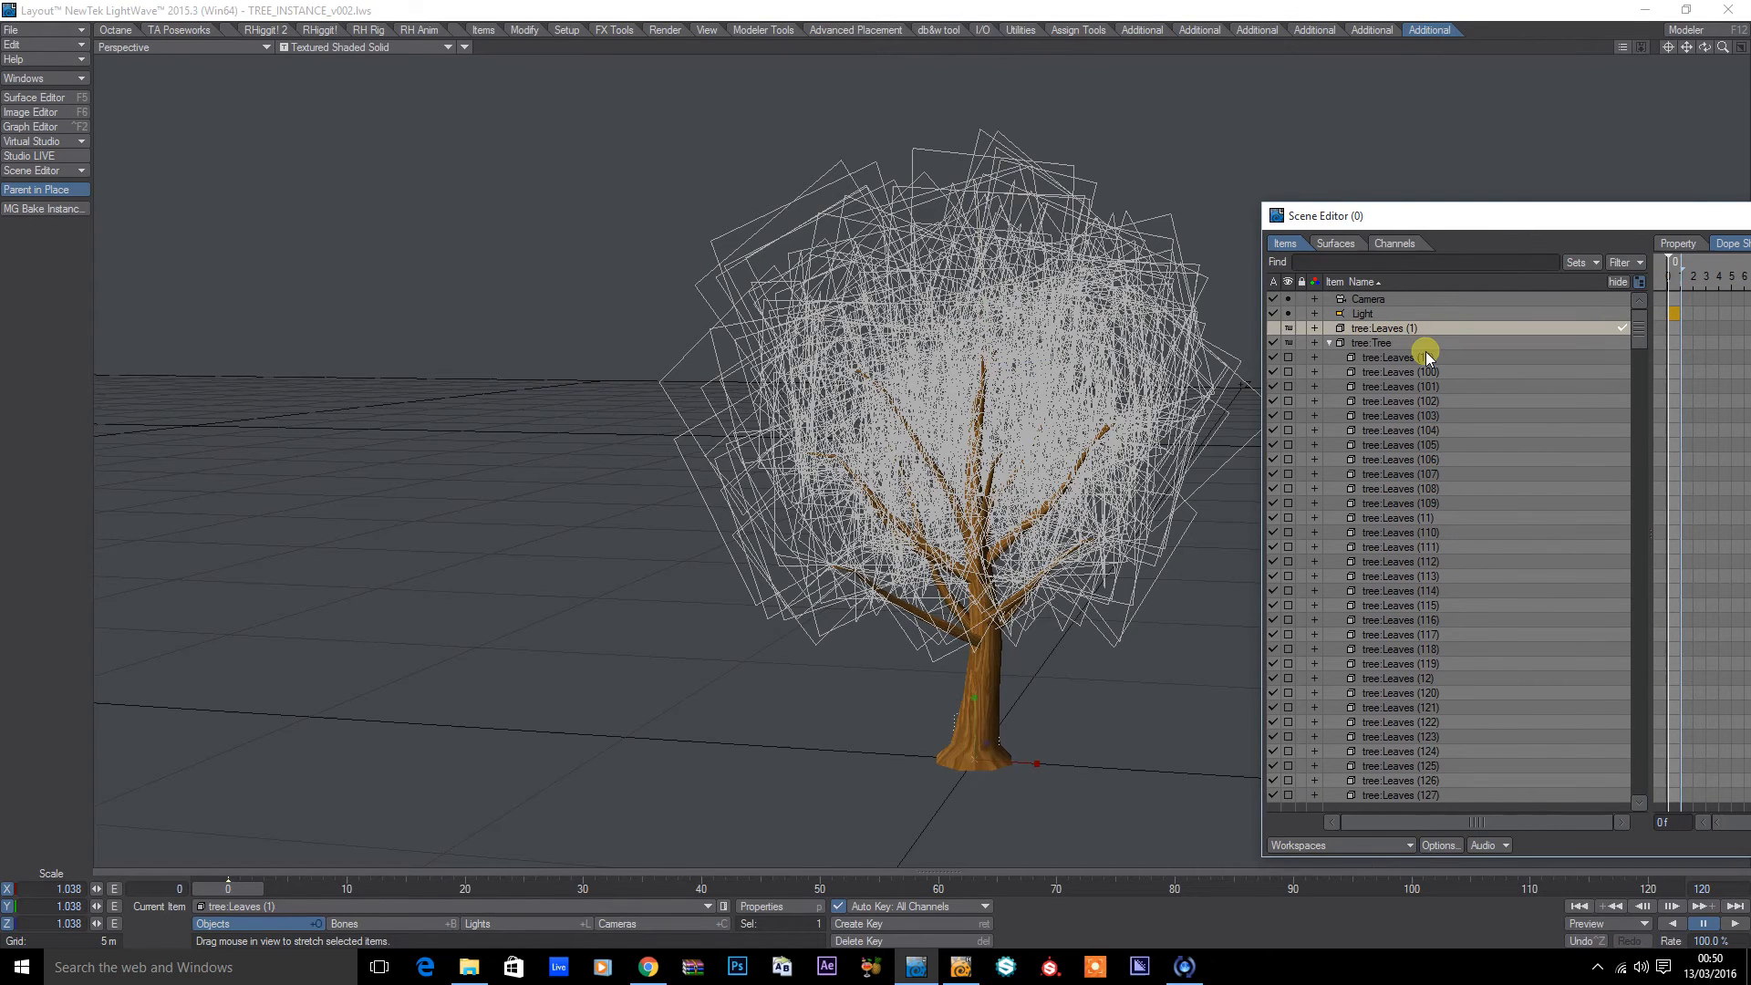
{"action": "left_click", "coordinate": [1393, 343]}
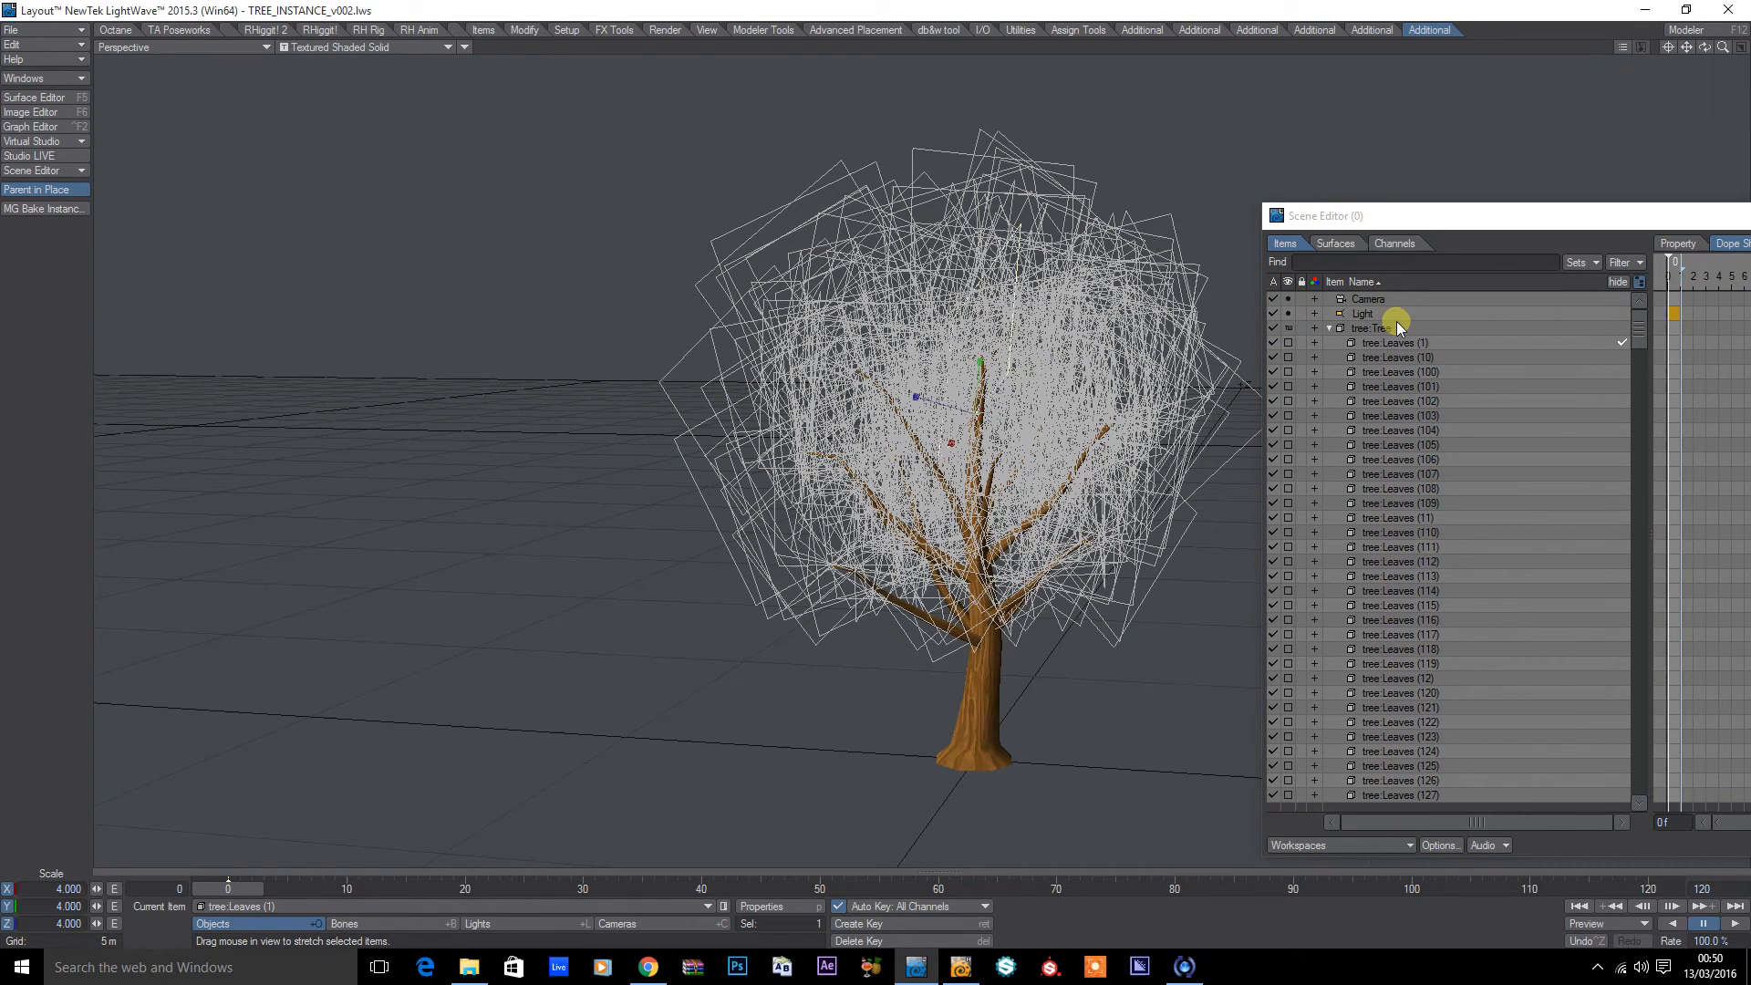
{"action": "left_click", "coordinate": [1370, 327]}
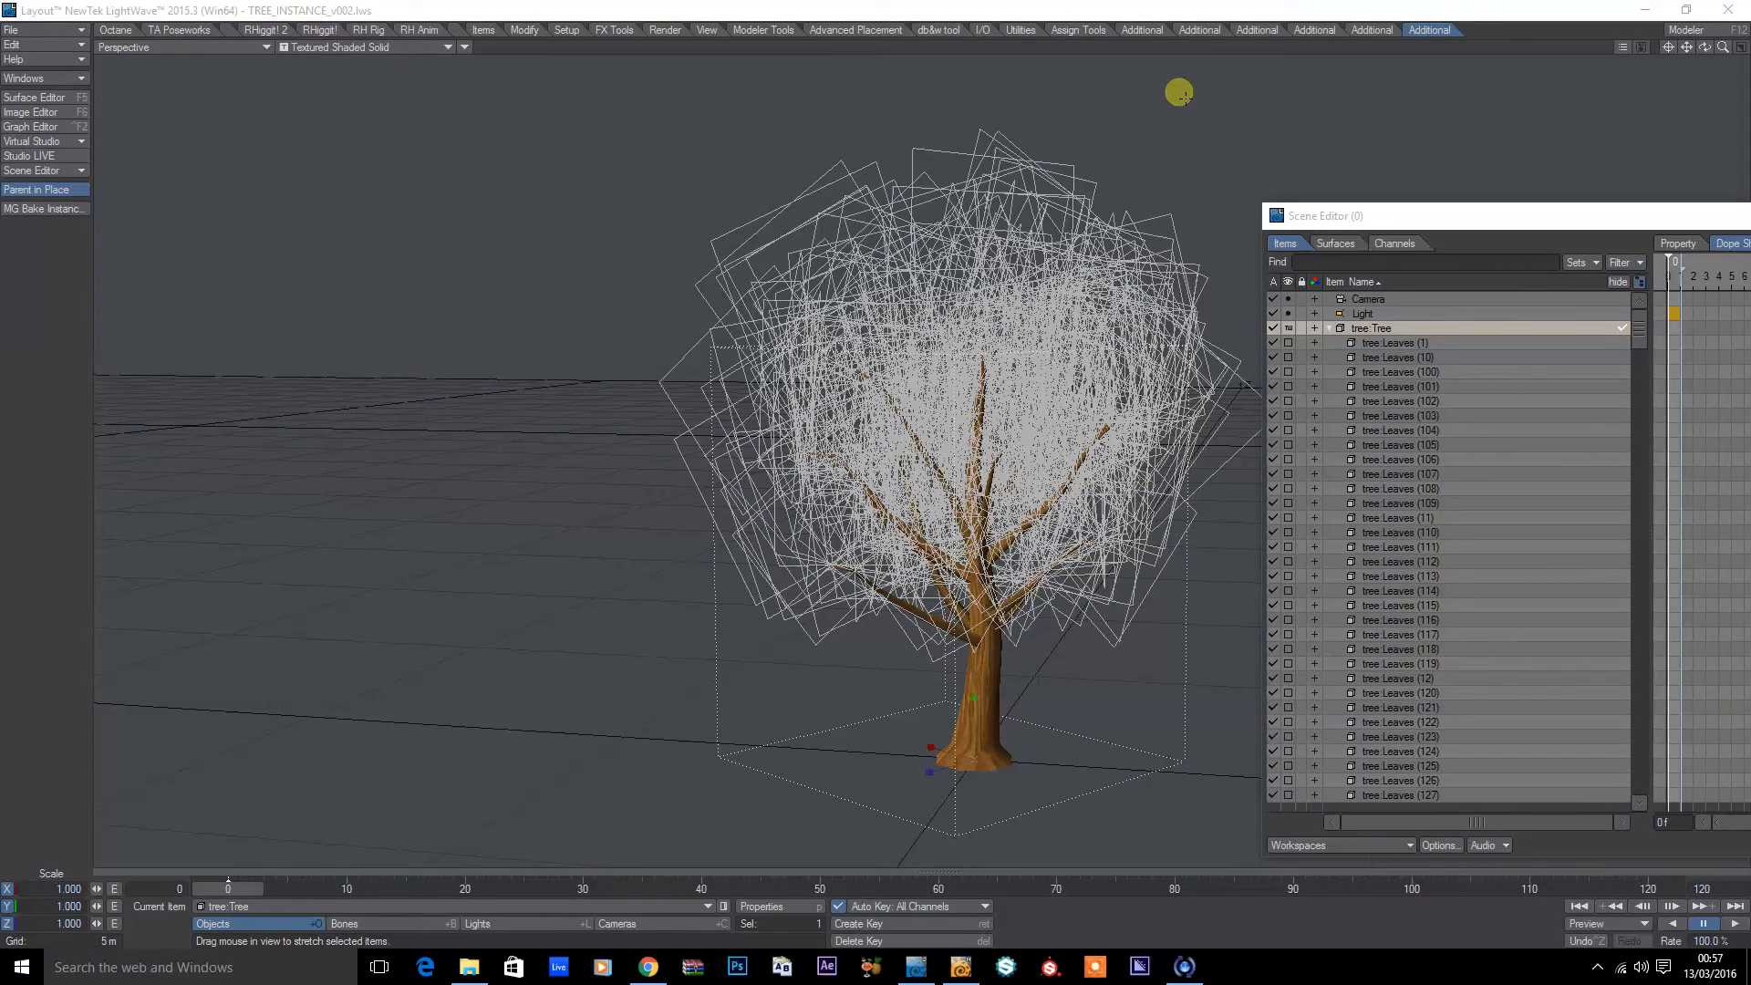
{"action": "left_click", "coordinate": [11, 29]}
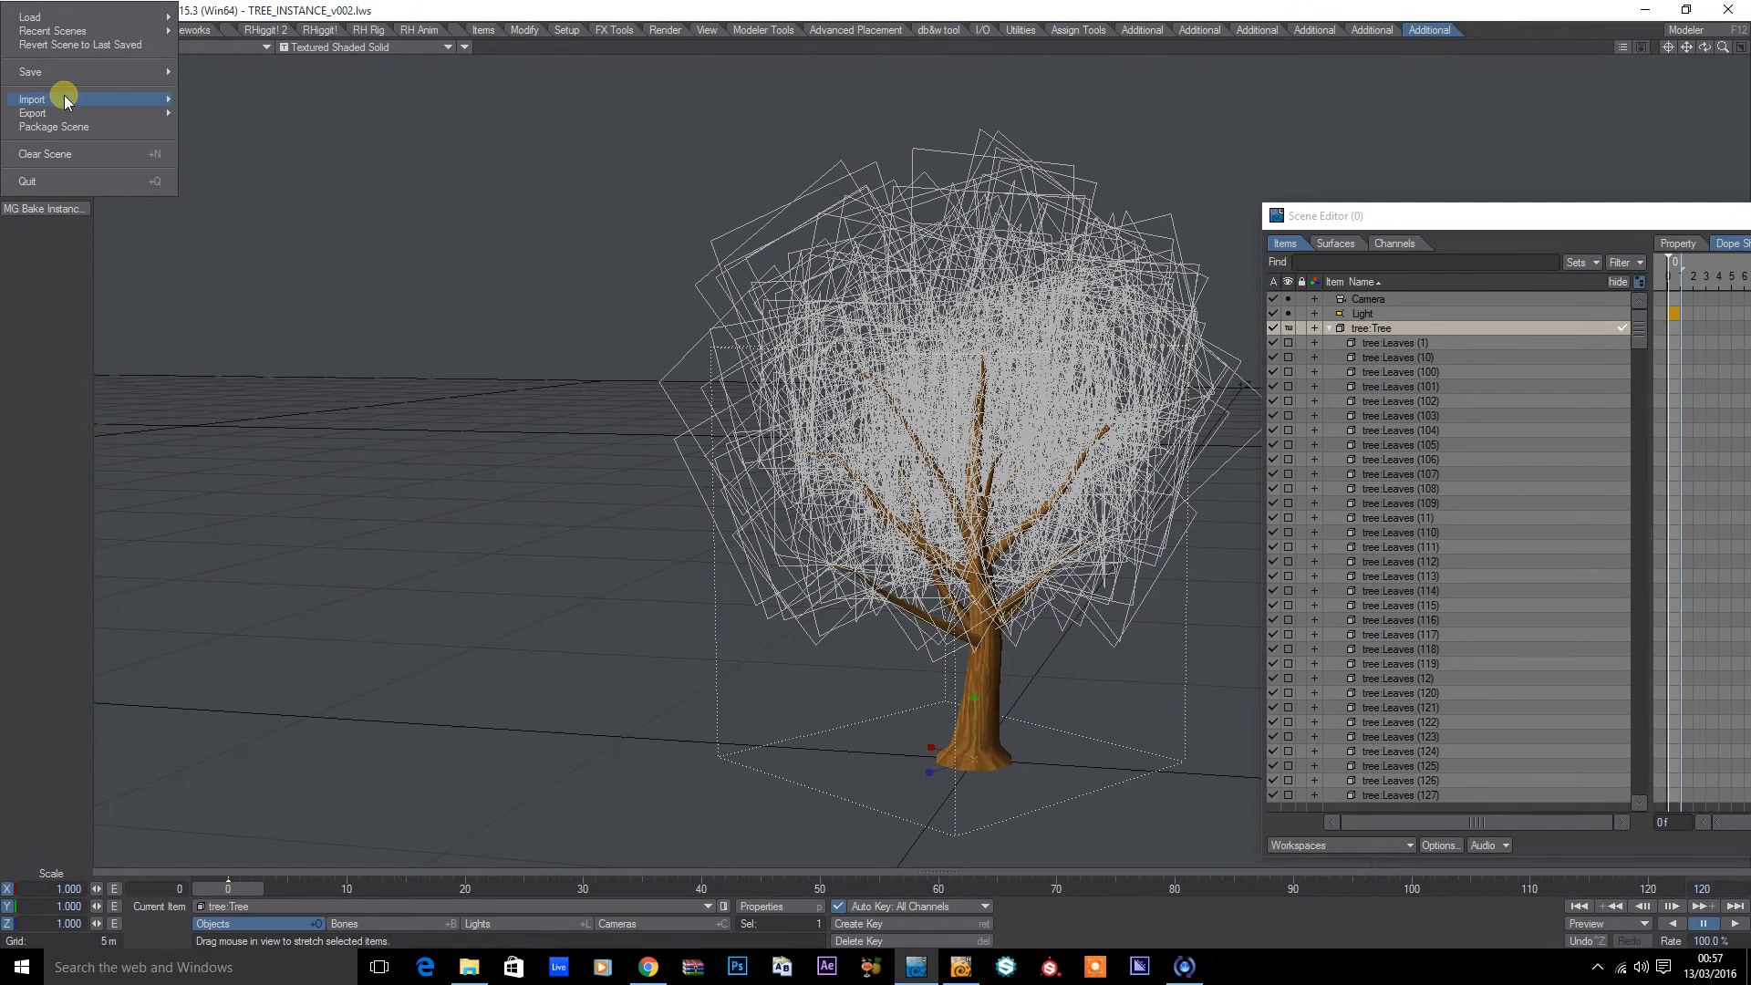
Step: Export the tree scene as FBX from Layout and import it into Modeler as tree_Export
{"action": "left_click", "coordinate": [33, 113]}
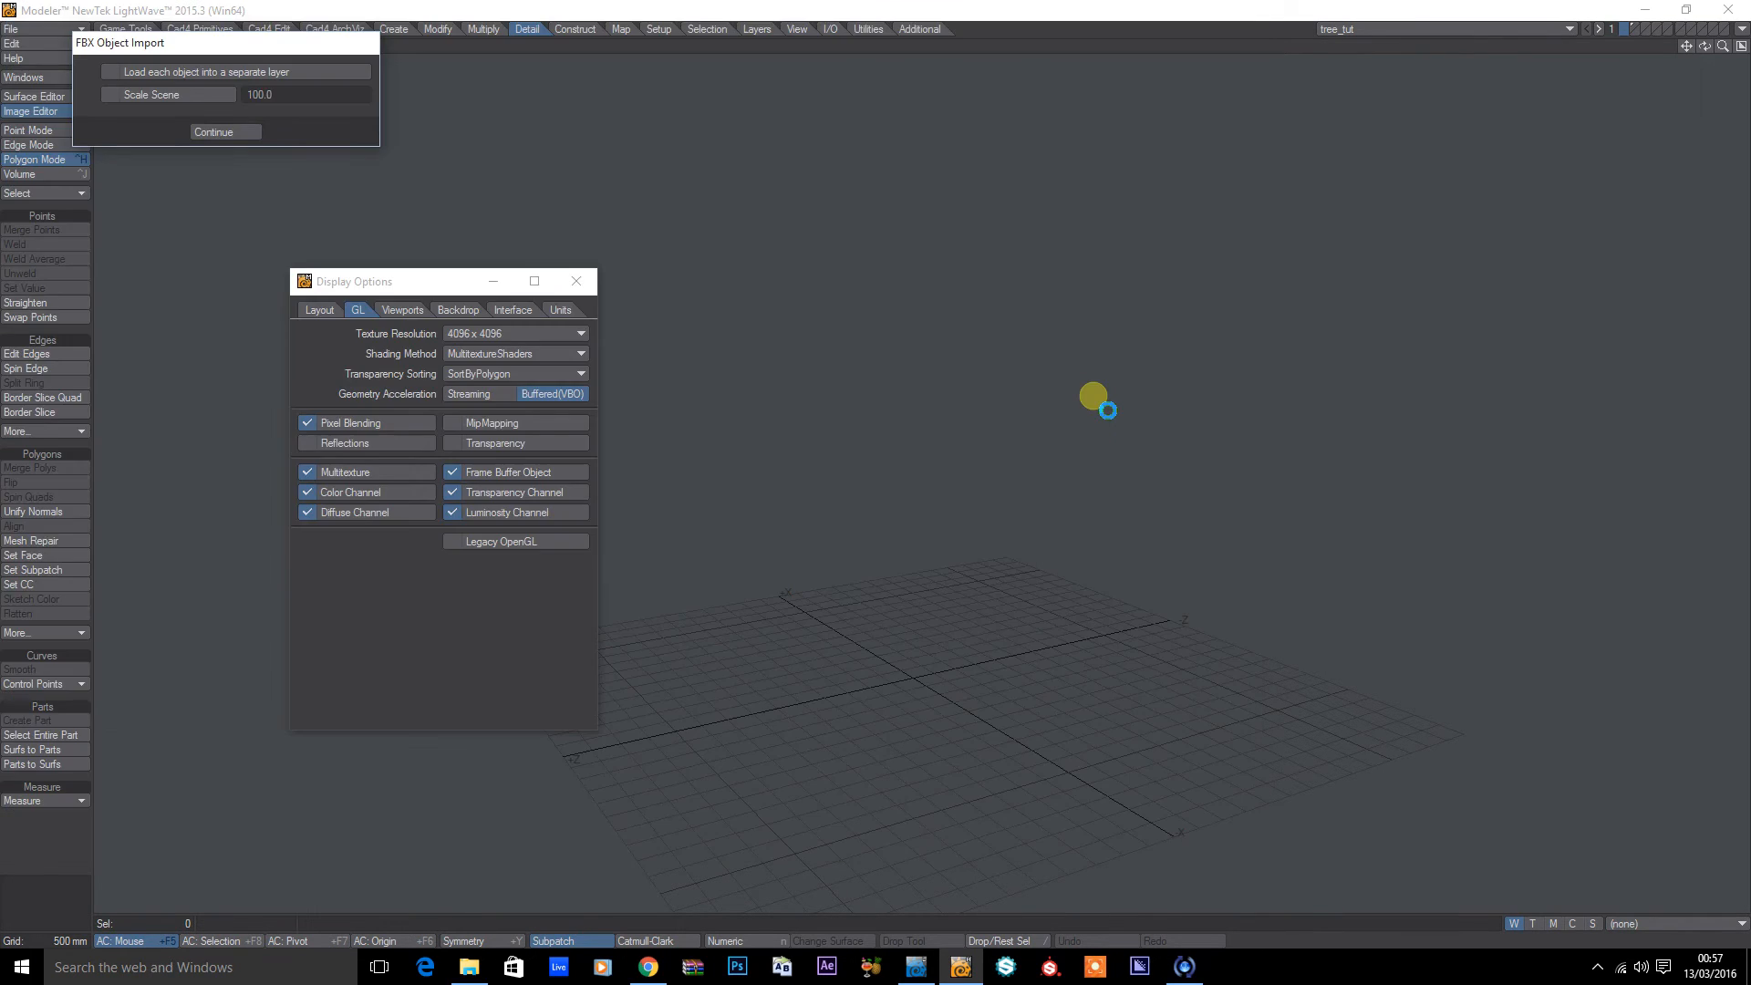
{"action": "mouse_move", "coordinate": [410, 179]}
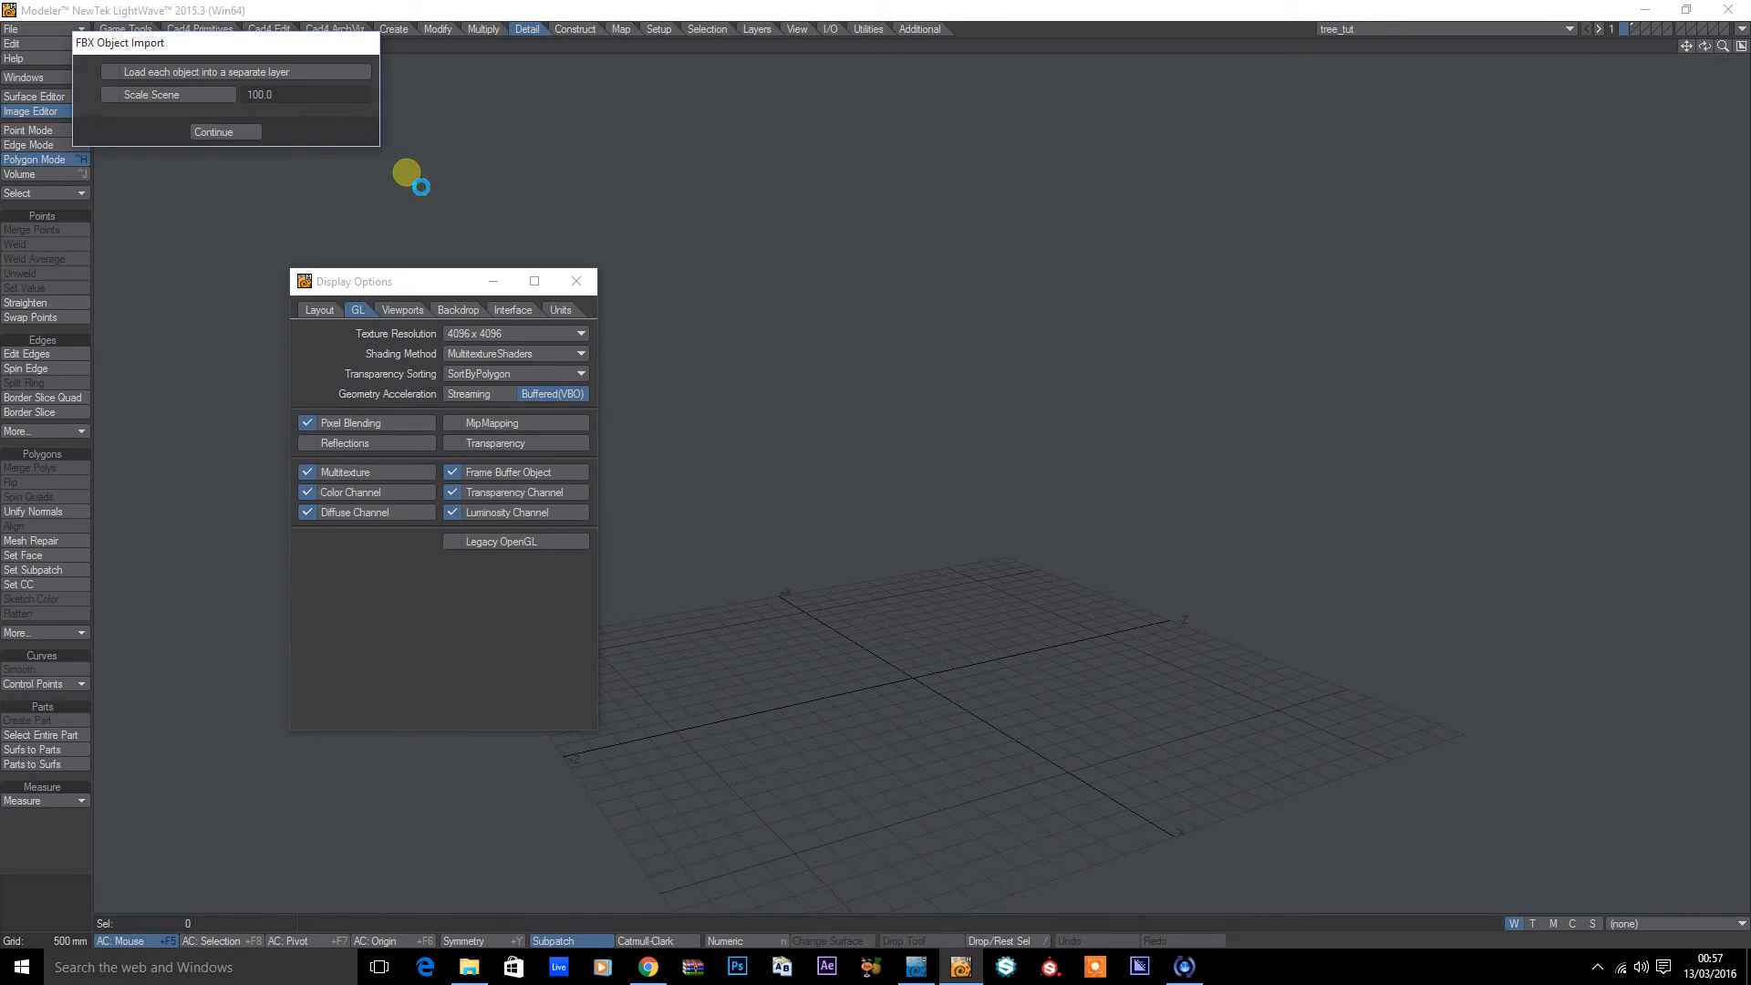
{"action": "mouse_move", "coordinate": [27, 111]}
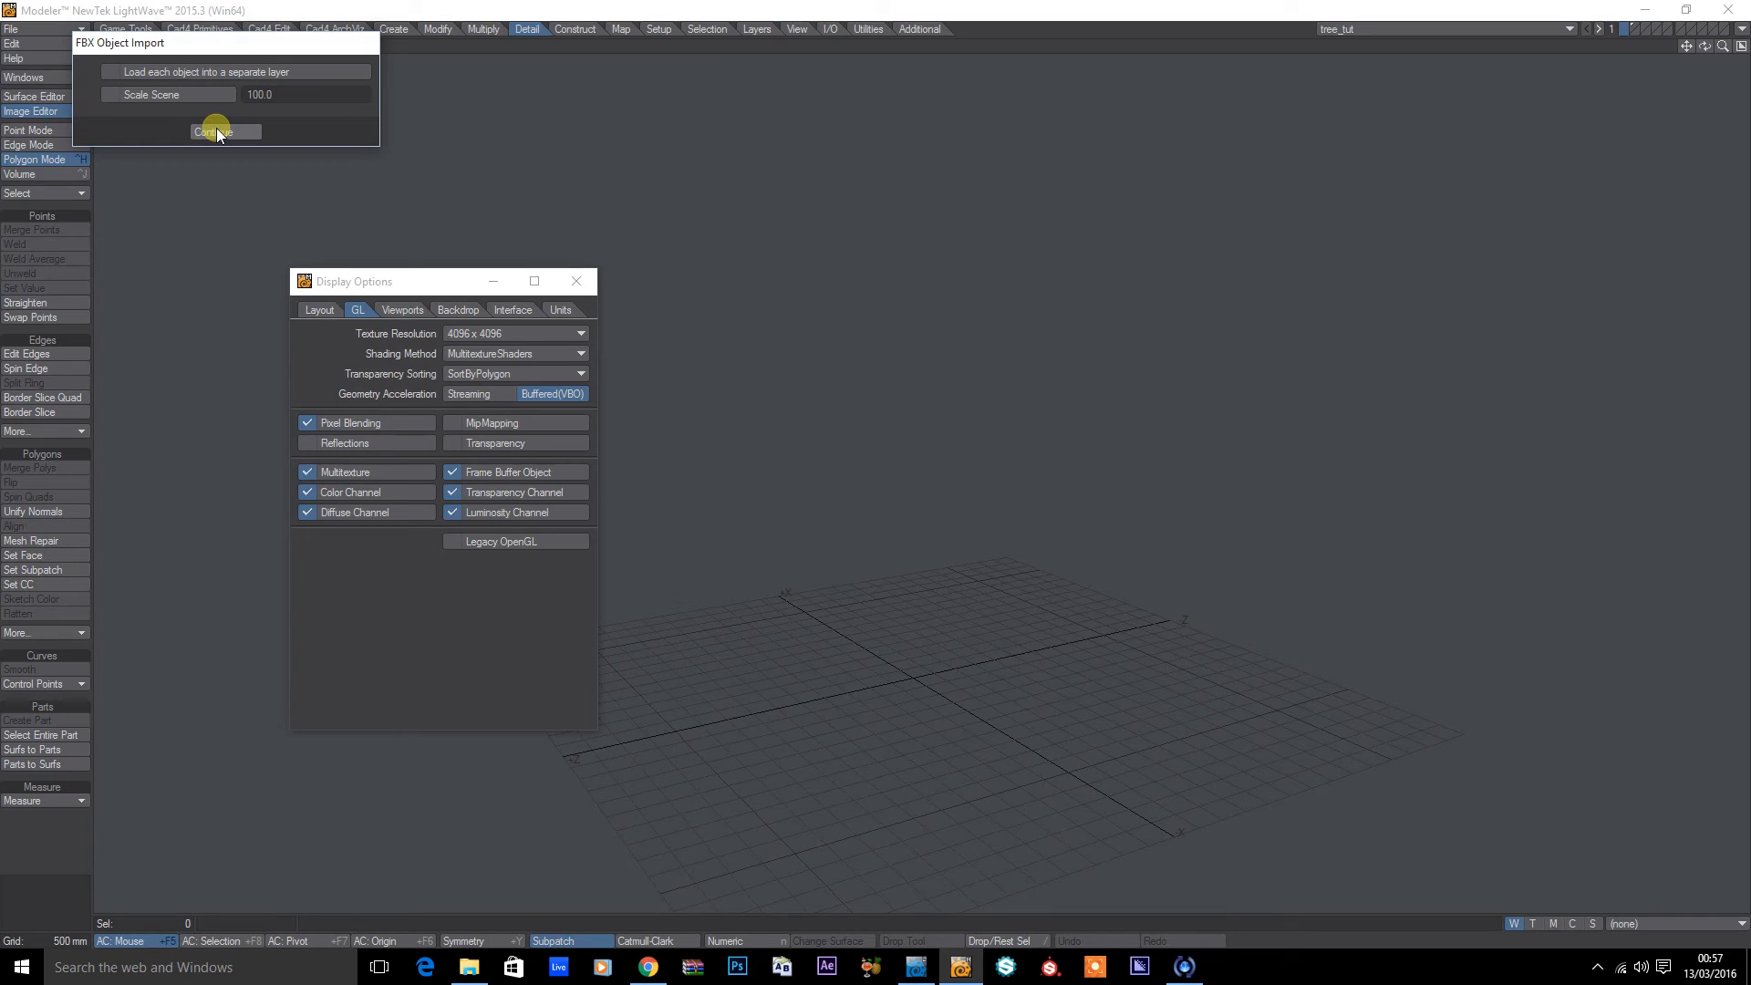
{"action": "left_click", "coordinate": [224, 131]}
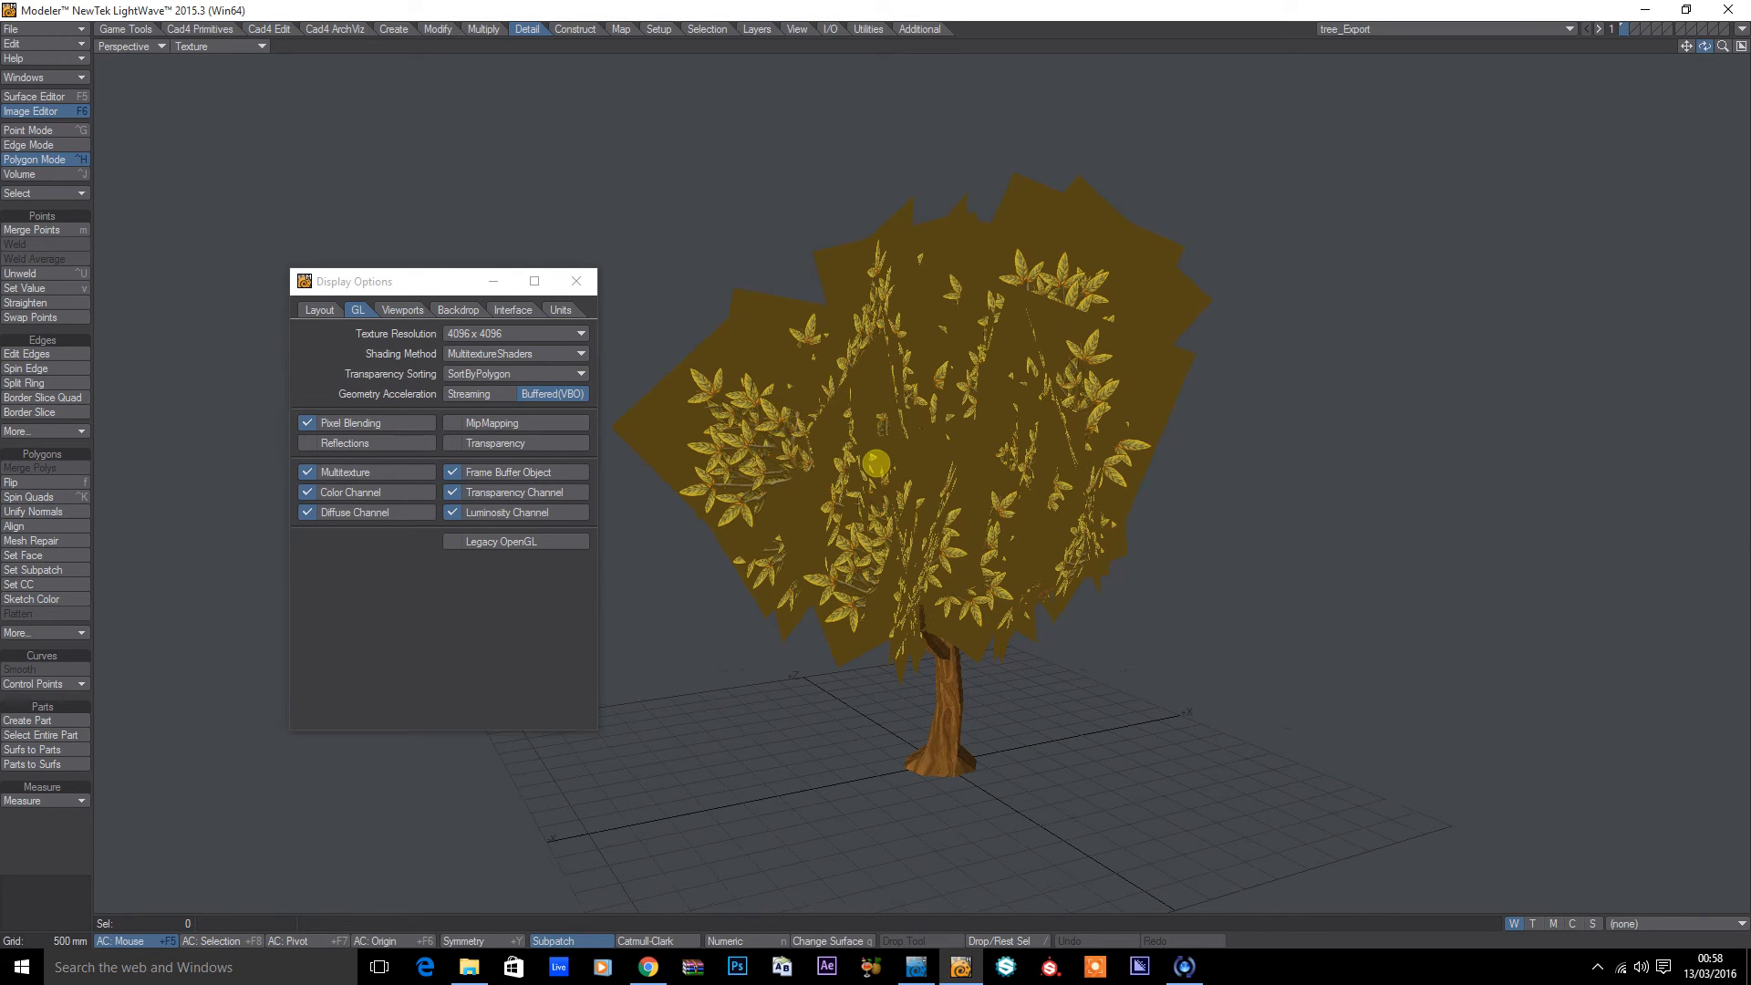
Step: Hide the trunk, assign the 420 leaf polygons one surface named Leaves and select it in the Surface Editor
{"action": "left_click", "coordinate": [33, 96]}
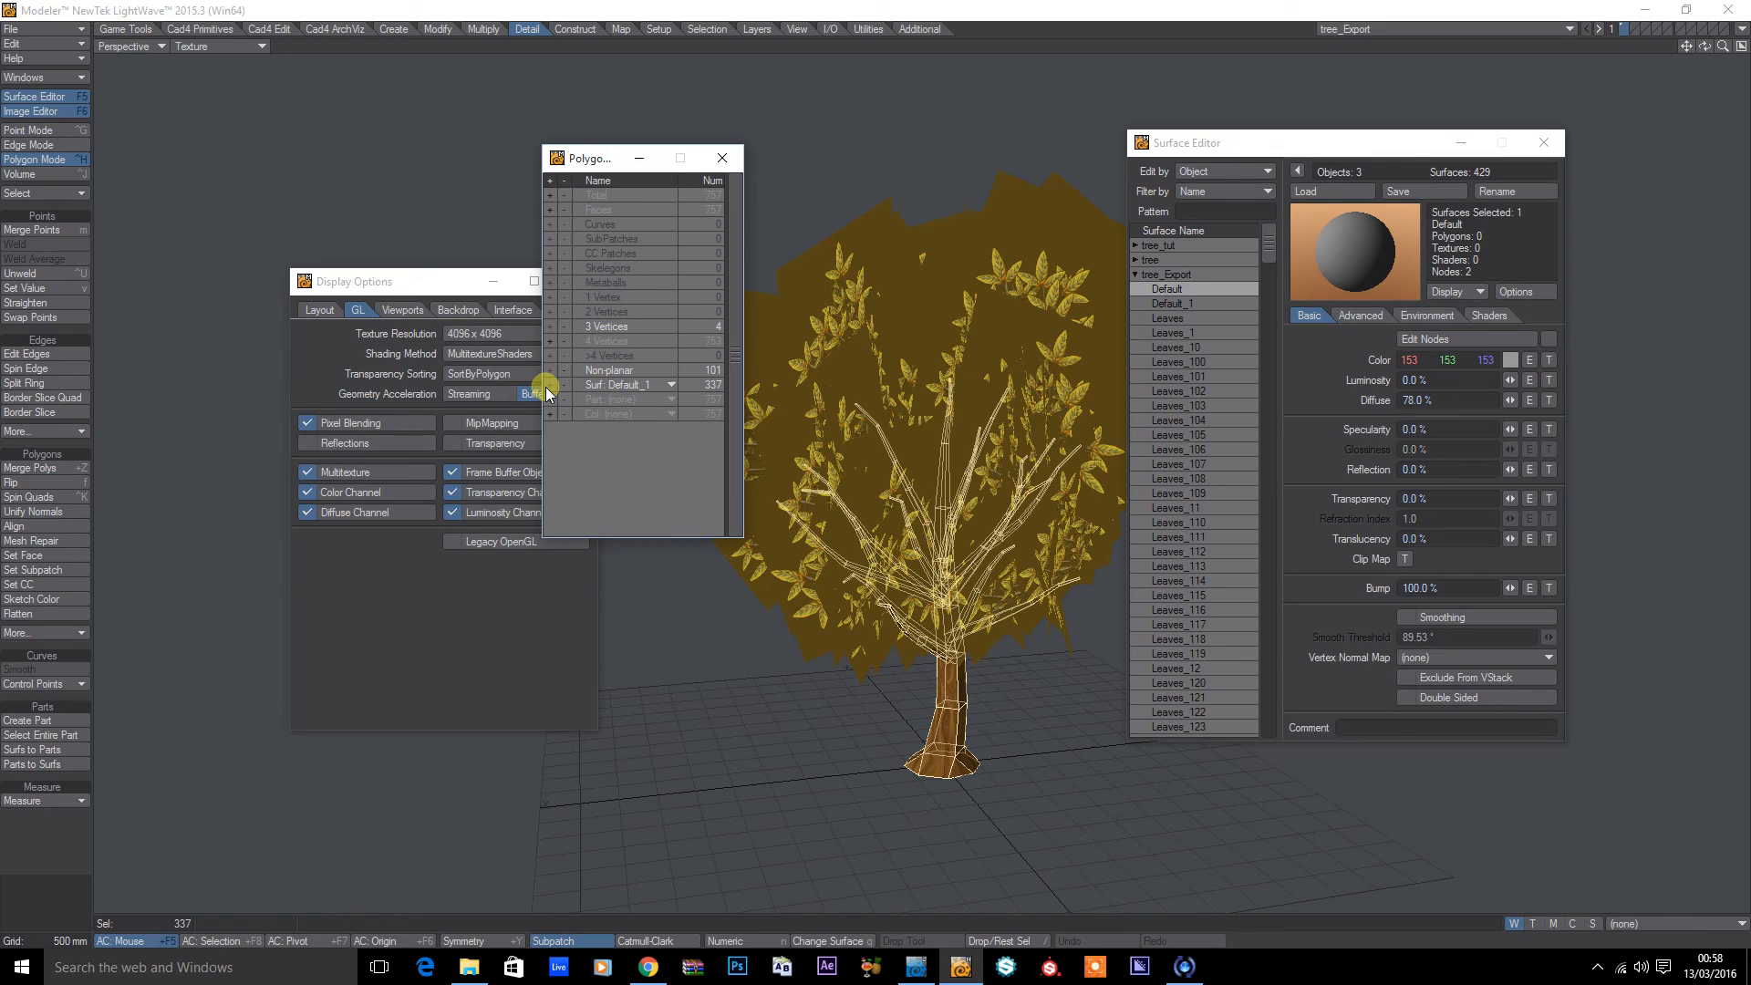
{"action": "mouse_move", "coordinate": [852, 411]}
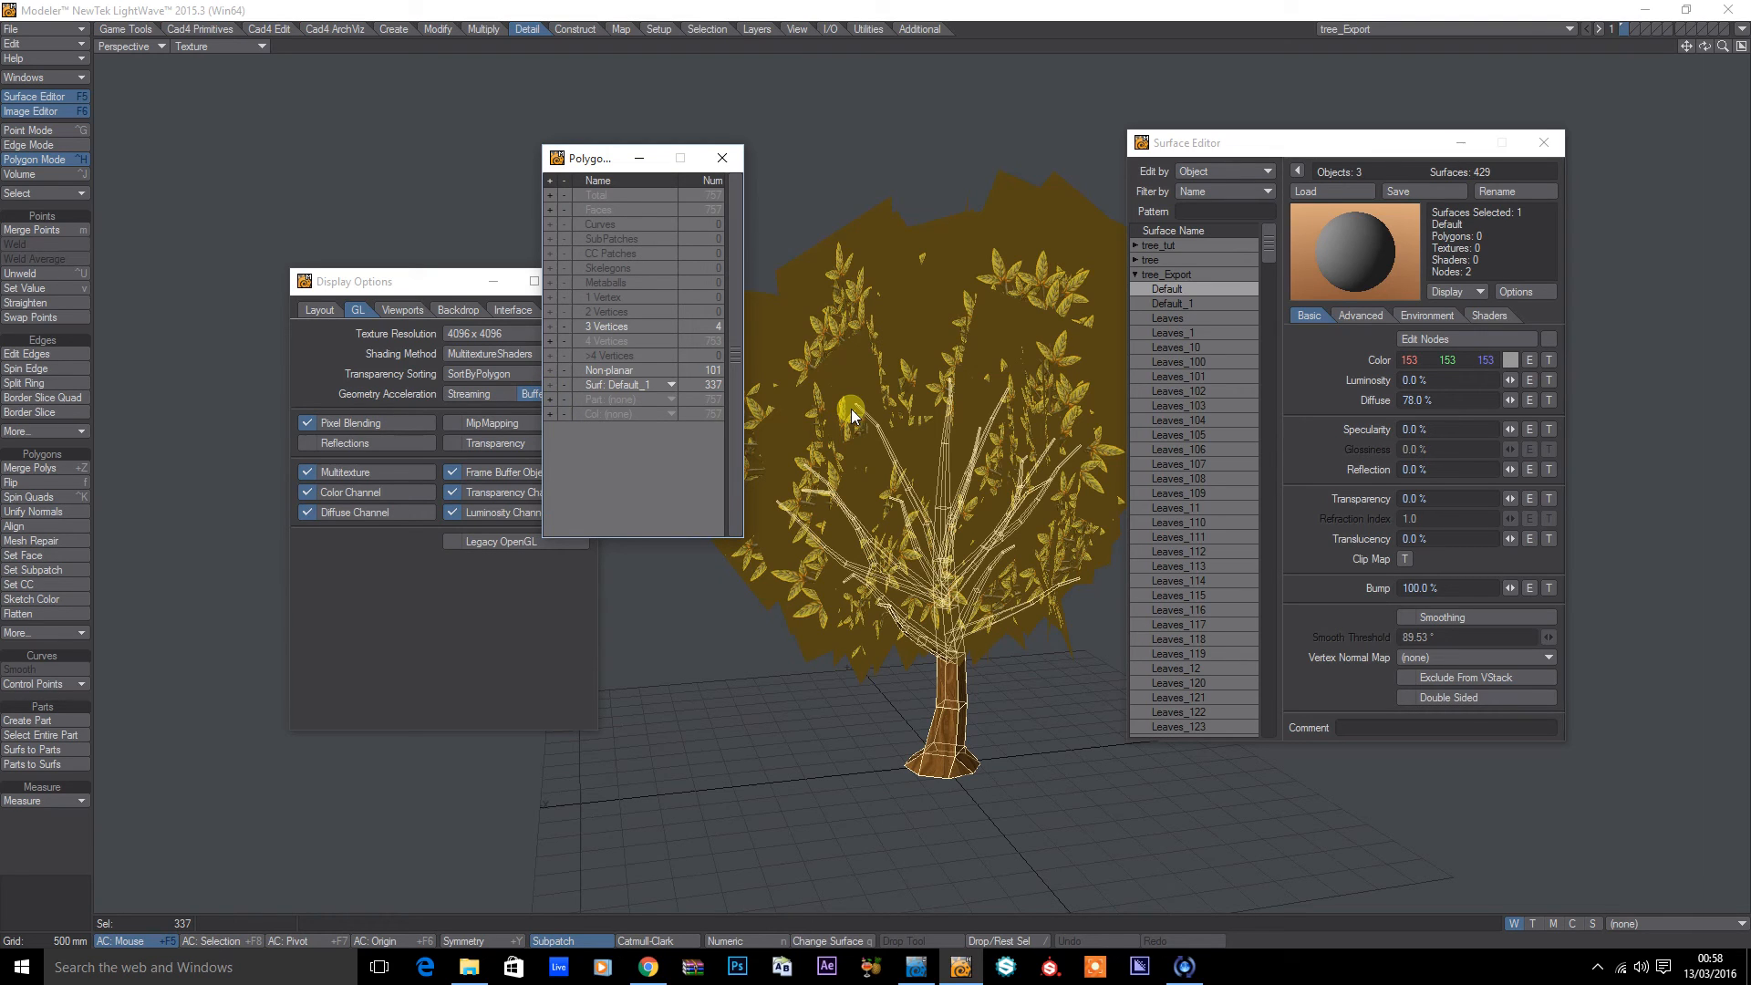
{"action": "left_click", "coordinate": [829, 941]}
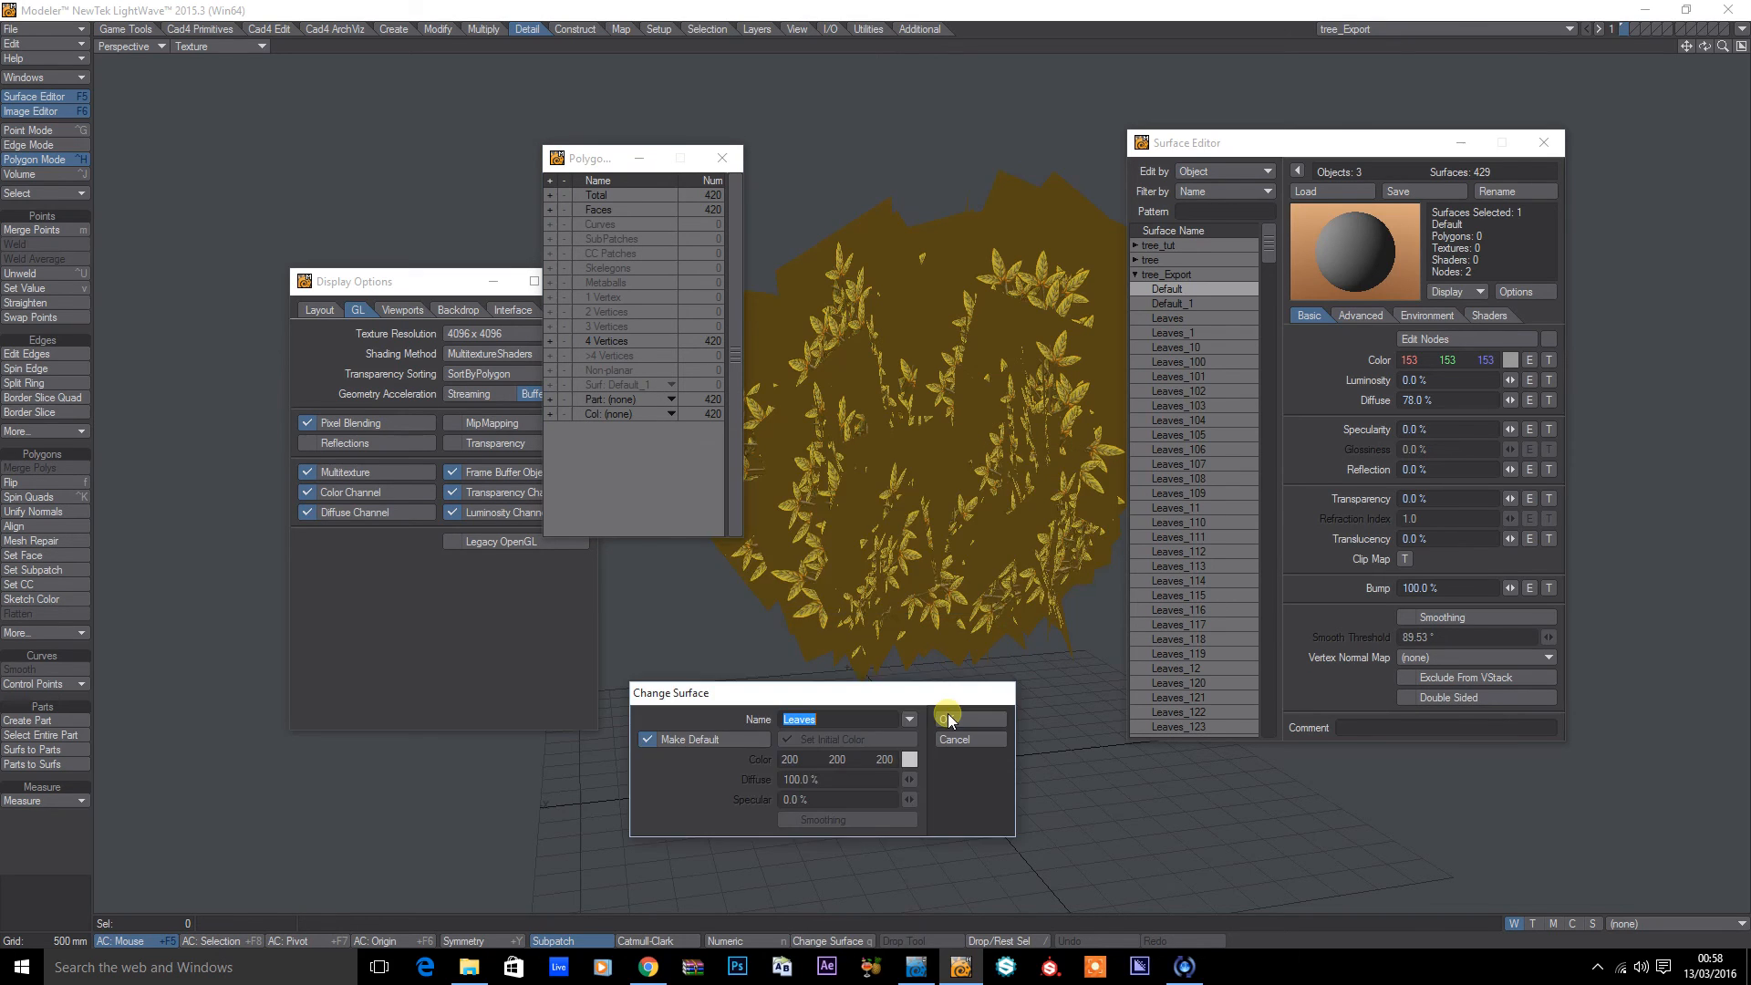
{"action": "left_click", "coordinate": [945, 719]}
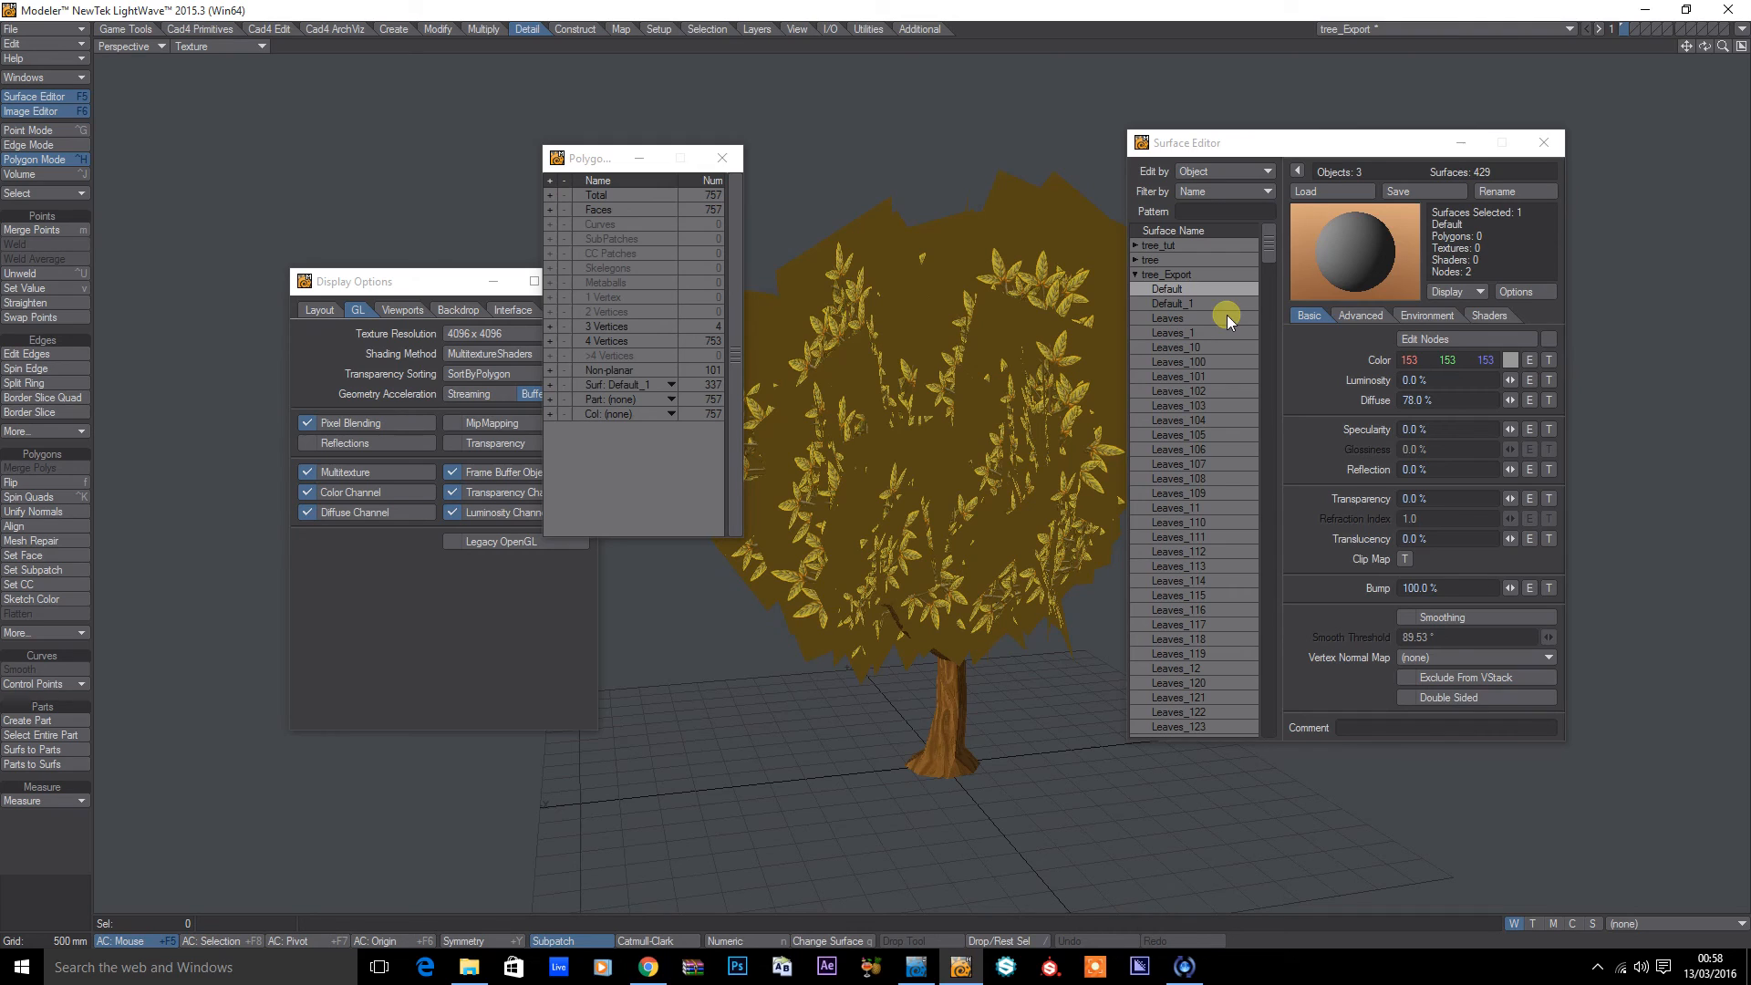
{"action": "left_click", "coordinate": [1167, 332]}
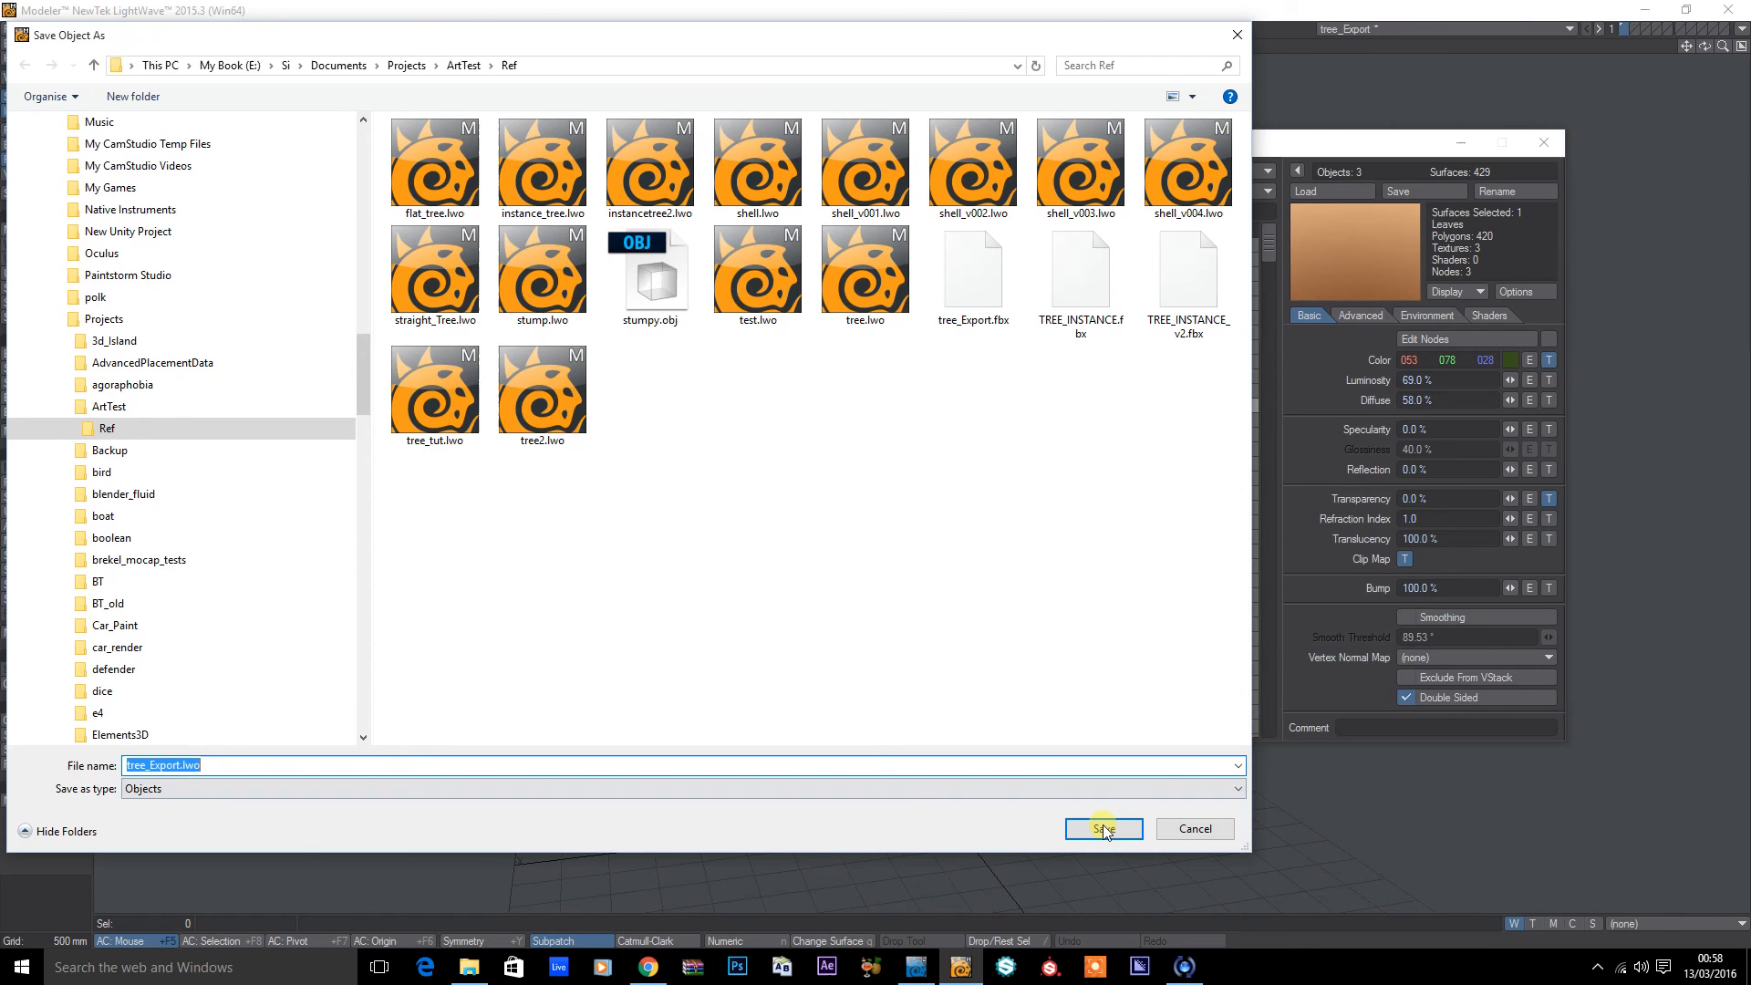
Step: Save the object as tree_Export.lwo in the Ref project folder
{"action": "left_click", "coordinate": [1102, 828]}
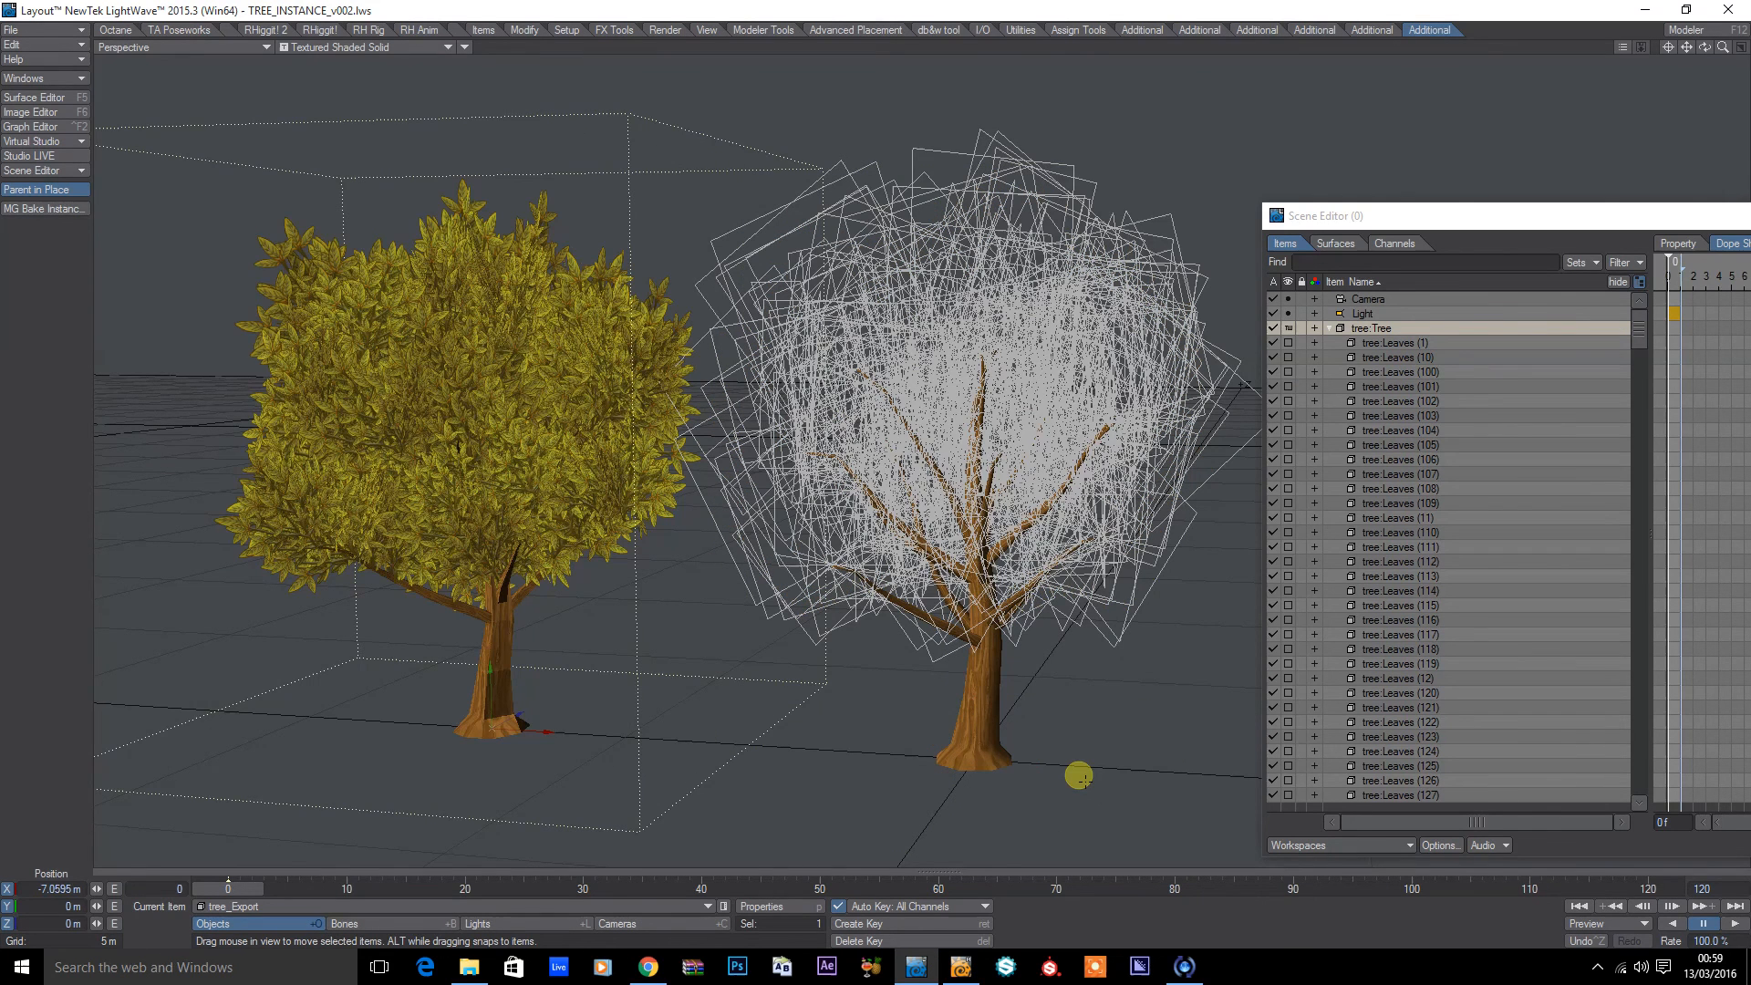
Step: Preview both trees with VPR in Layout, return to Modeler and close the Surface Editor
{"action": "left_click", "coordinate": [358, 47]}
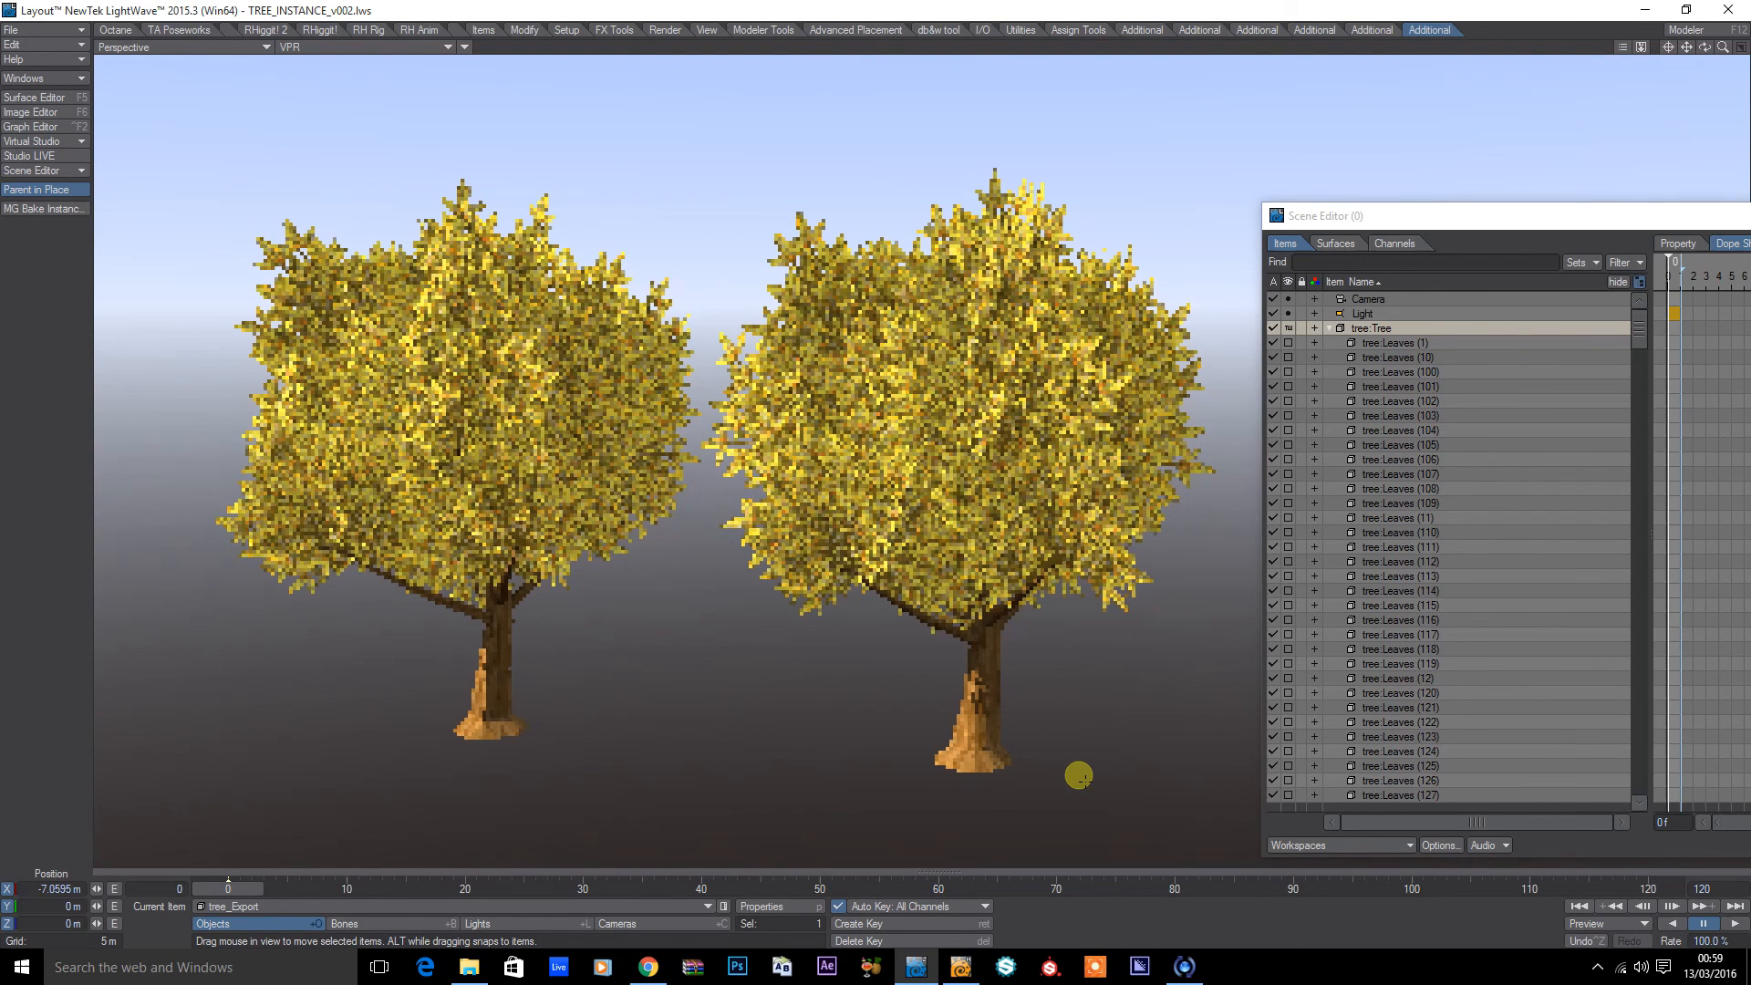
{"action": "left_click", "coordinate": [368, 47]}
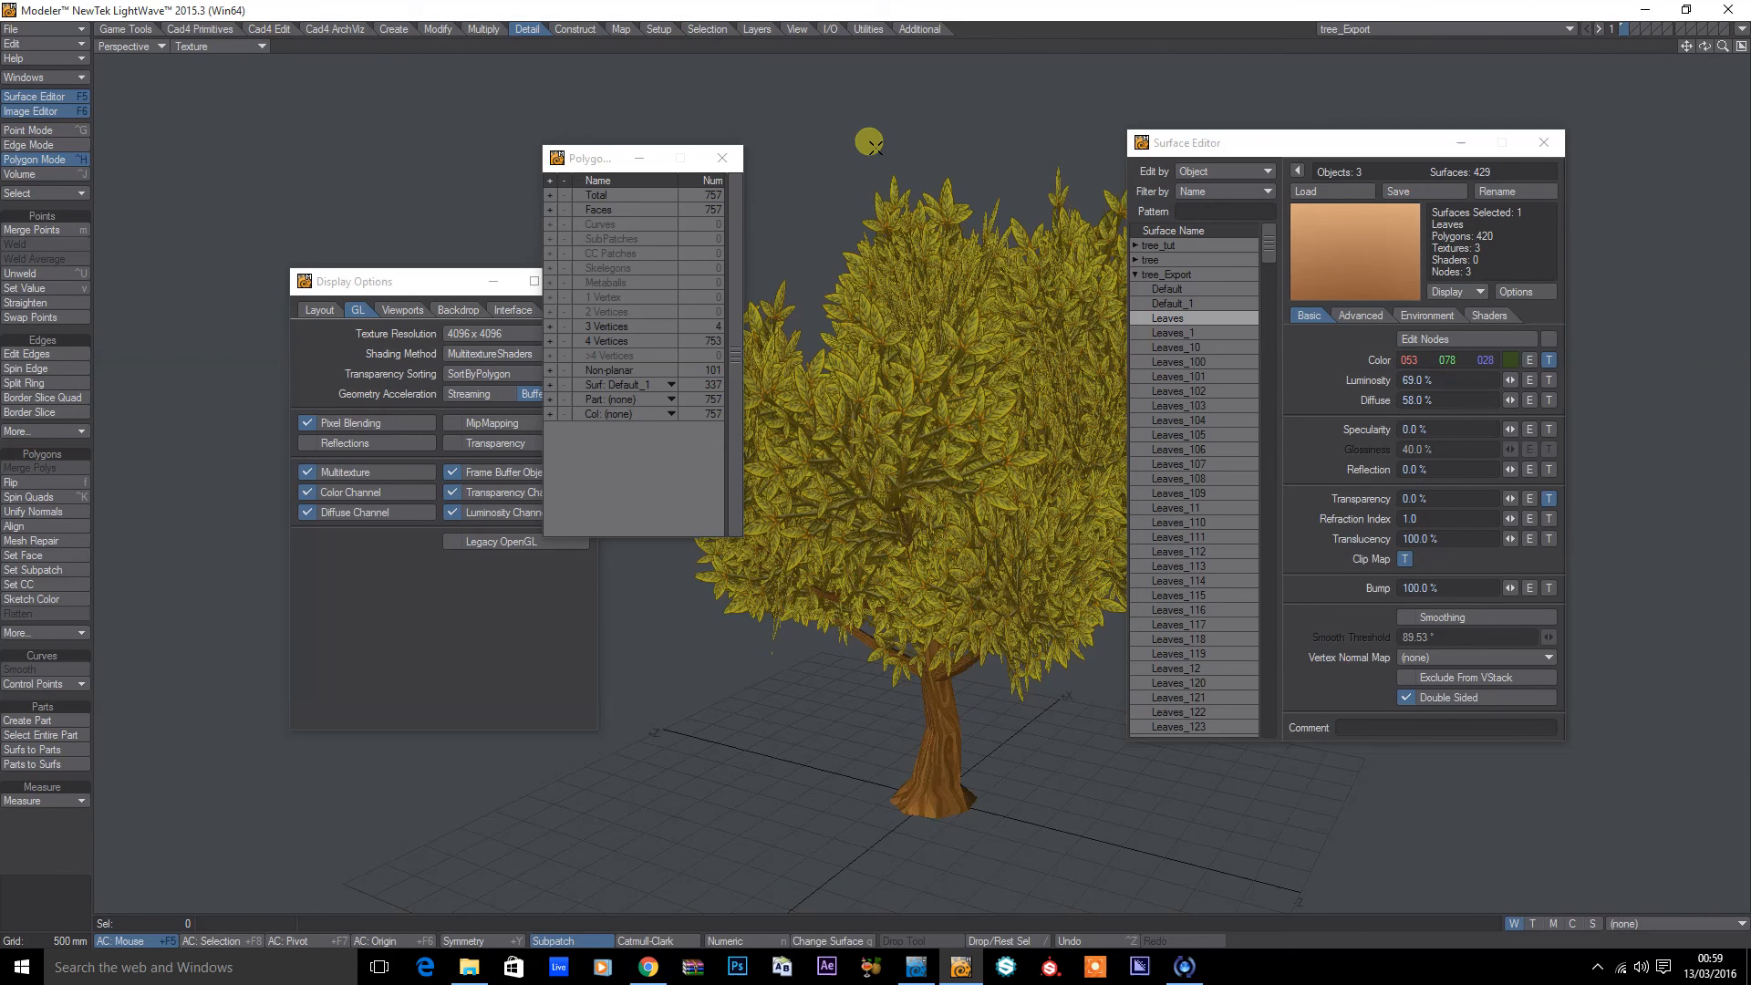
{"action": "left_click", "coordinate": [1543, 142]}
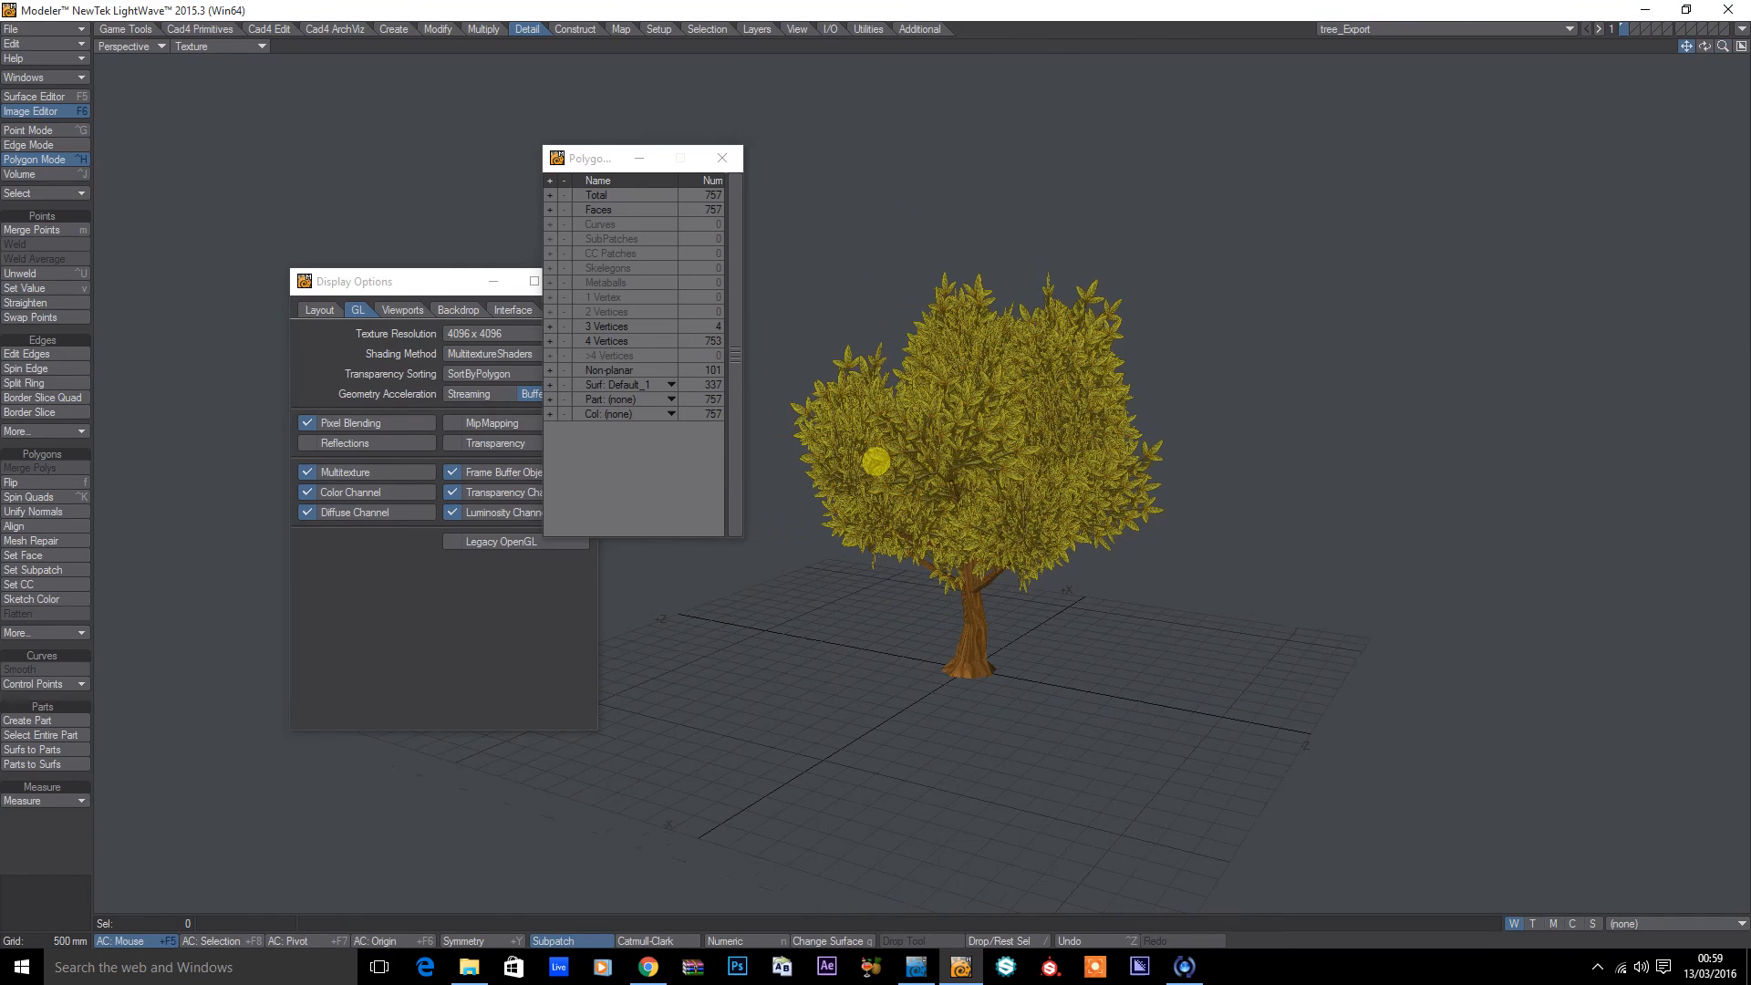